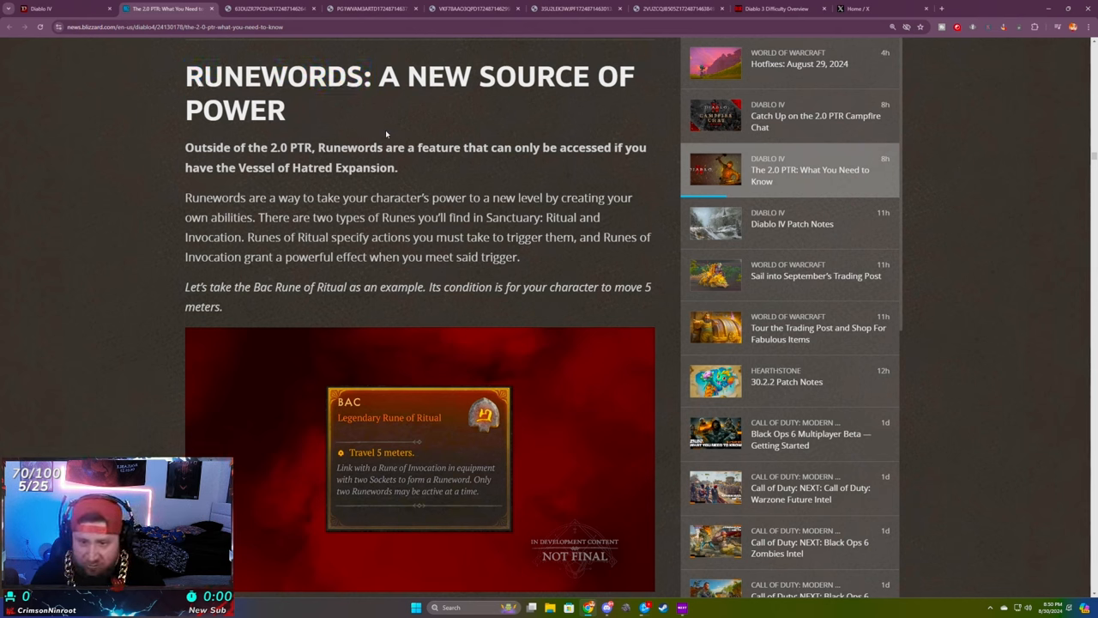
- Scroll past the Jah Rune of Invocation image and the Offering explanation paragraphs
scroll(down, 3)
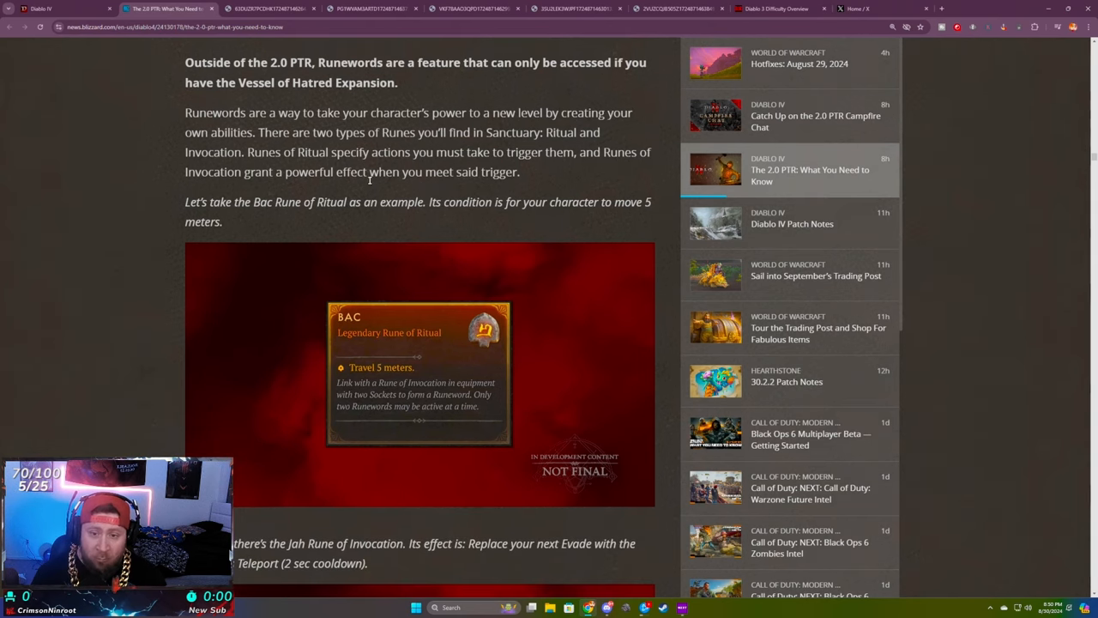
scroll(up, 3)
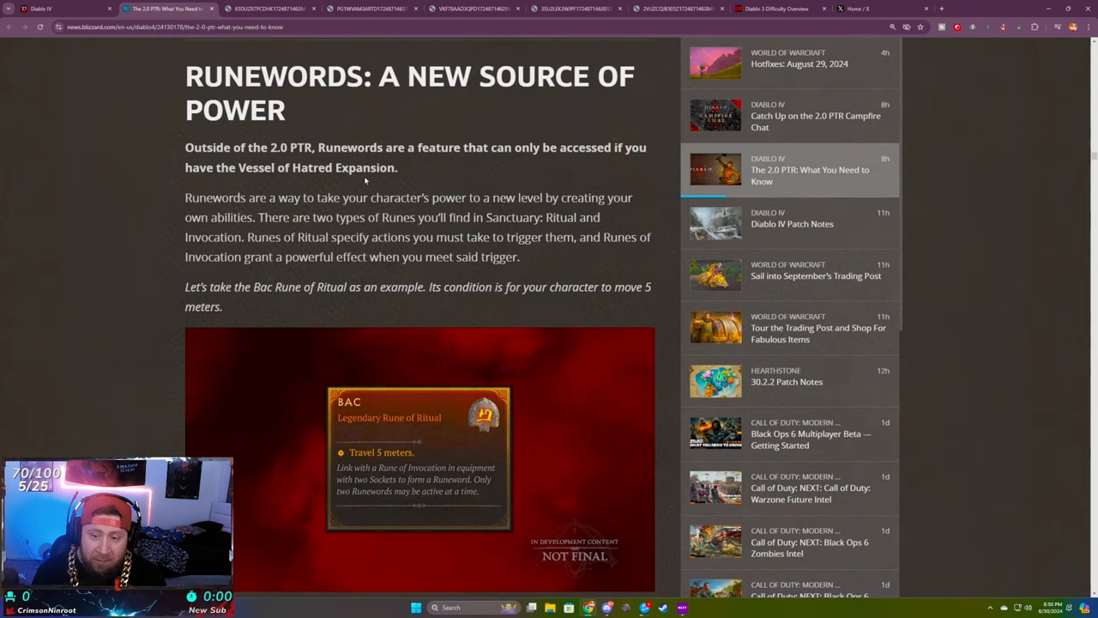
scroll(down, 3)
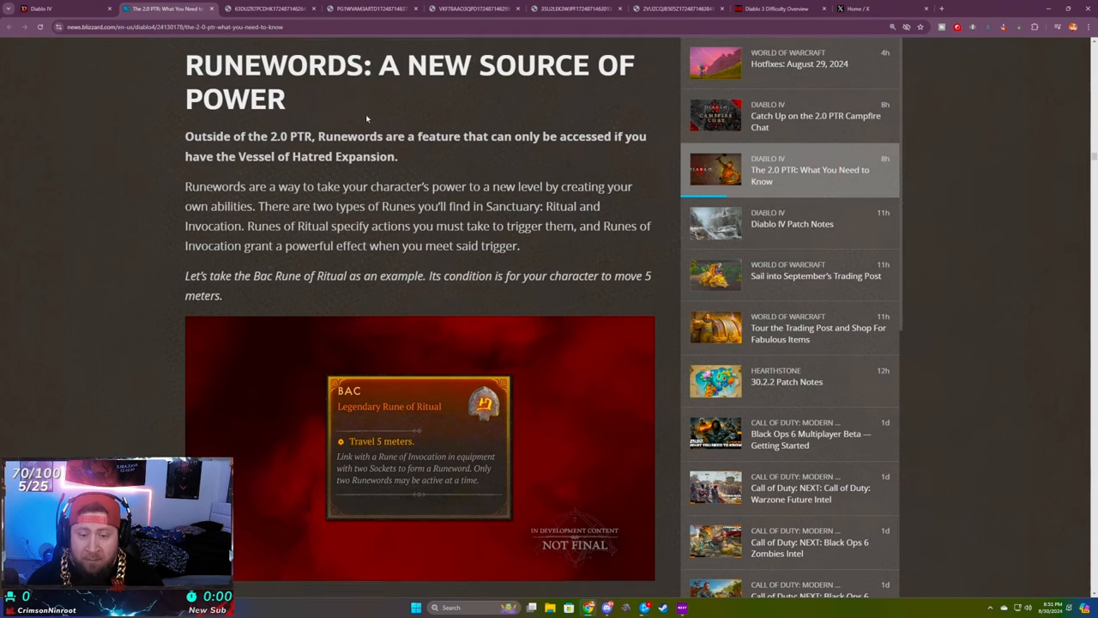
scroll(down, 3)
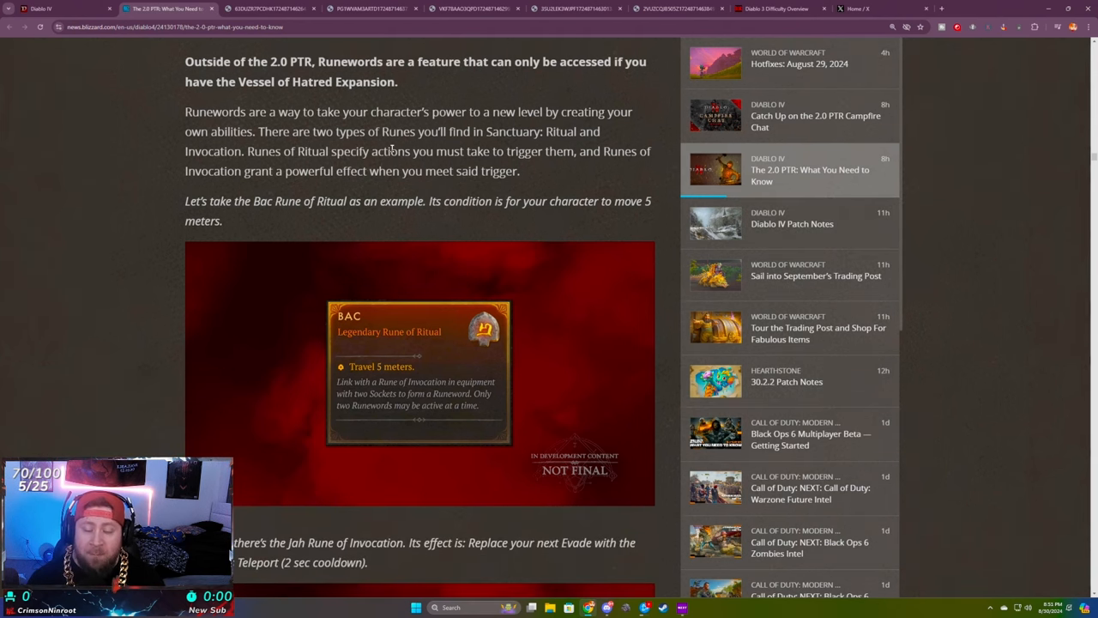
scroll(up, 3)
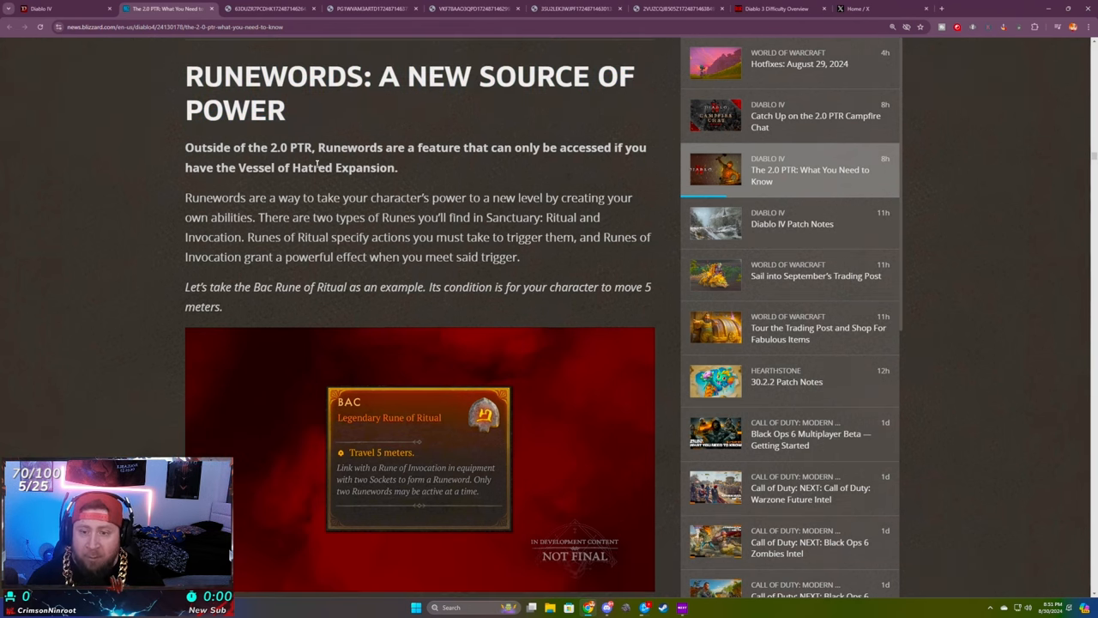
mouse_move(311, 187)
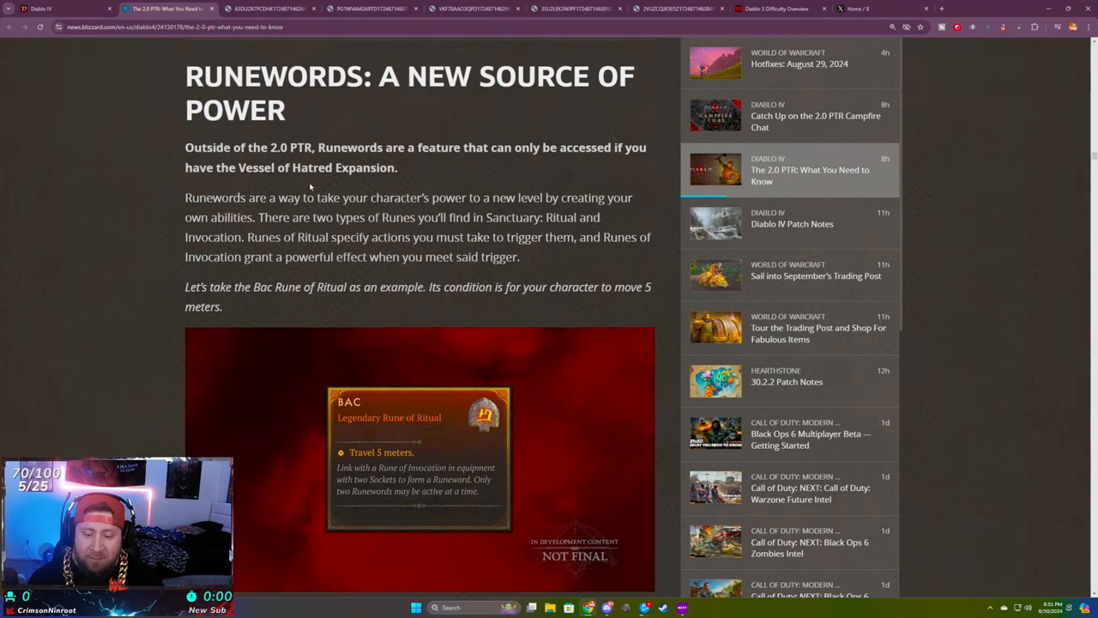
scroll(down, 3)
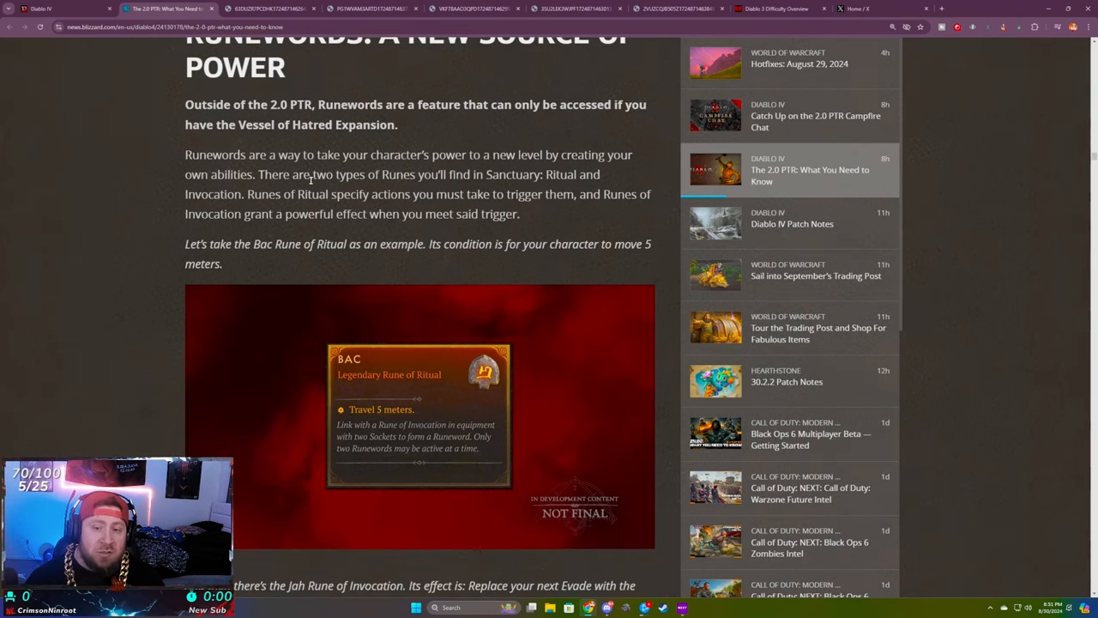
scroll(down, 3)
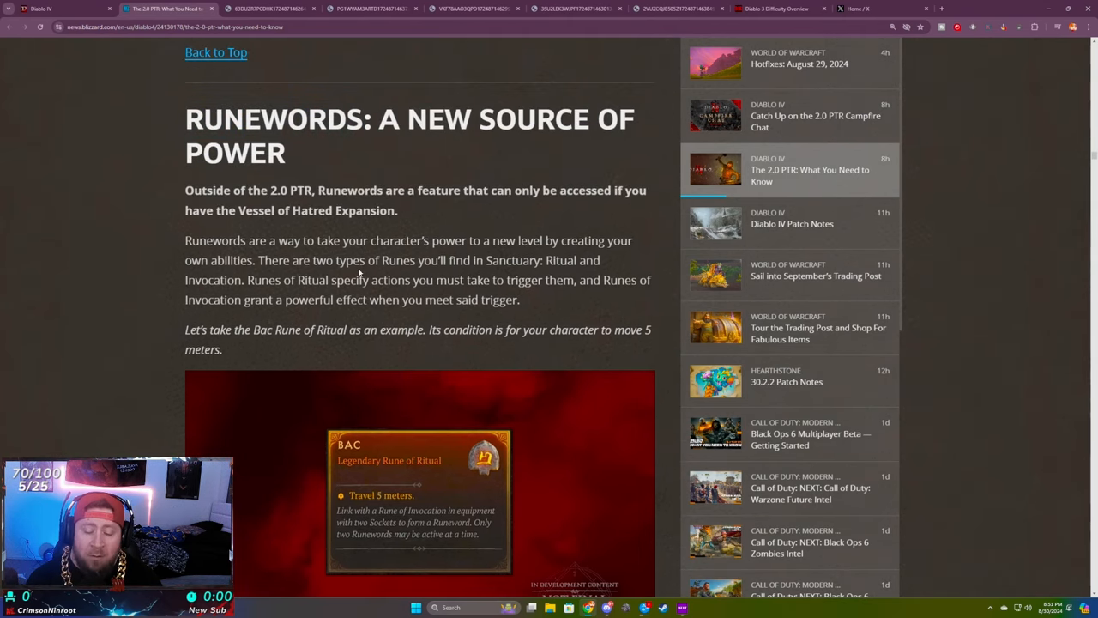
scroll(down, 3)
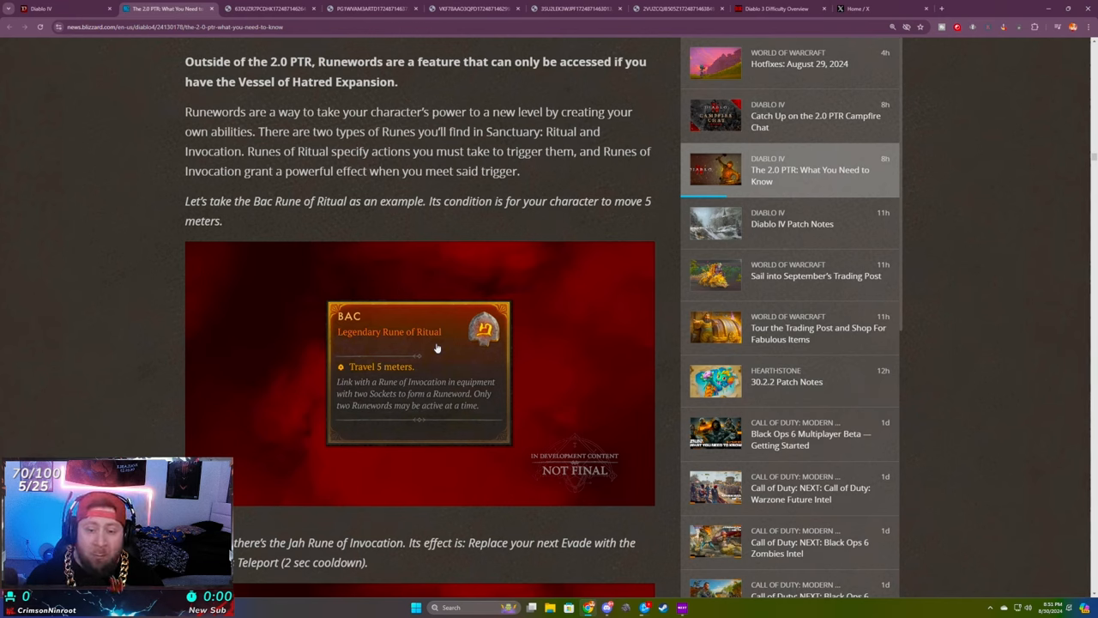
mouse_move(421, 336)
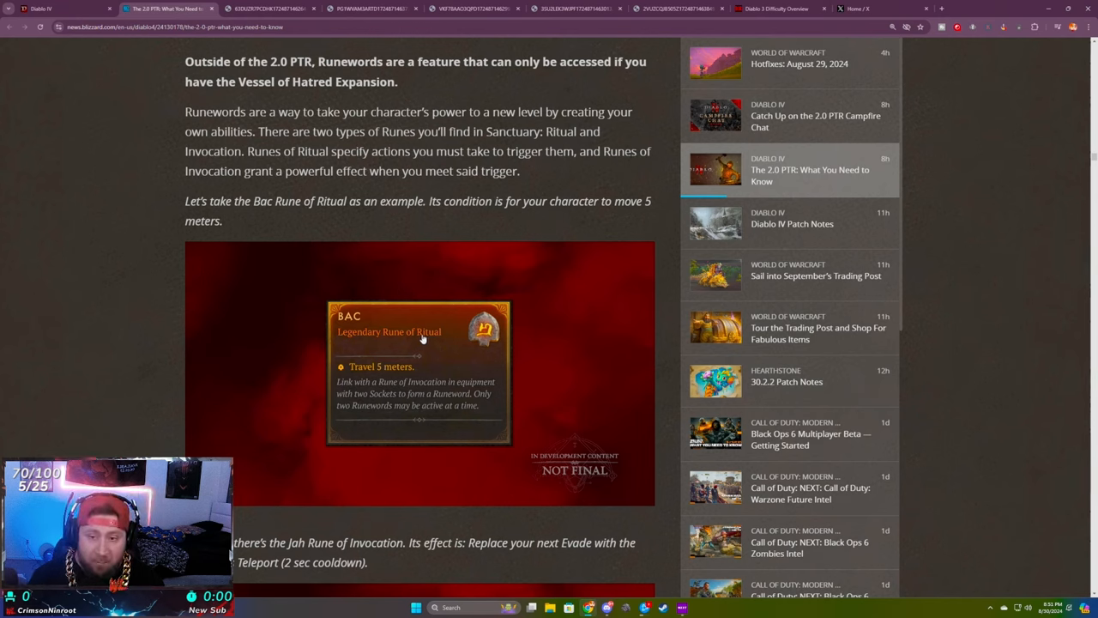
scroll(down, 3)
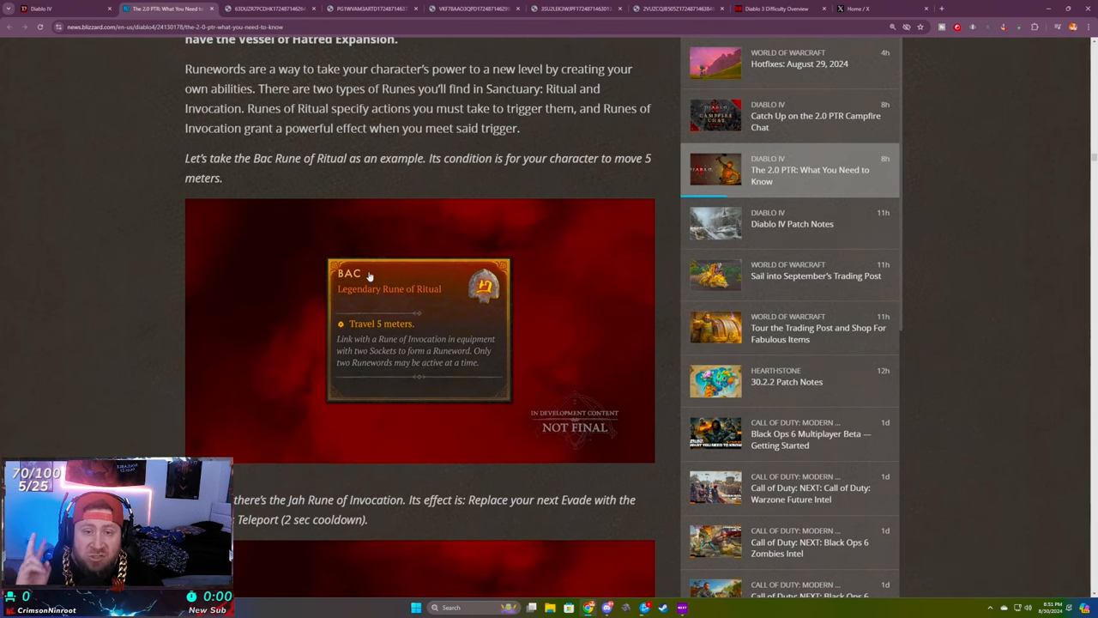
mouse_move(374, 278)
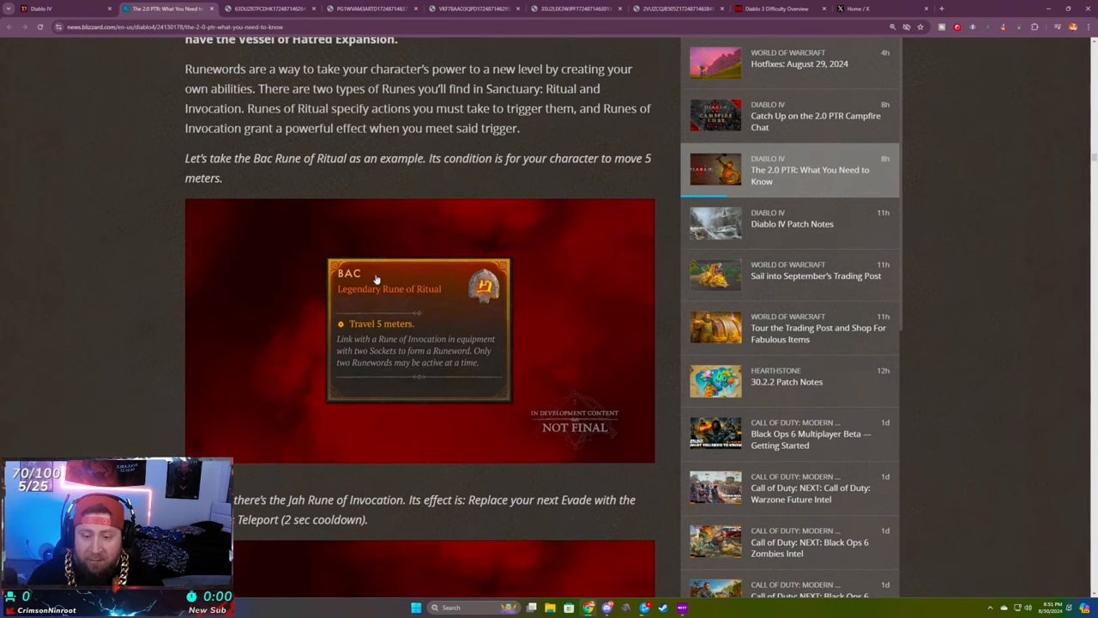
mouse_move(414, 299)
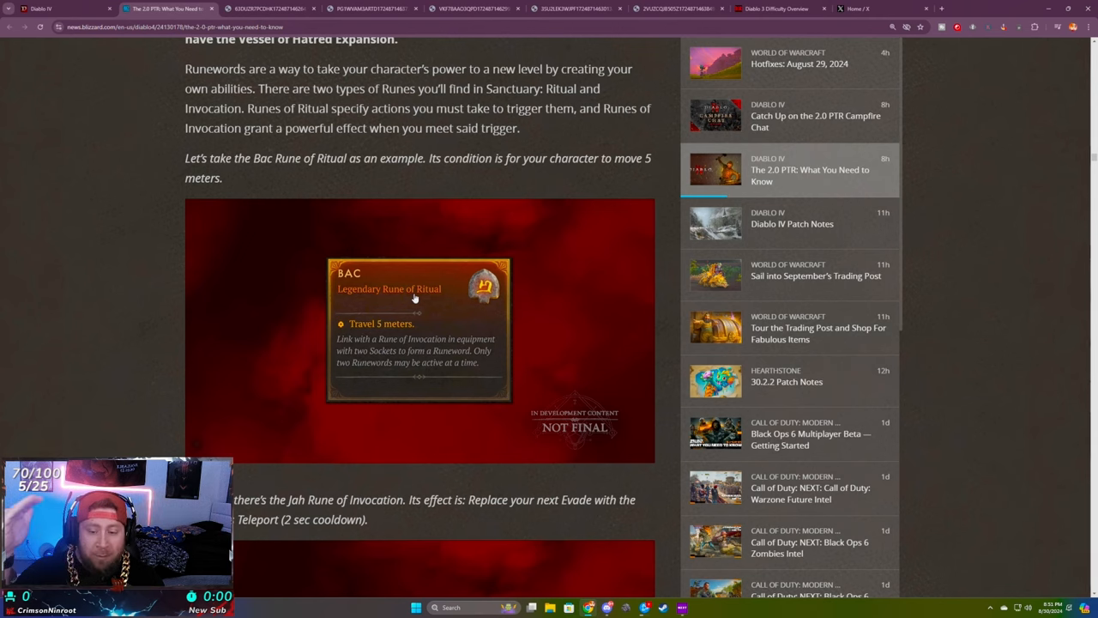
- Continue down to the two-rune Runeword example and the Bac Rune of Ritual card
scroll(down, 3)
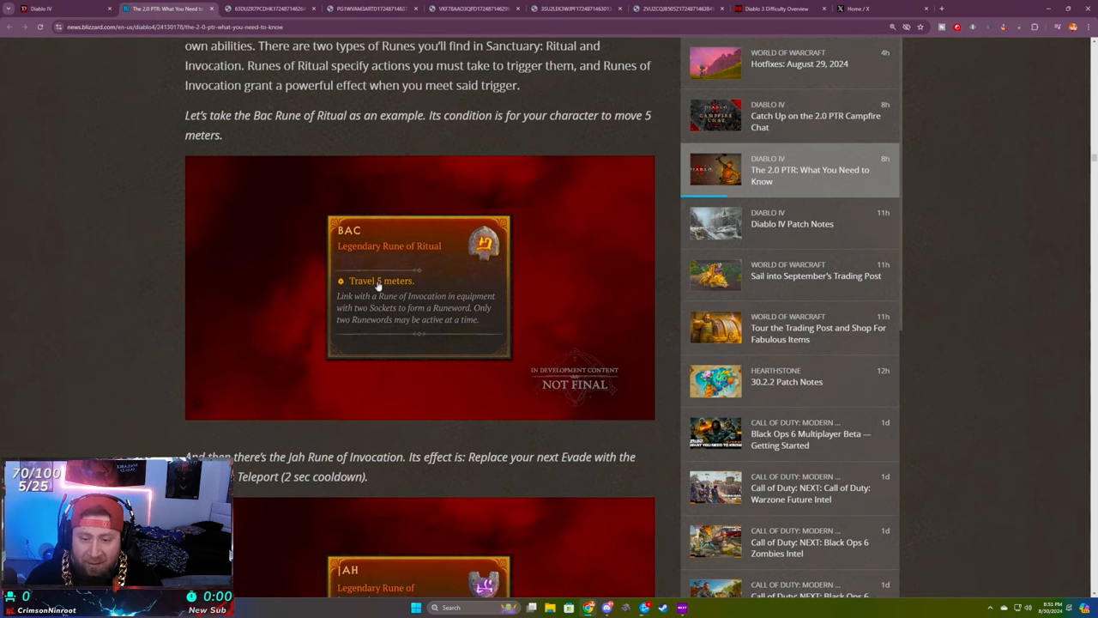
scroll(down, 3)
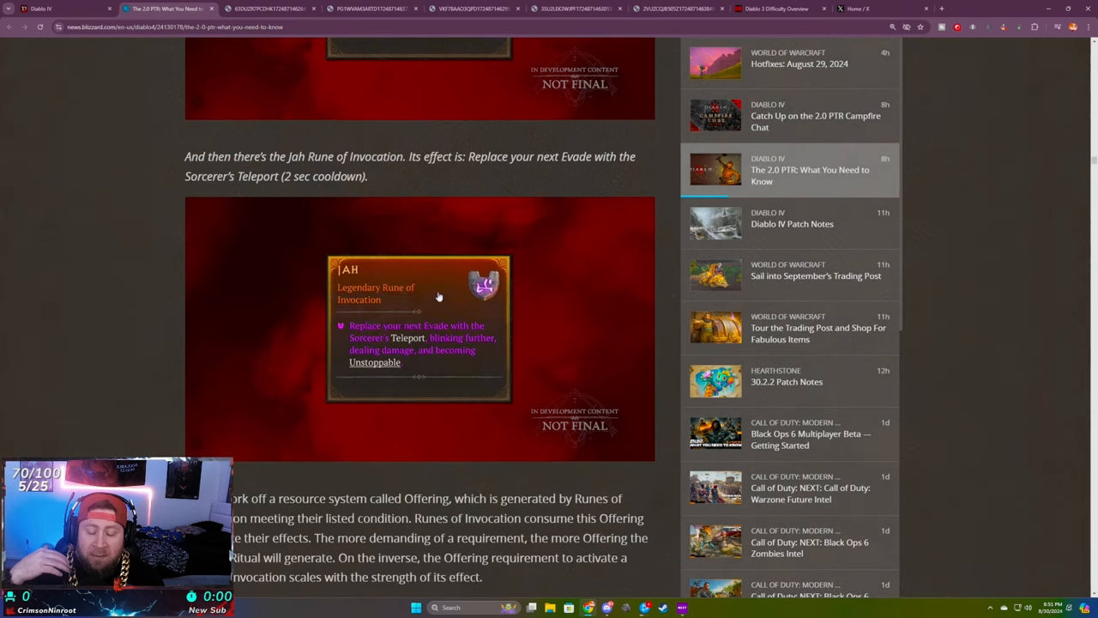
mouse_move(335, 313)
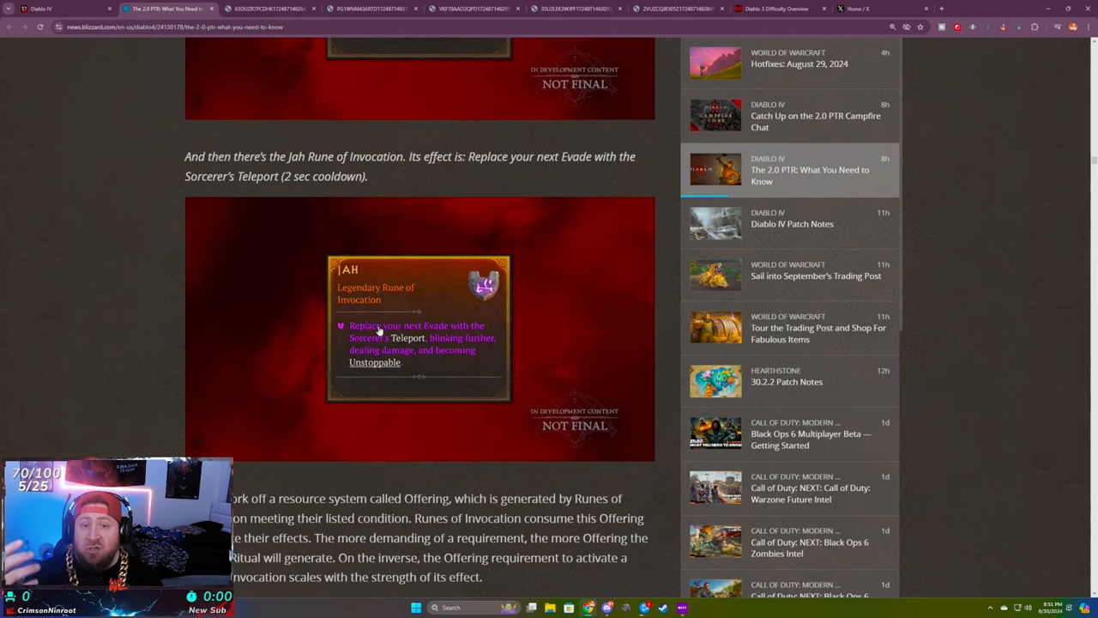
scroll(down, 3)
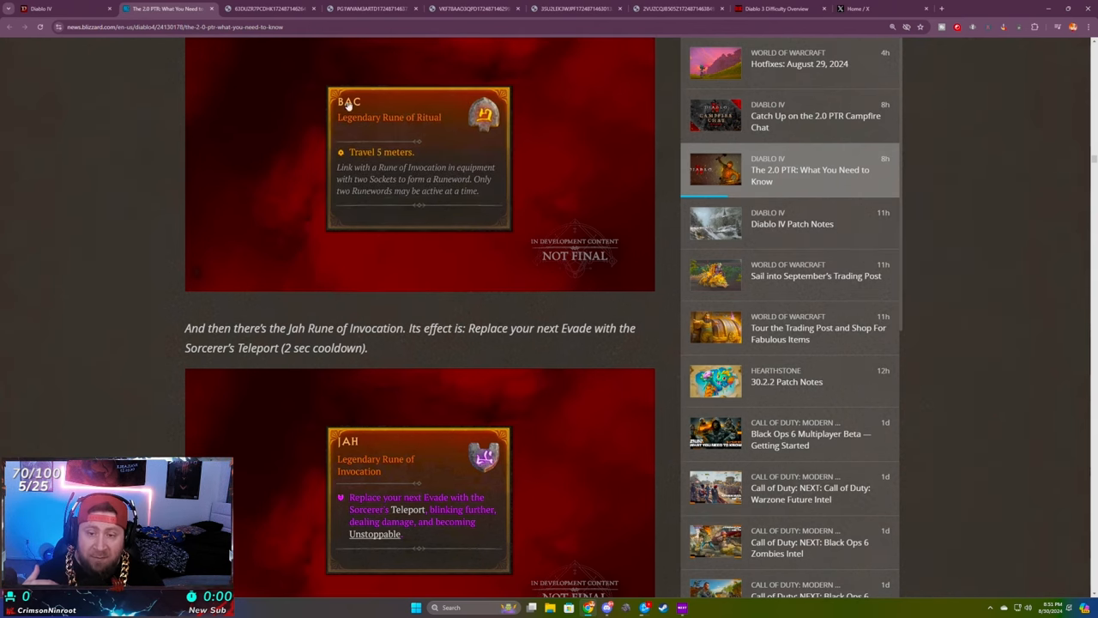
scroll(down, 3)
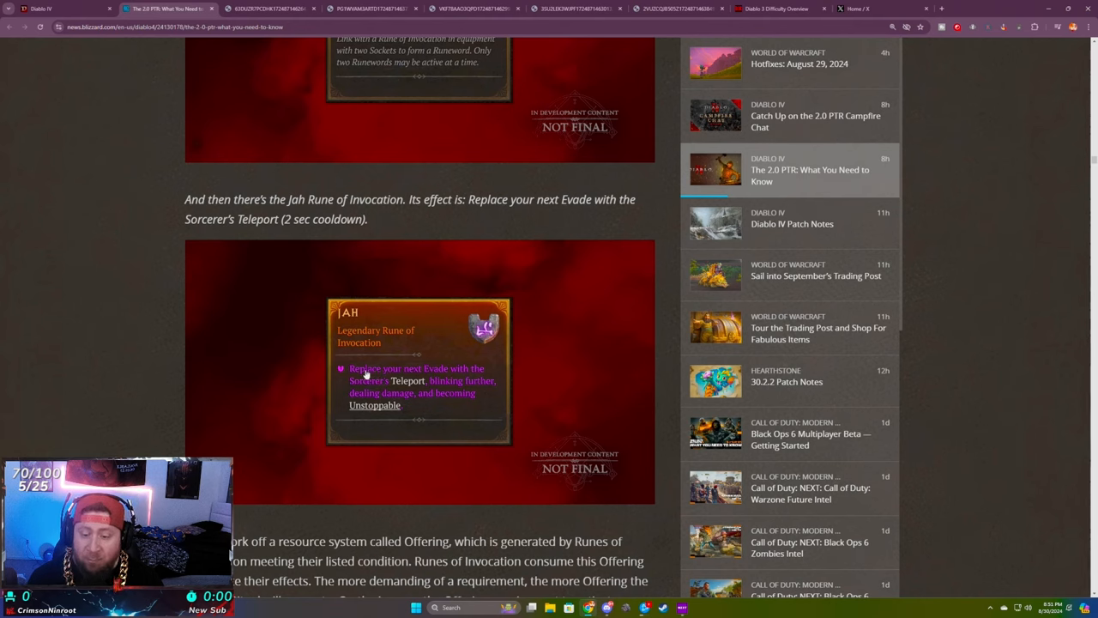
mouse_move(477, 391)
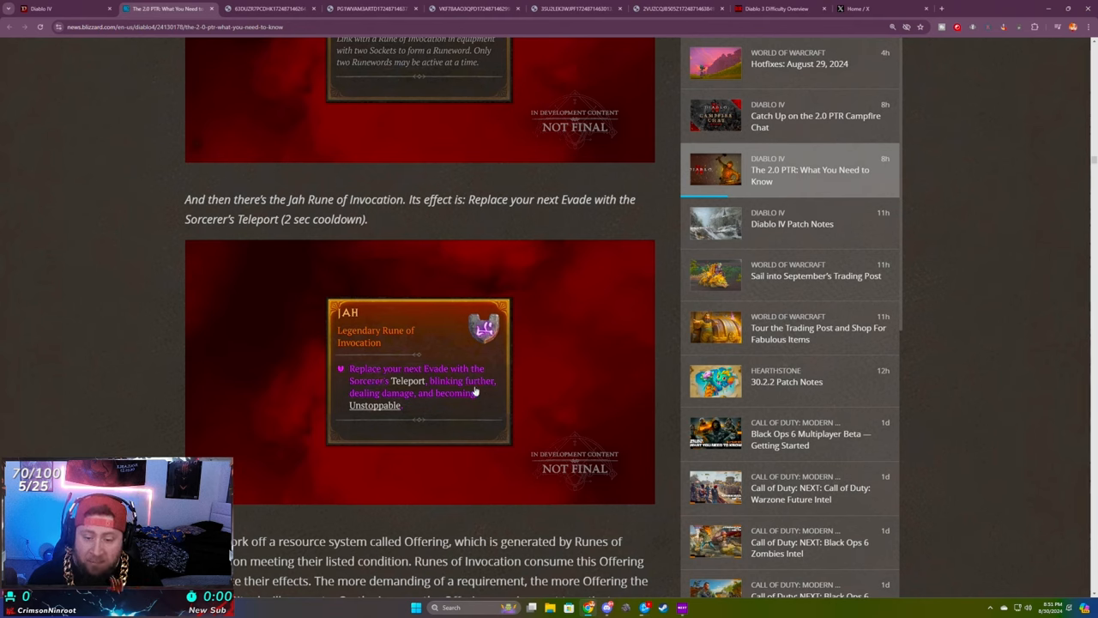
mouse_move(403, 403)
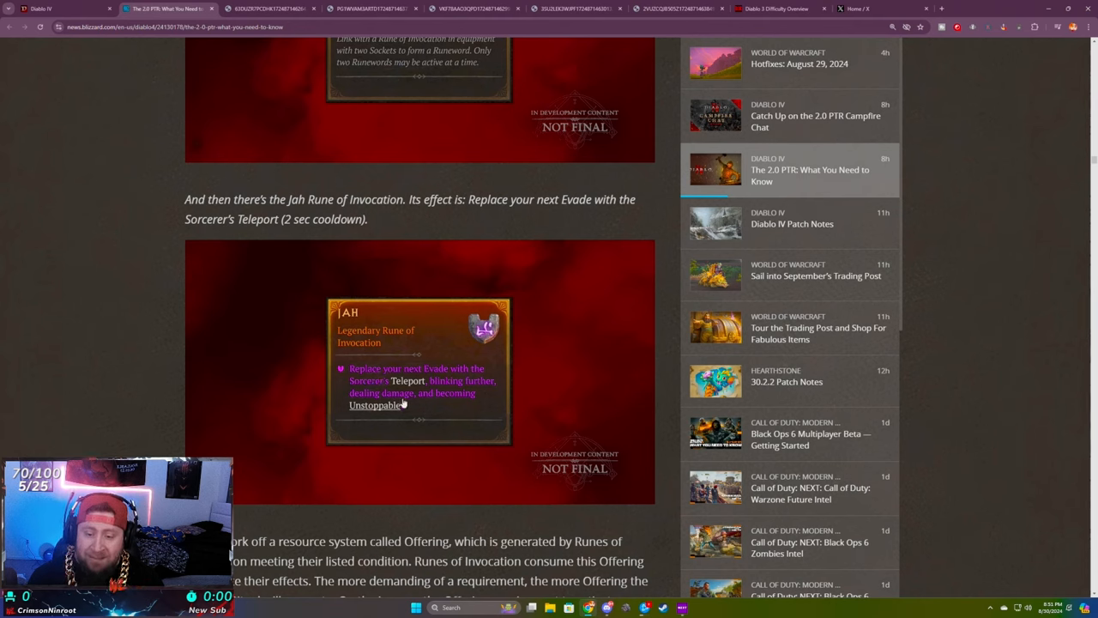
mouse_move(432, 404)
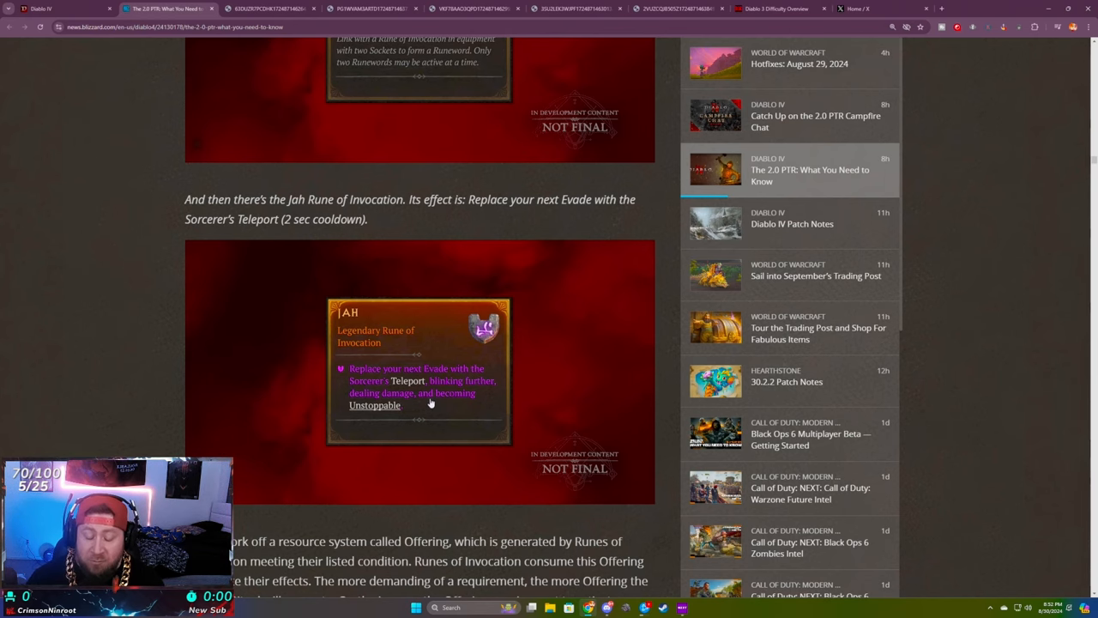
scroll(down, 3)
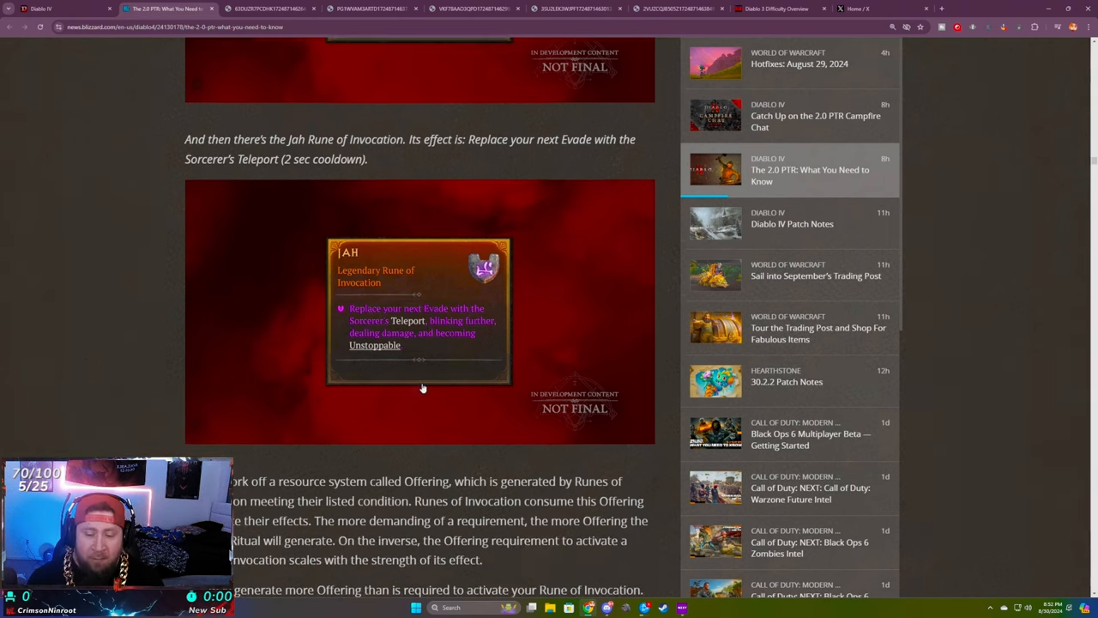
scroll(down, 3)
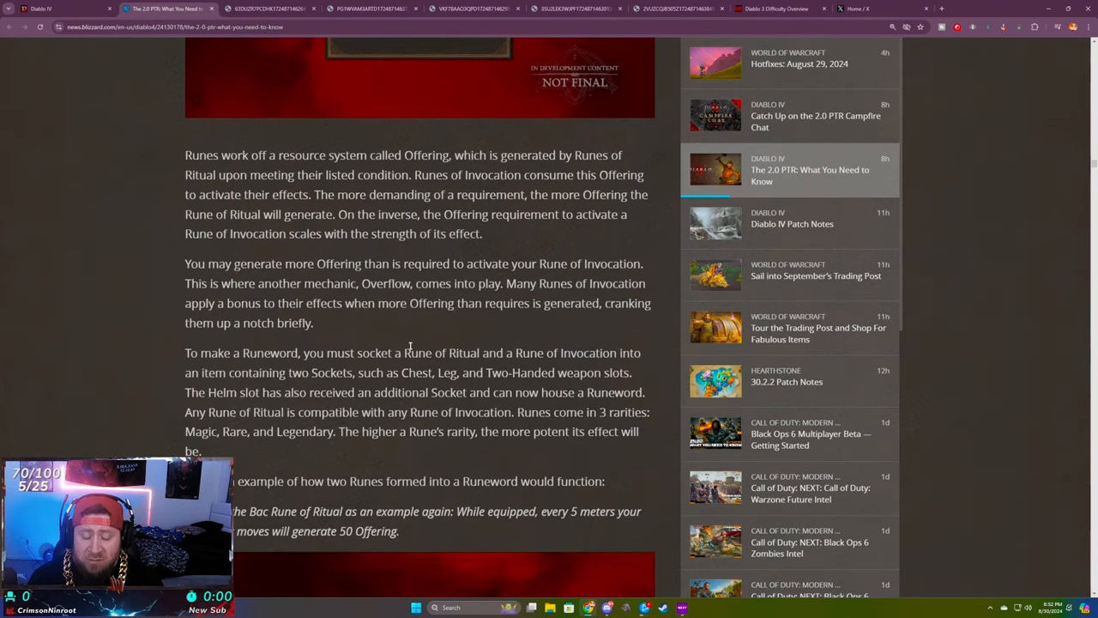
mouse_move(326, 230)
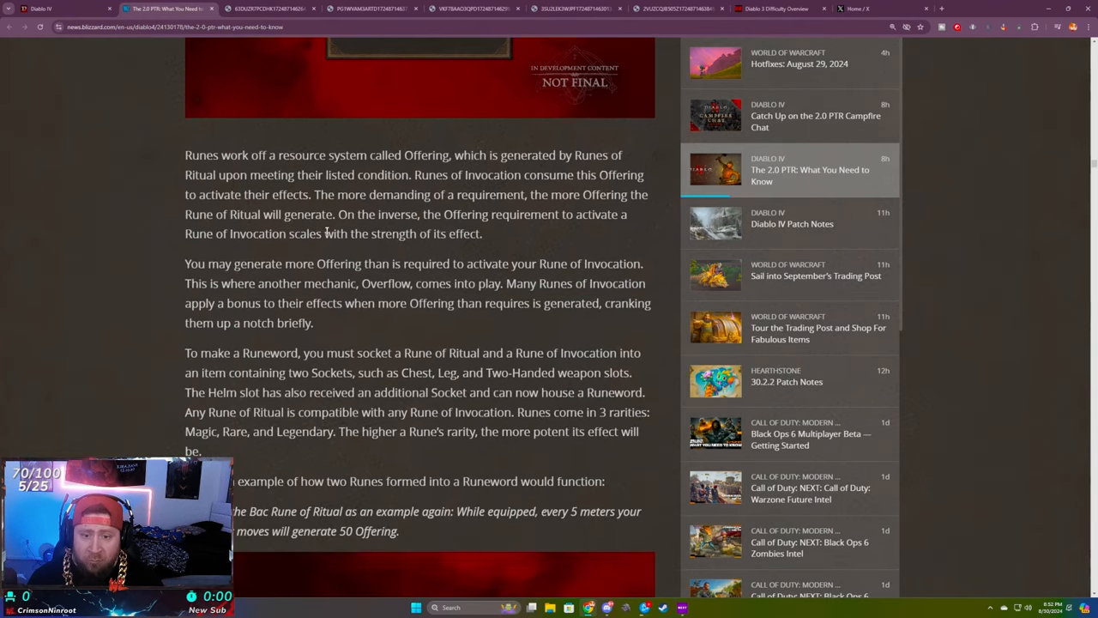
scroll(down, 3)
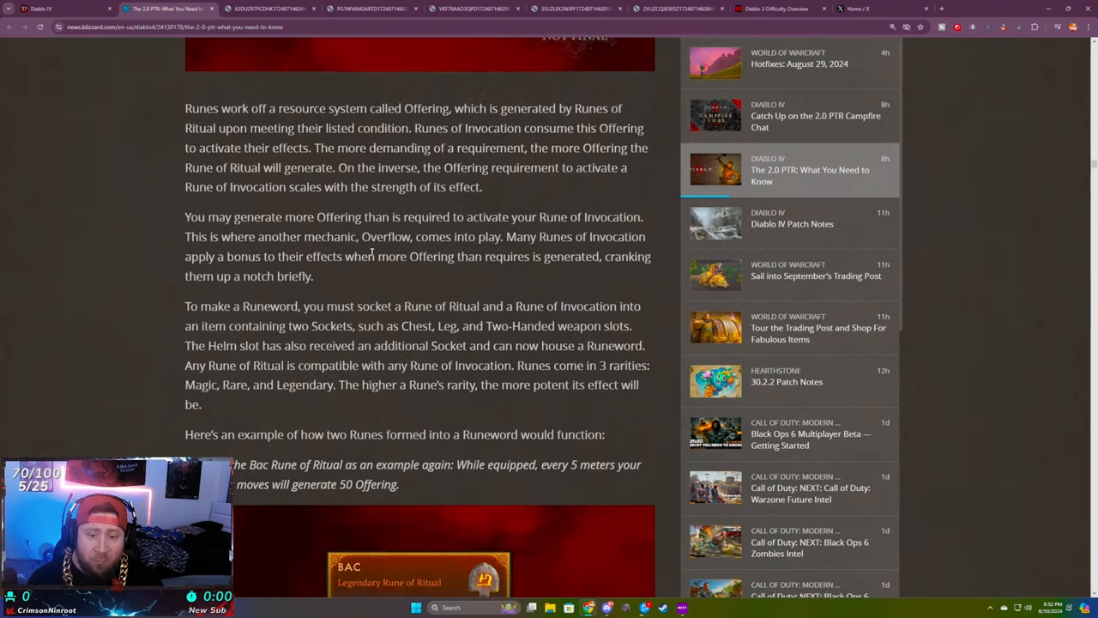
scroll(down, 3)
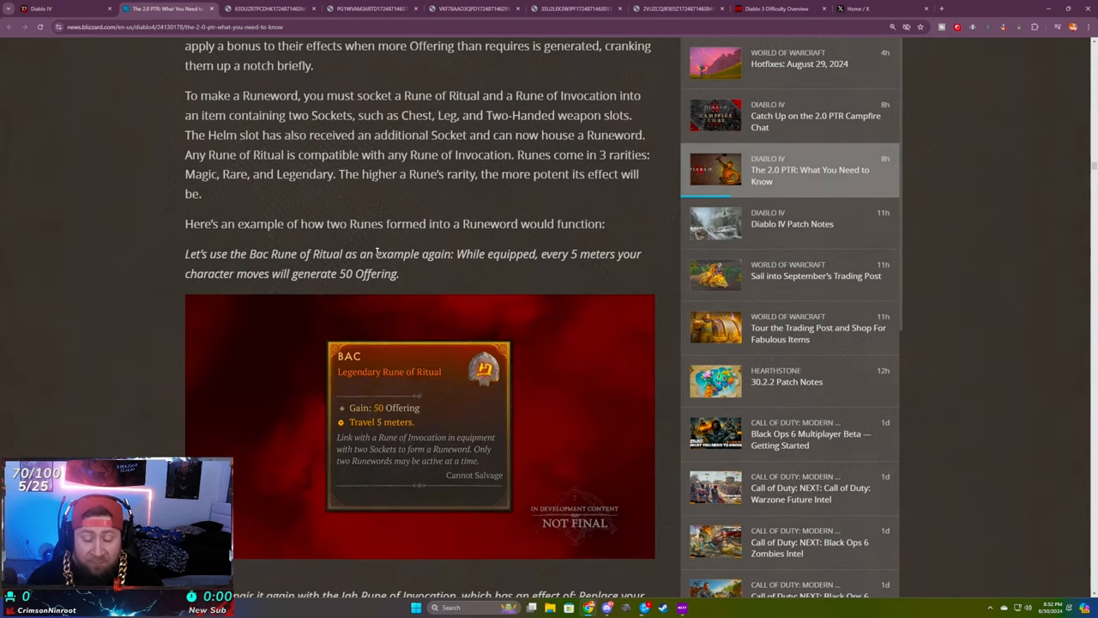
scroll(down, 3)
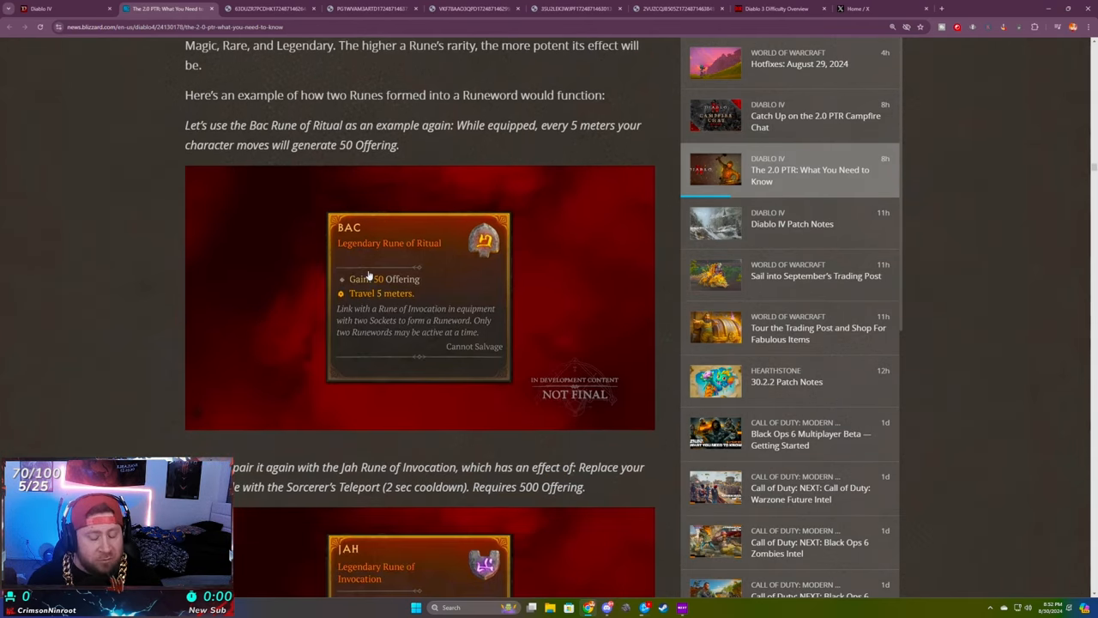
scroll(down, 3)
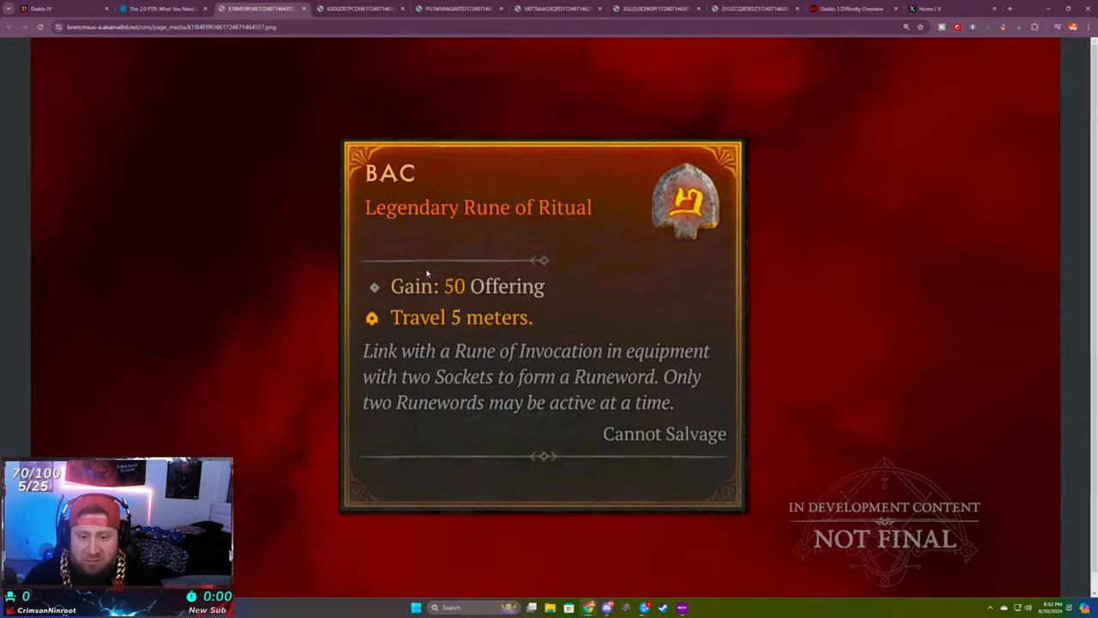
mouse_move(432, 254)
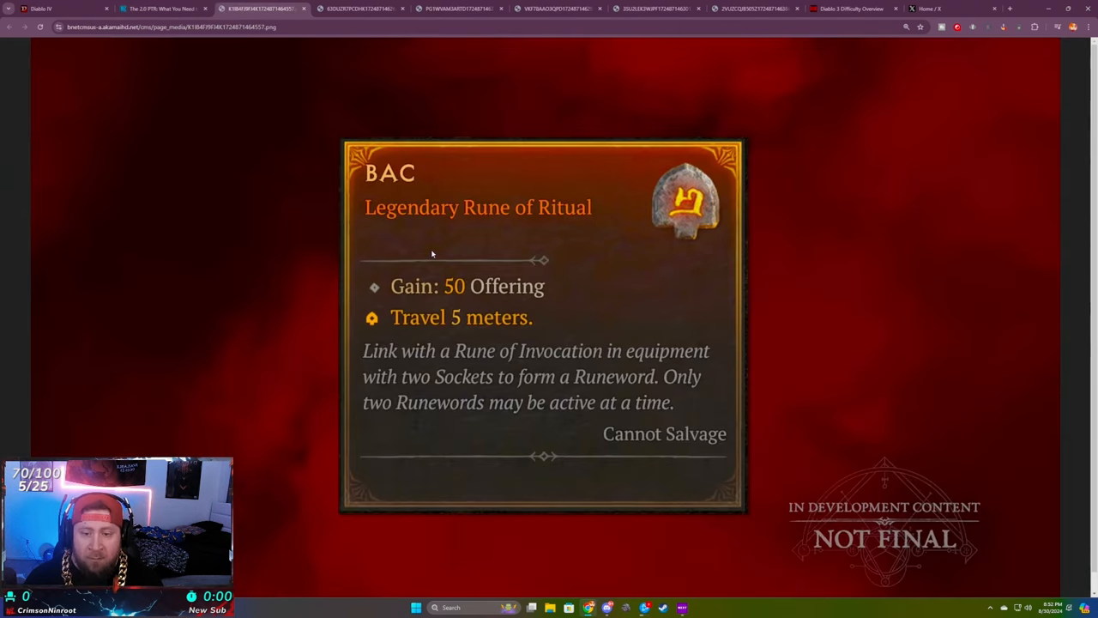
mouse_move(534, 221)
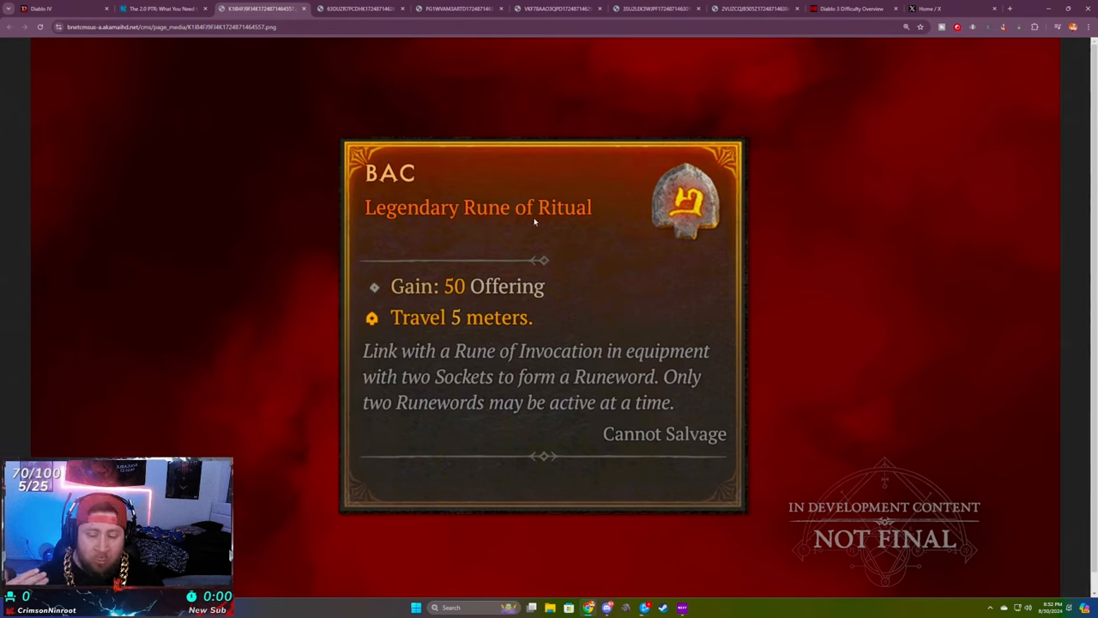
mouse_move(566, 273)
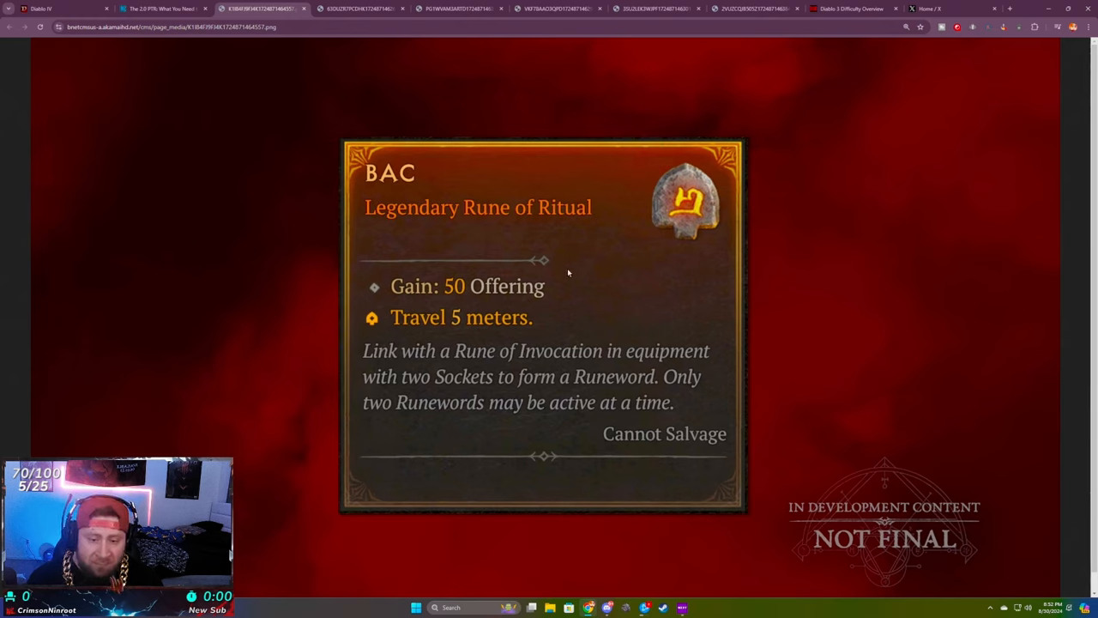
mouse_move(542, 298)
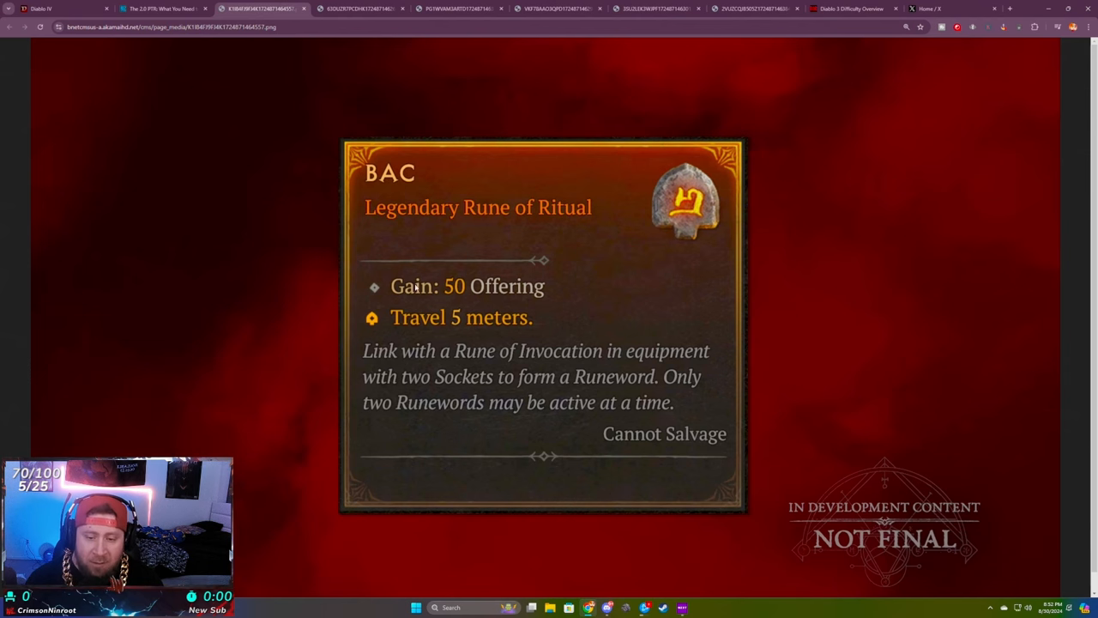
- Review the Bac and Jah rune image tabs, then return to the 2.0 PTR article's rune tooltips
click(163, 9)
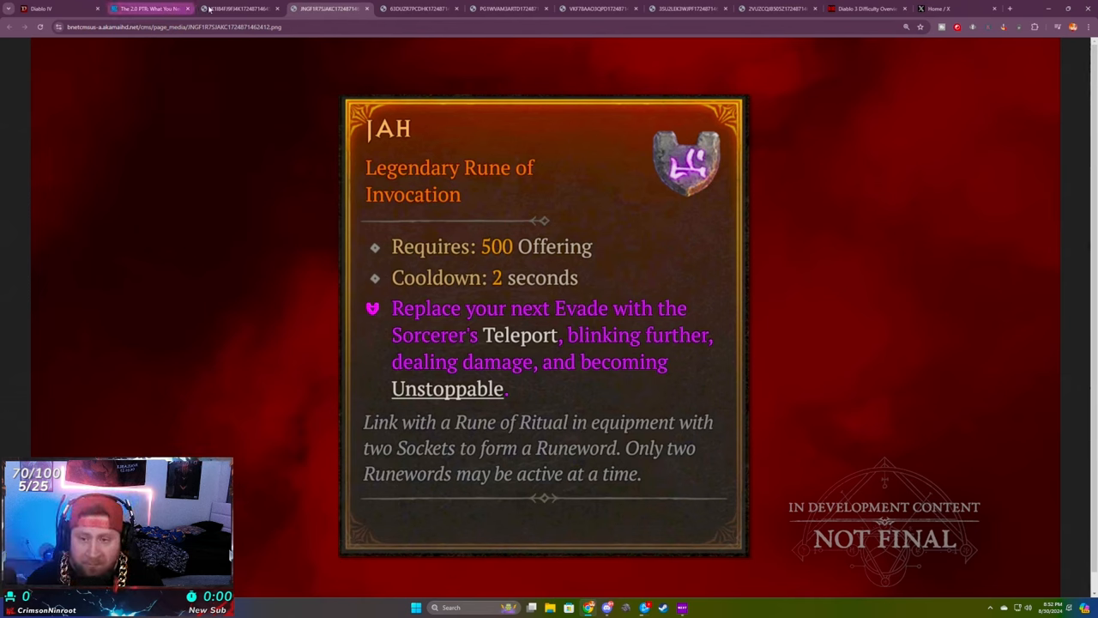
click(240, 8)
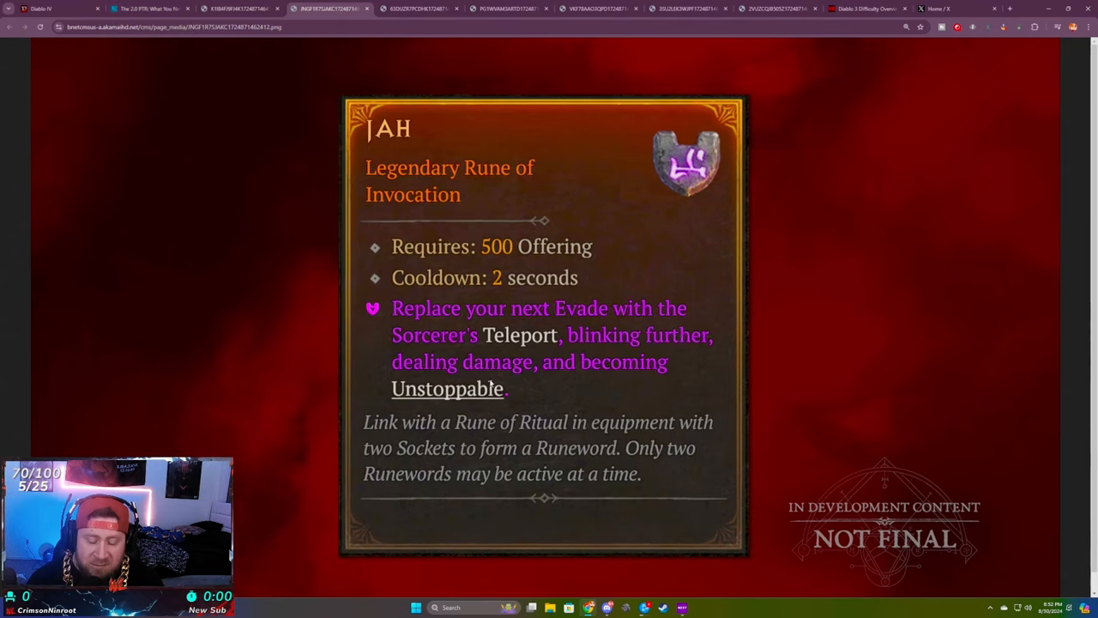
click(151, 9)
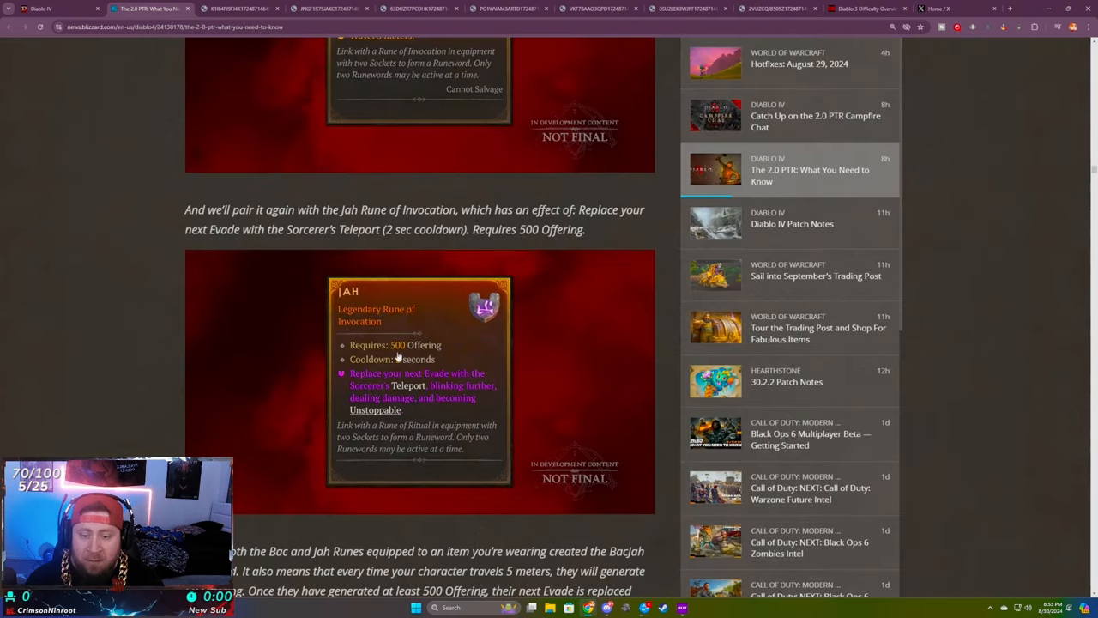
scroll(down, 3)
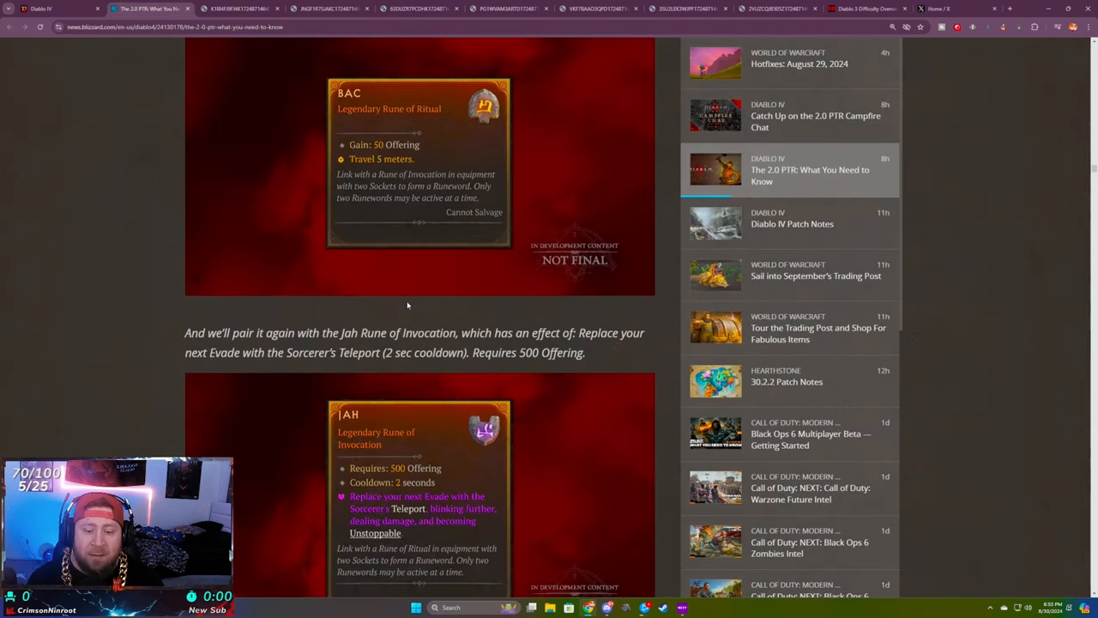
scroll(down, 3)
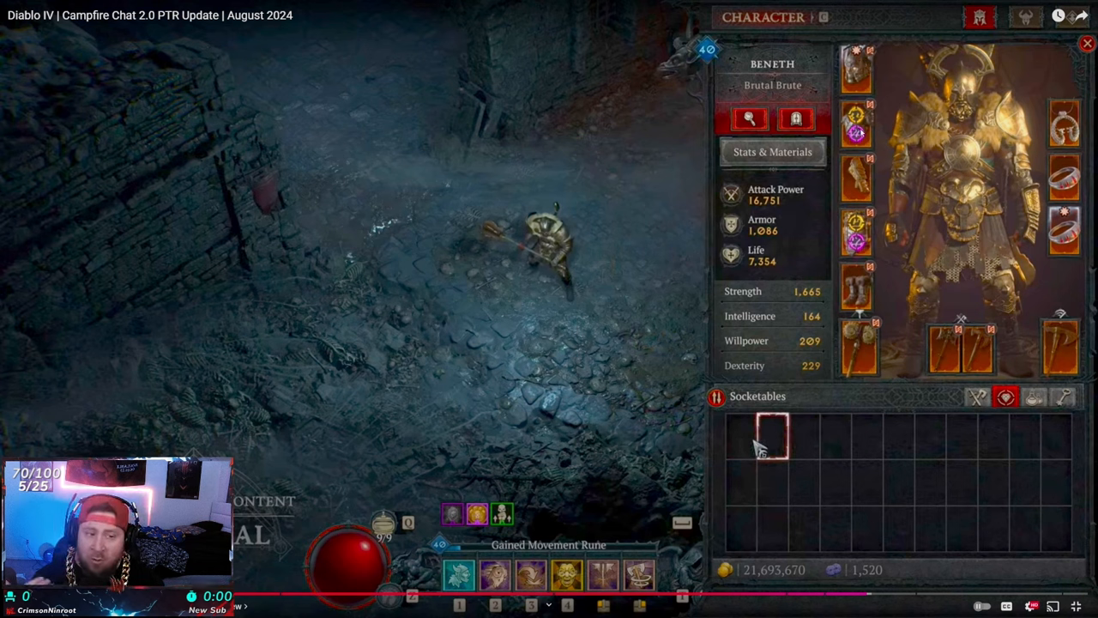
mouse_move(848, 374)
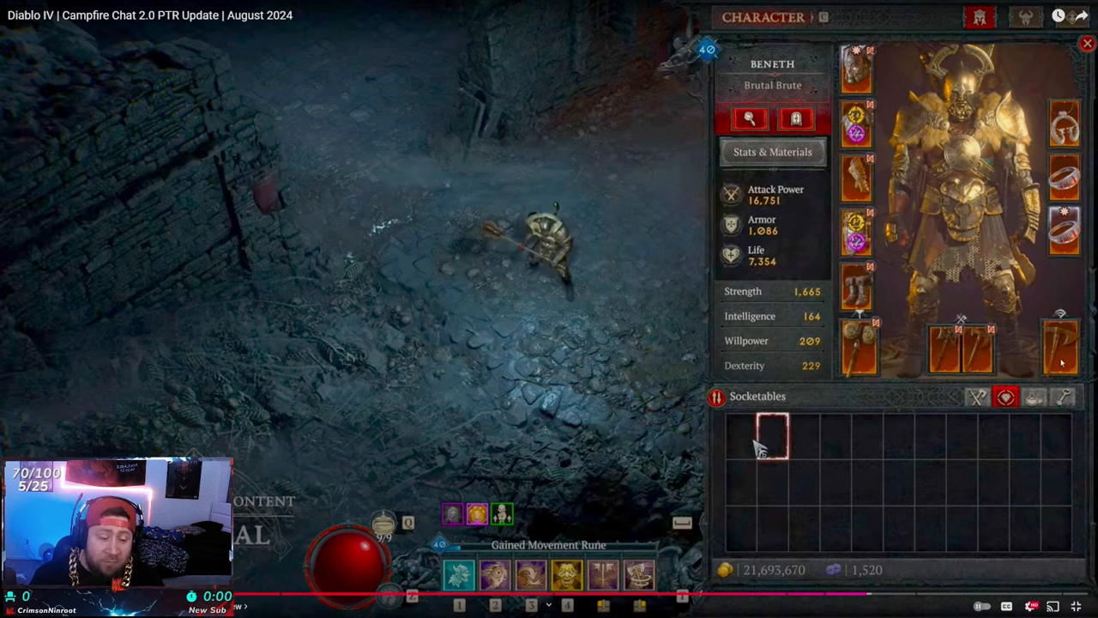
mouse_move(495, 369)
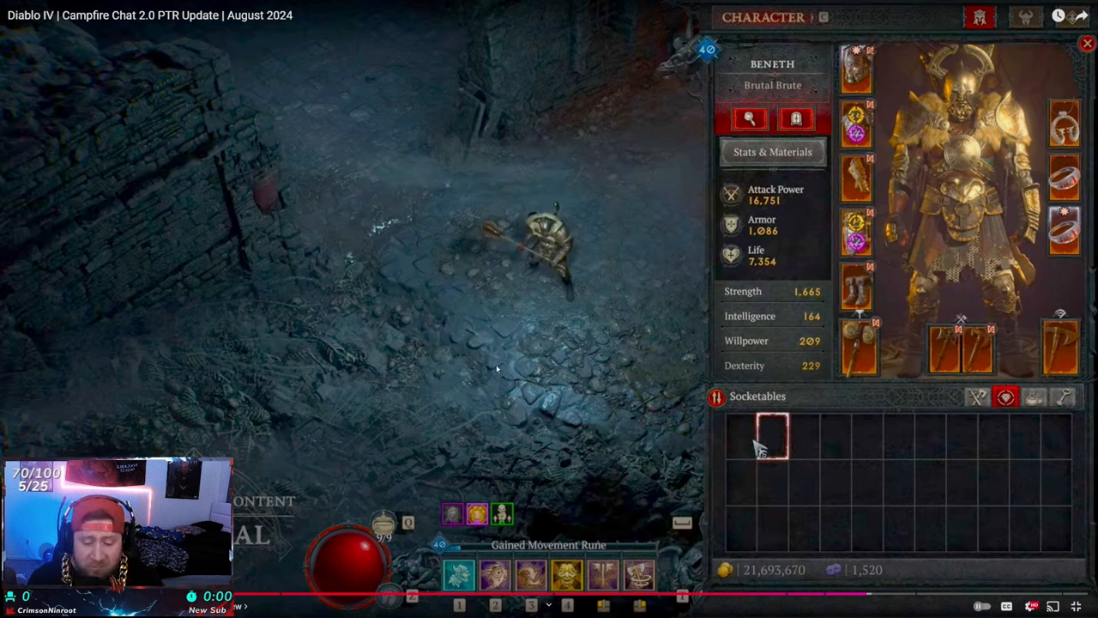
mouse_move(508, 386)
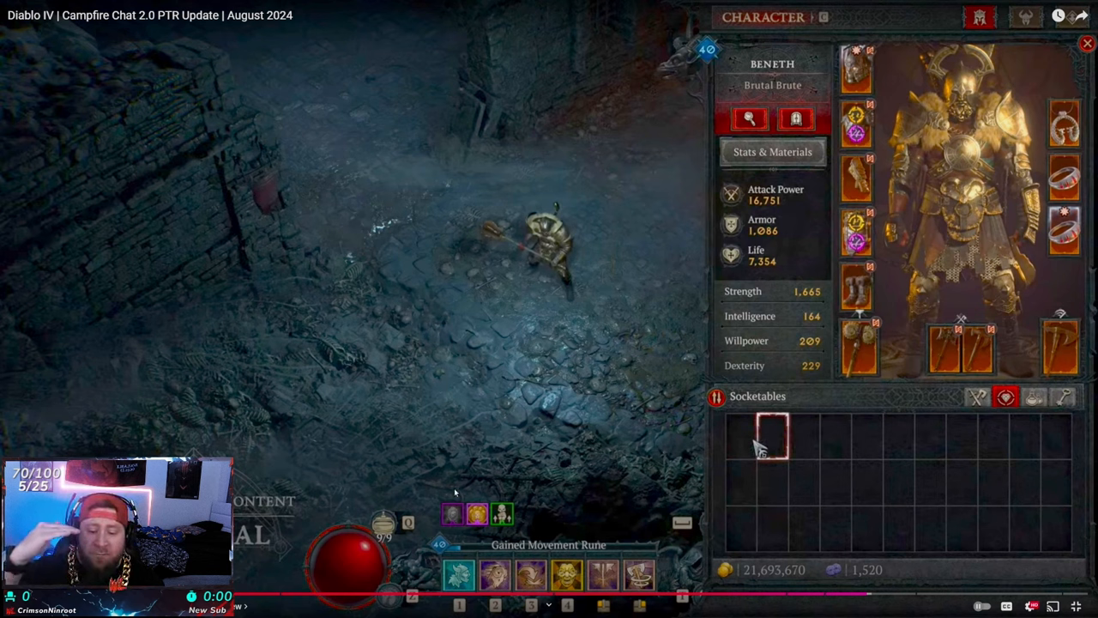
- Exit full-screen on the Campfire Chat 2.0 PTR video, landing on its YouTube watch page
click(1086, 43)
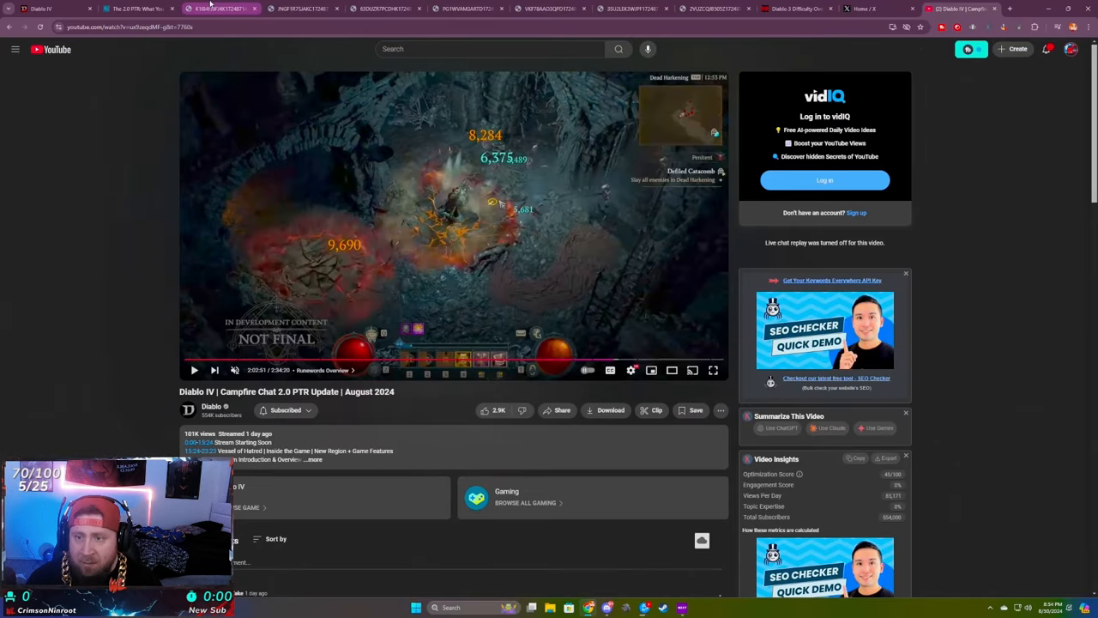
- Switch back to the 2.0 PTR article and scroll through the Bacjah Runeword example
click(137, 9)
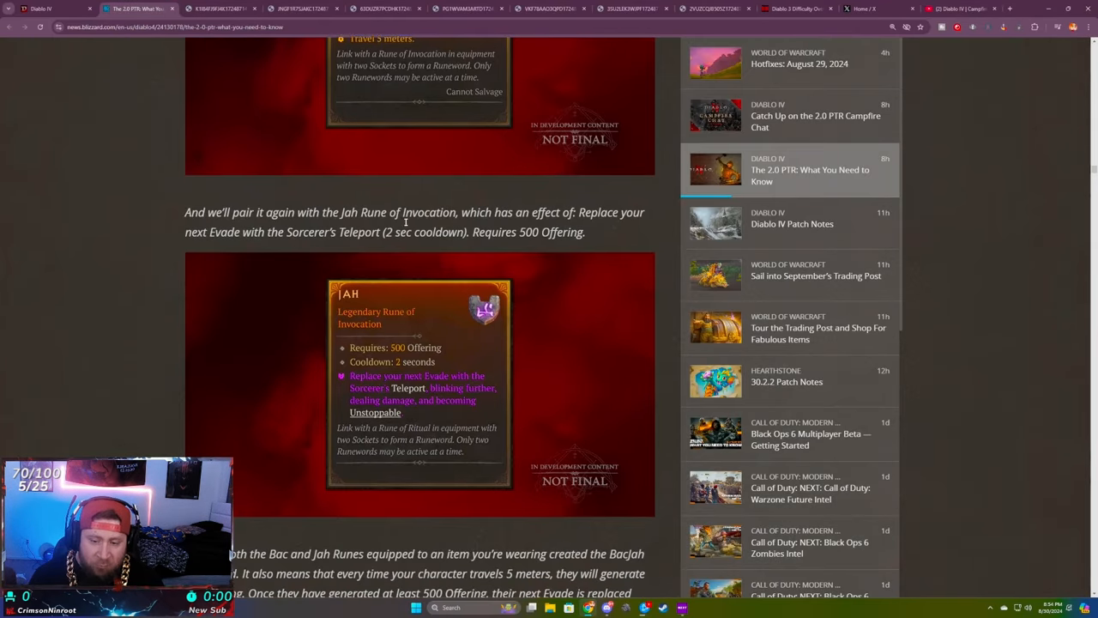
scroll(down, 3)
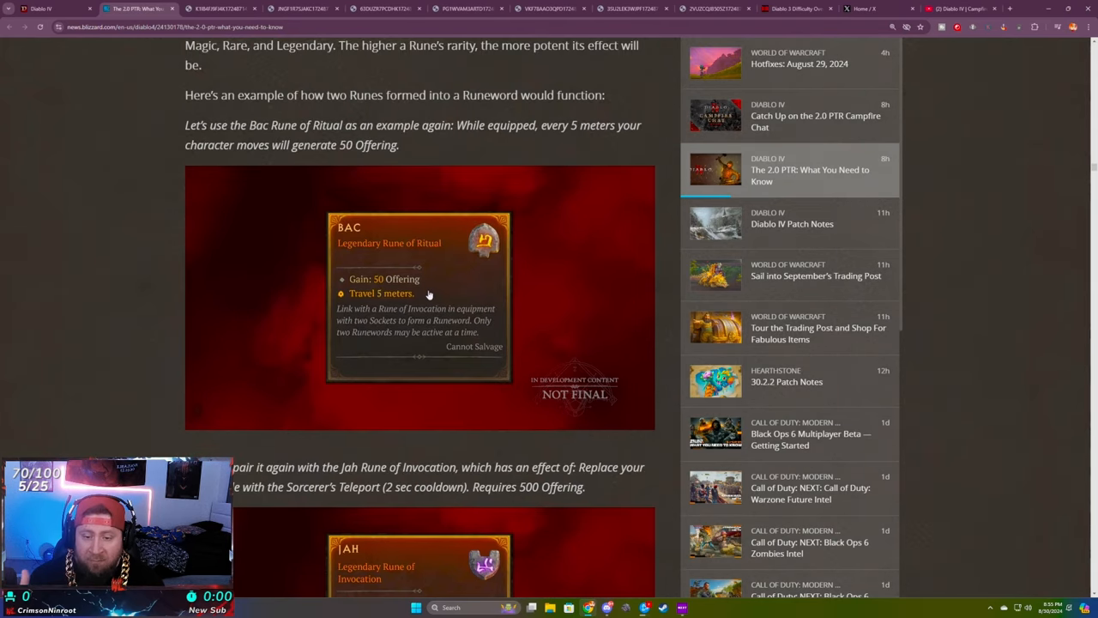
scroll(down, 3)
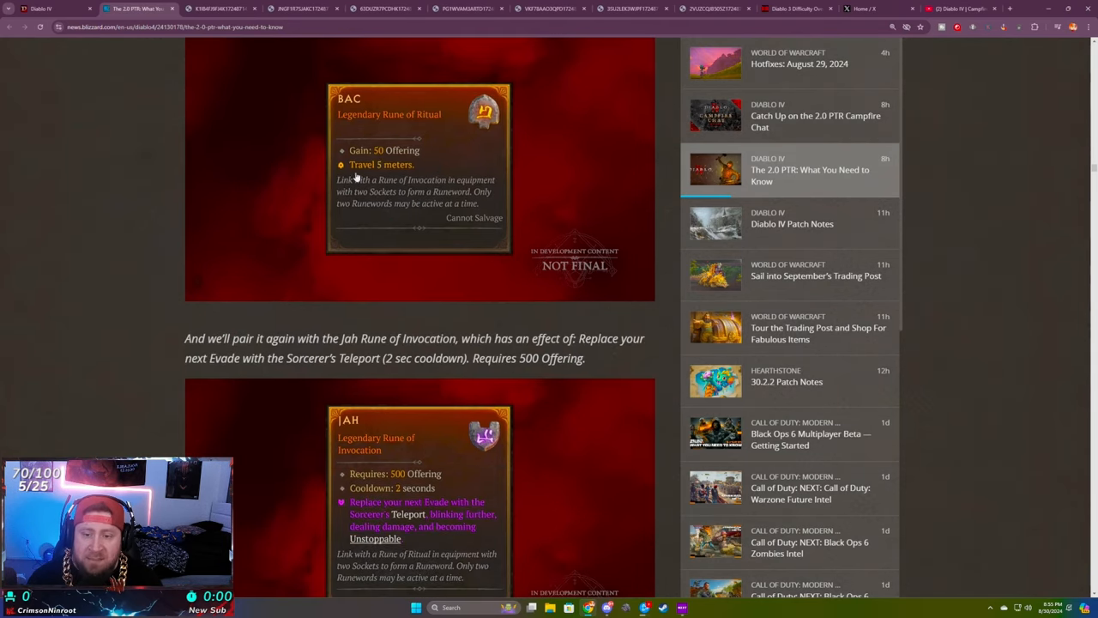
scroll(down, 3)
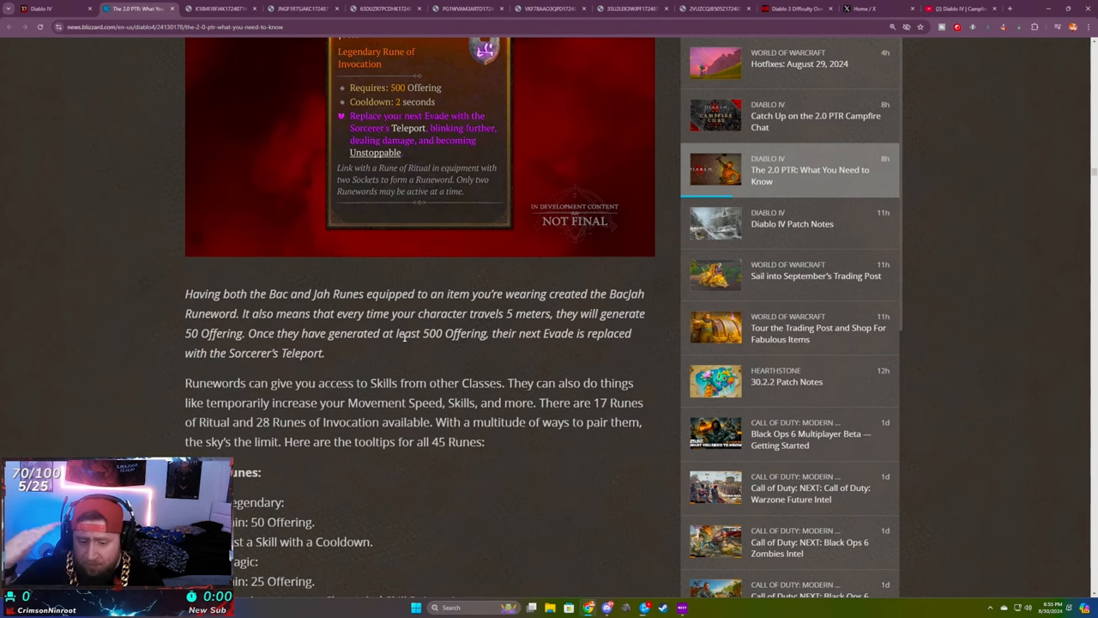
mouse_move(405, 333)
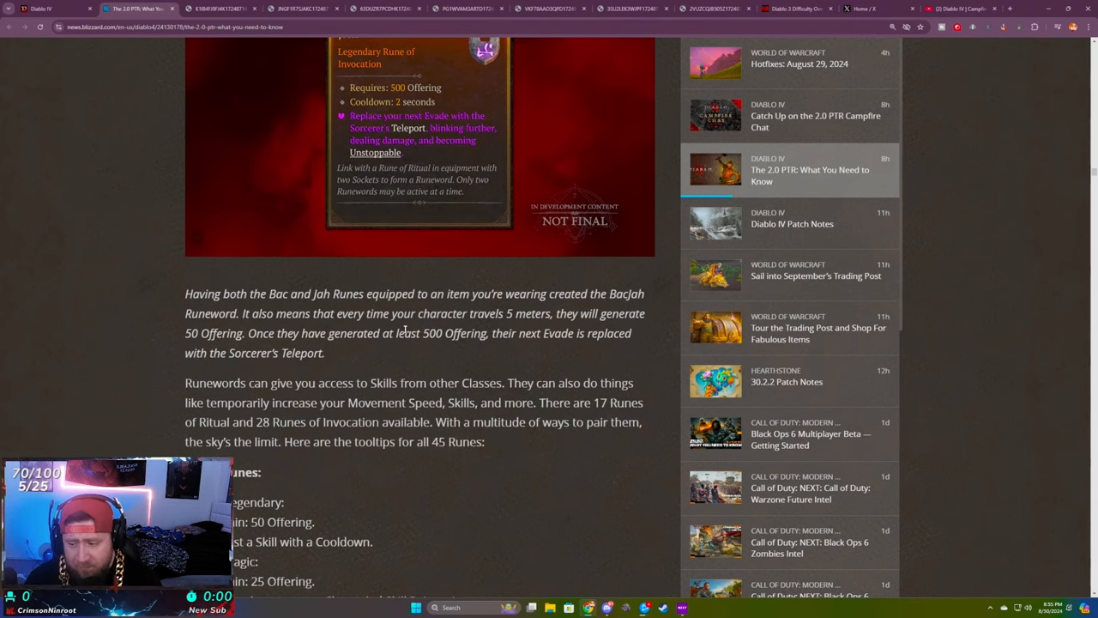
scroll(down, 3)
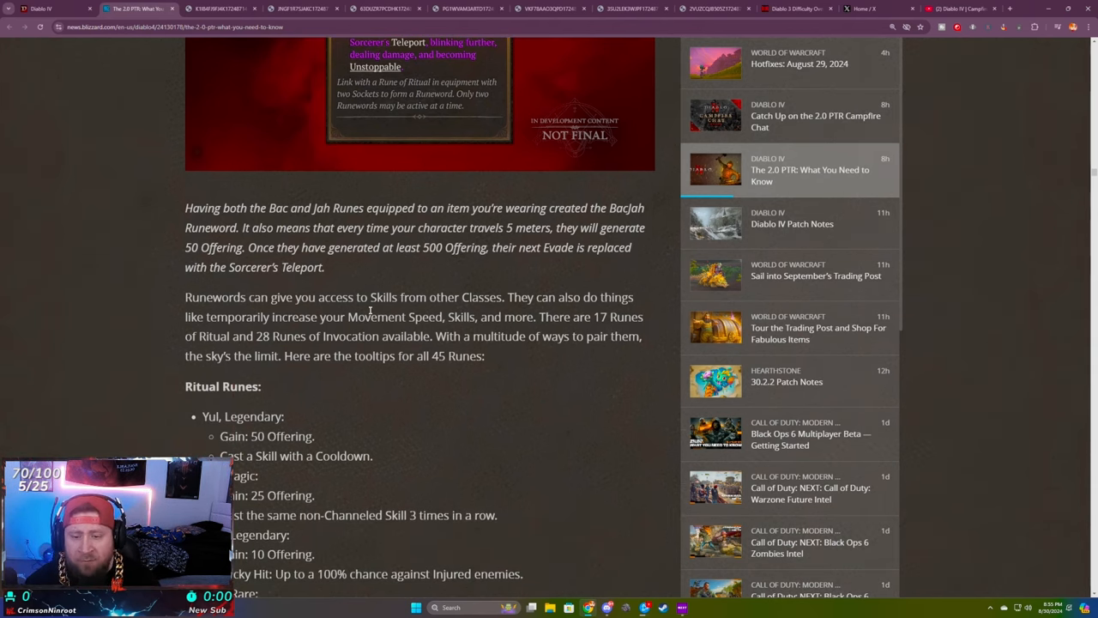
scroll(down, 3)
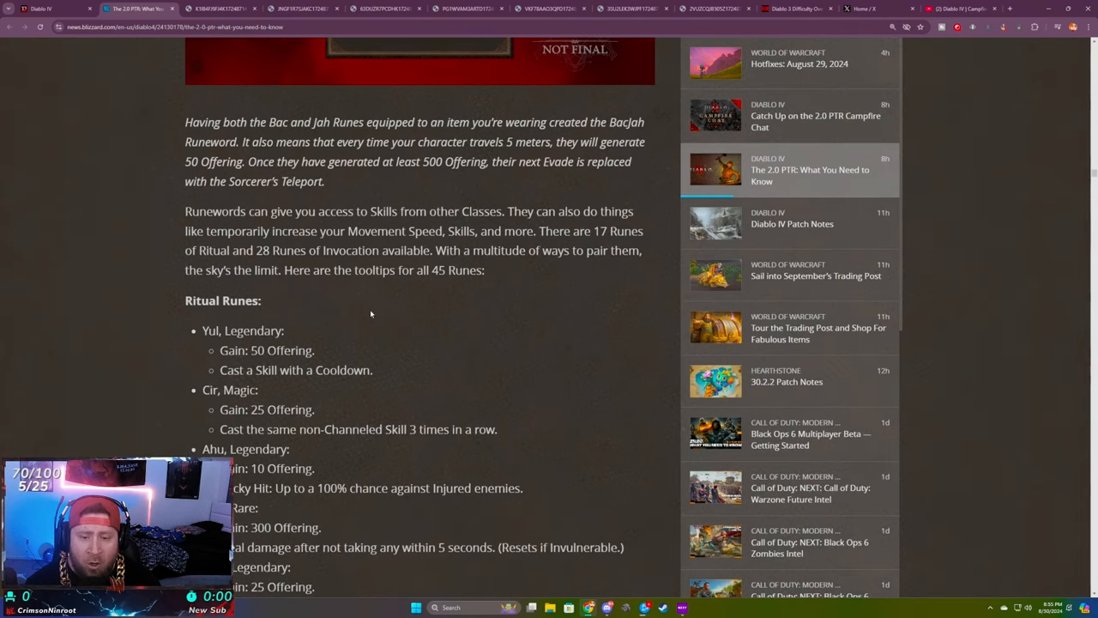
scroll(down, 3)
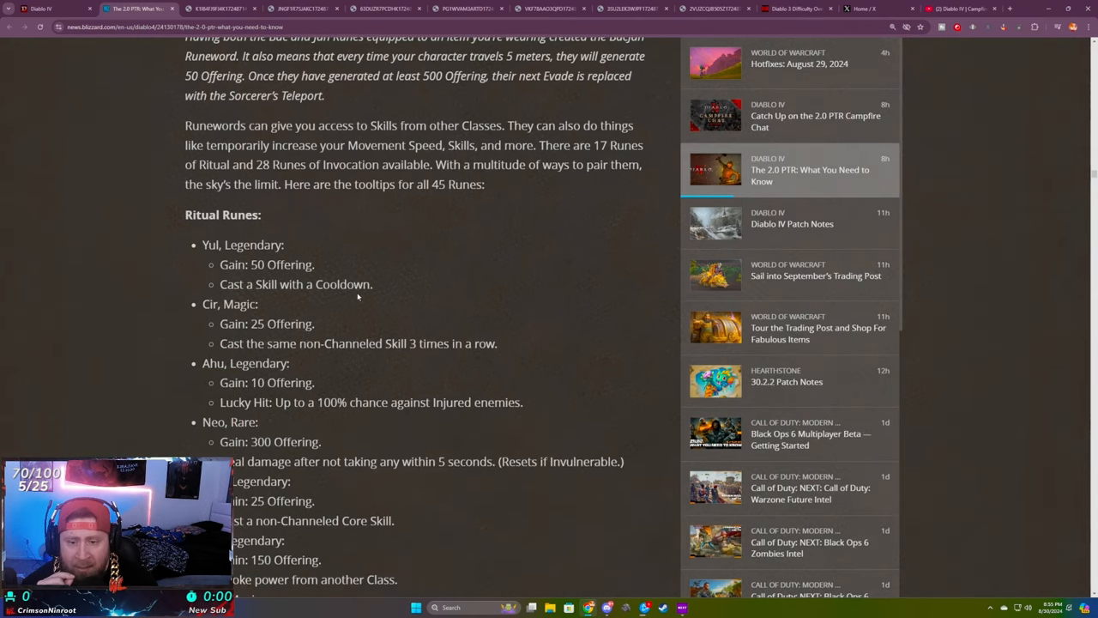
mouse_move(422, 281)
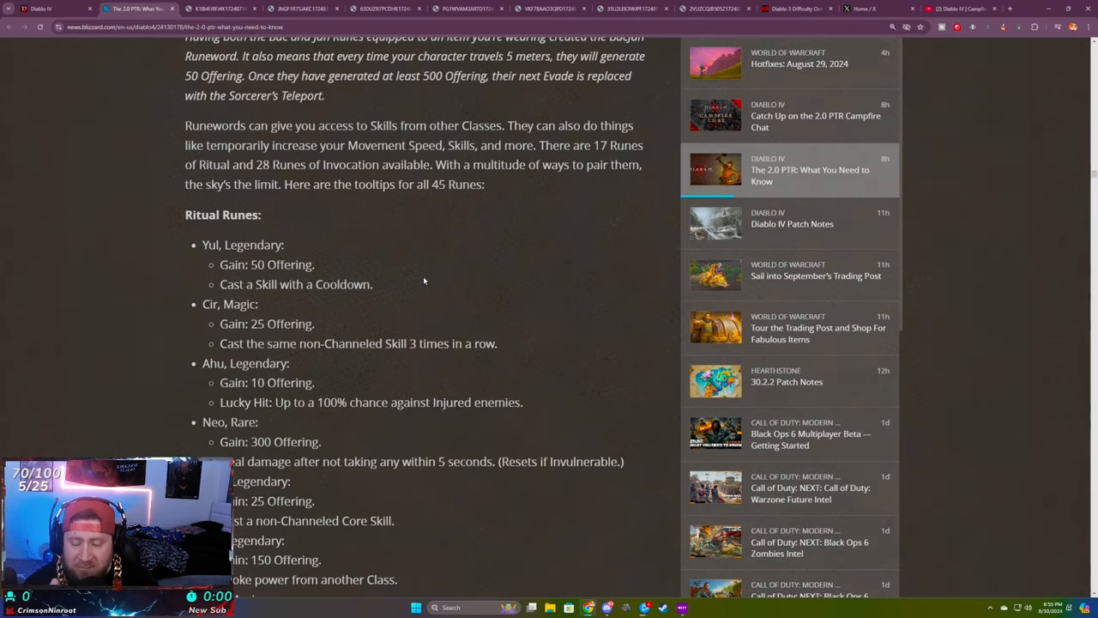
- Continue down to the start of the Ritual Runes list with Offering gains and effects
scroll(down, 3)
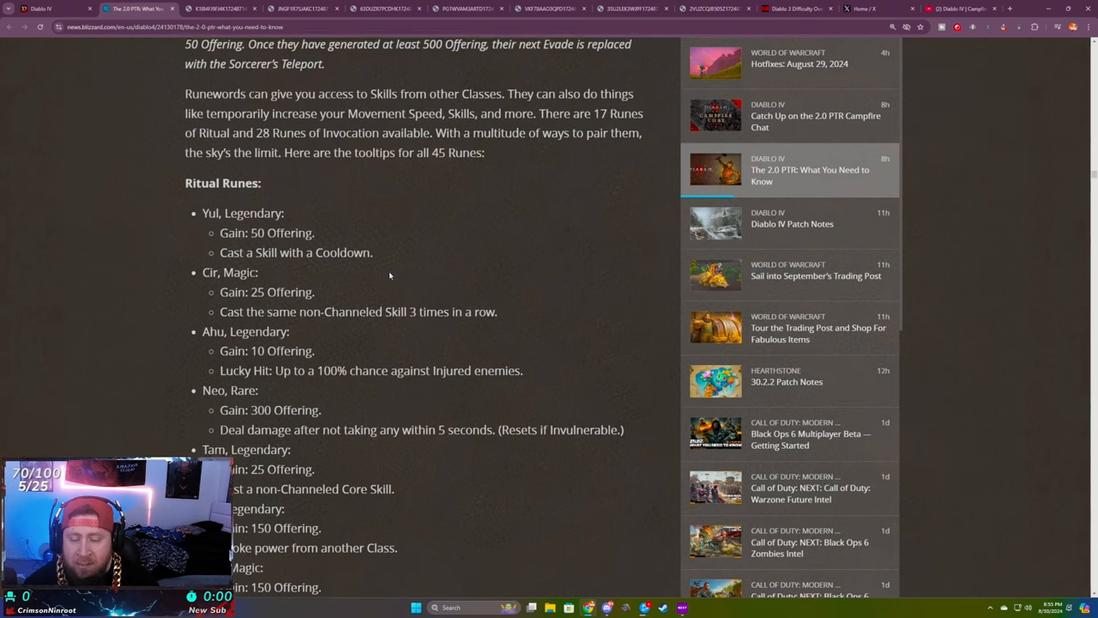
scroll(down, 3)
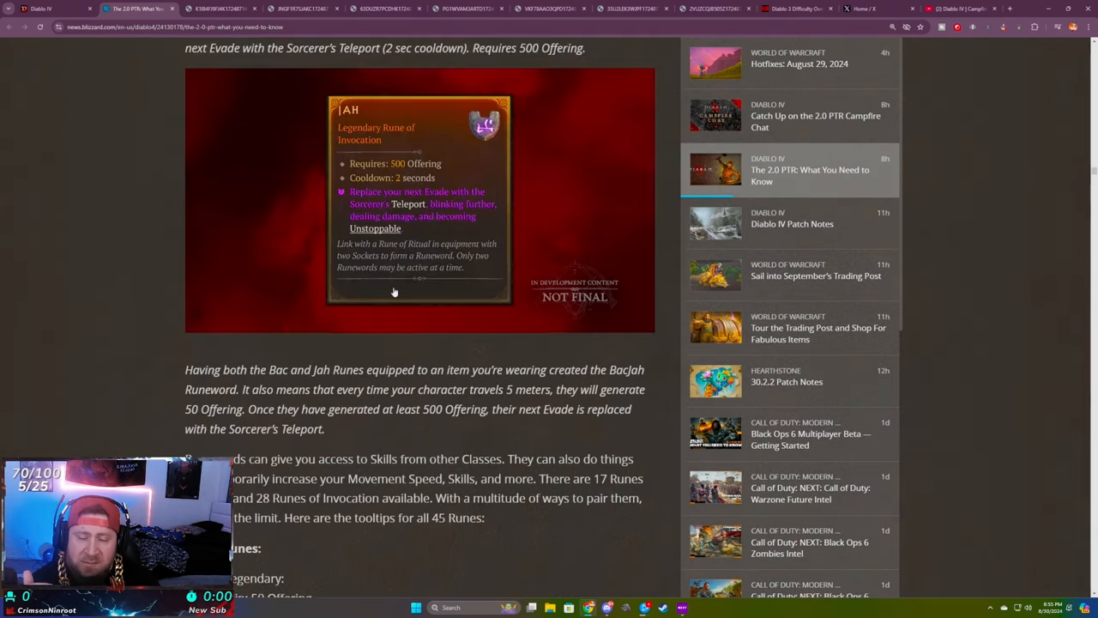
scroll(down, 3)
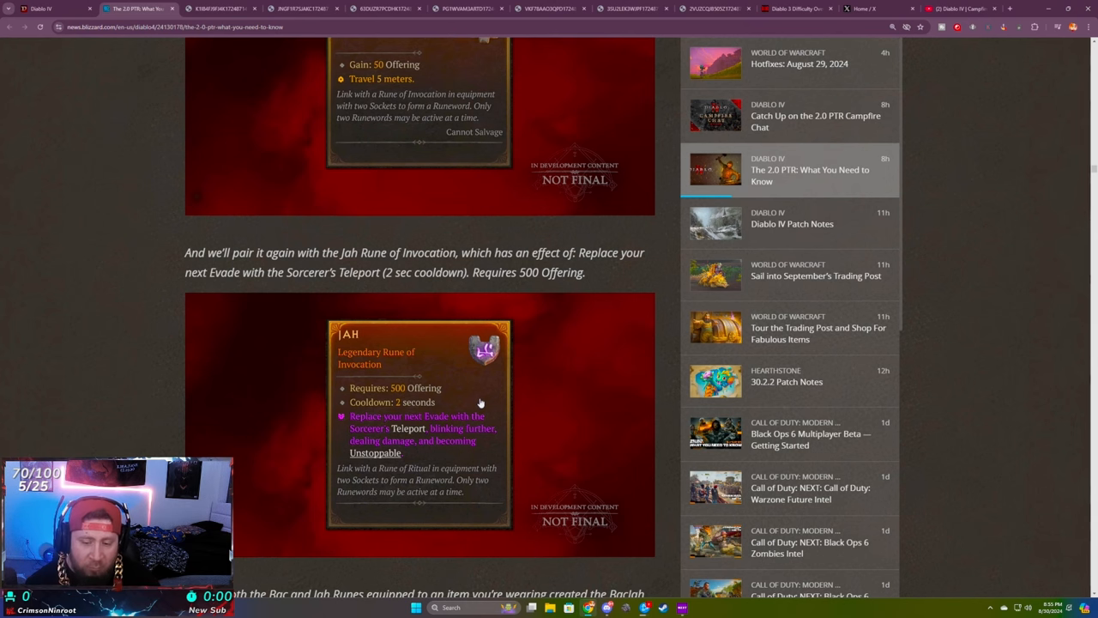
scroll(down, 3)
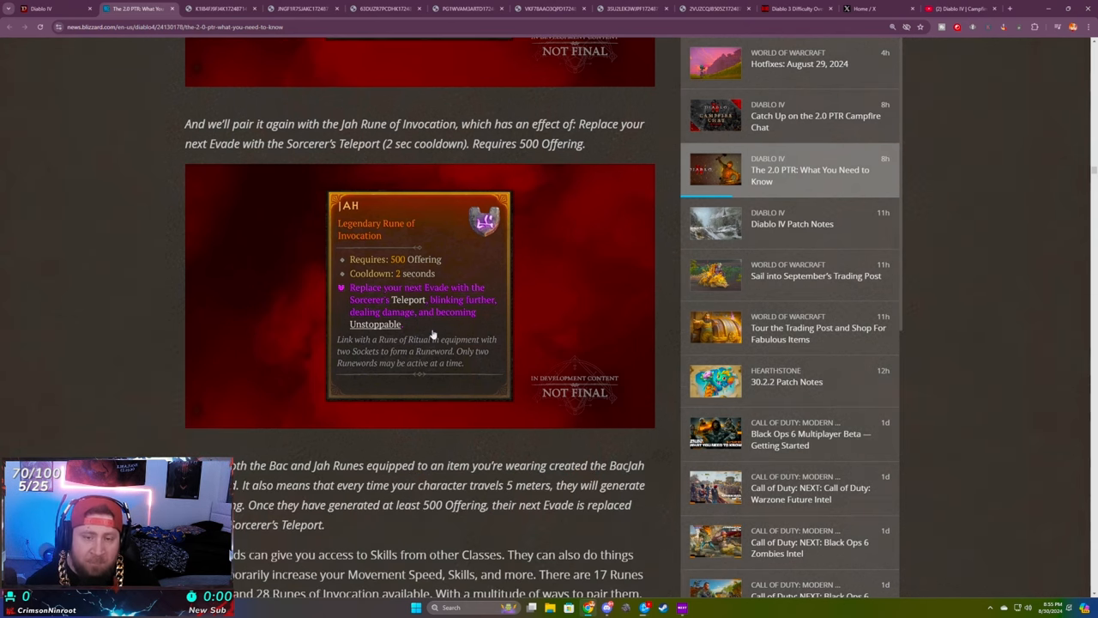
scroll(down, 3)
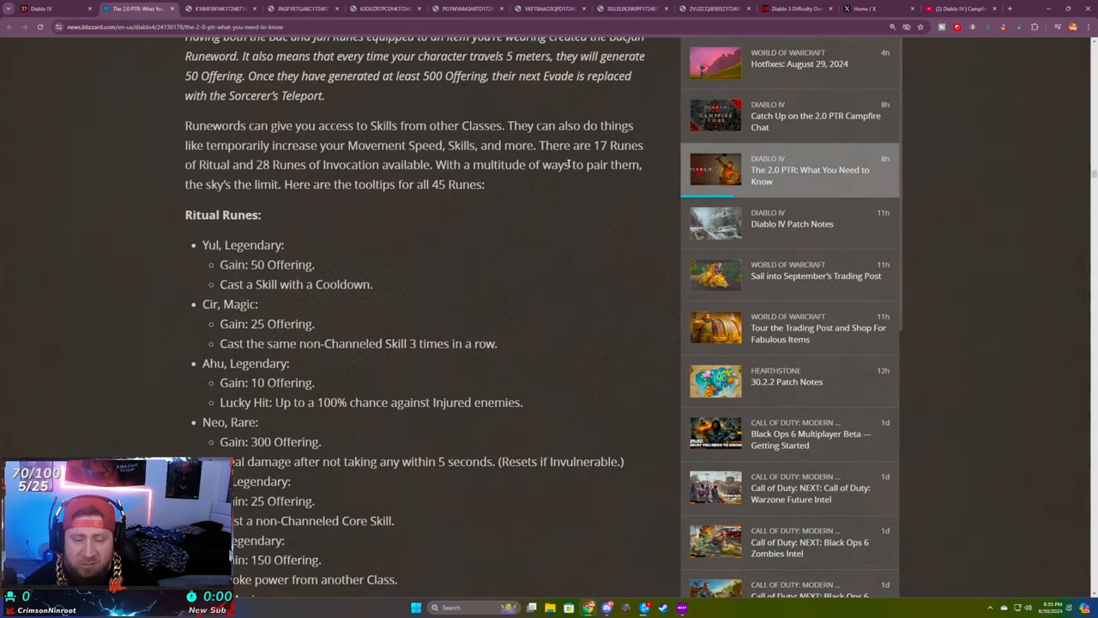
double_click(189, 164)
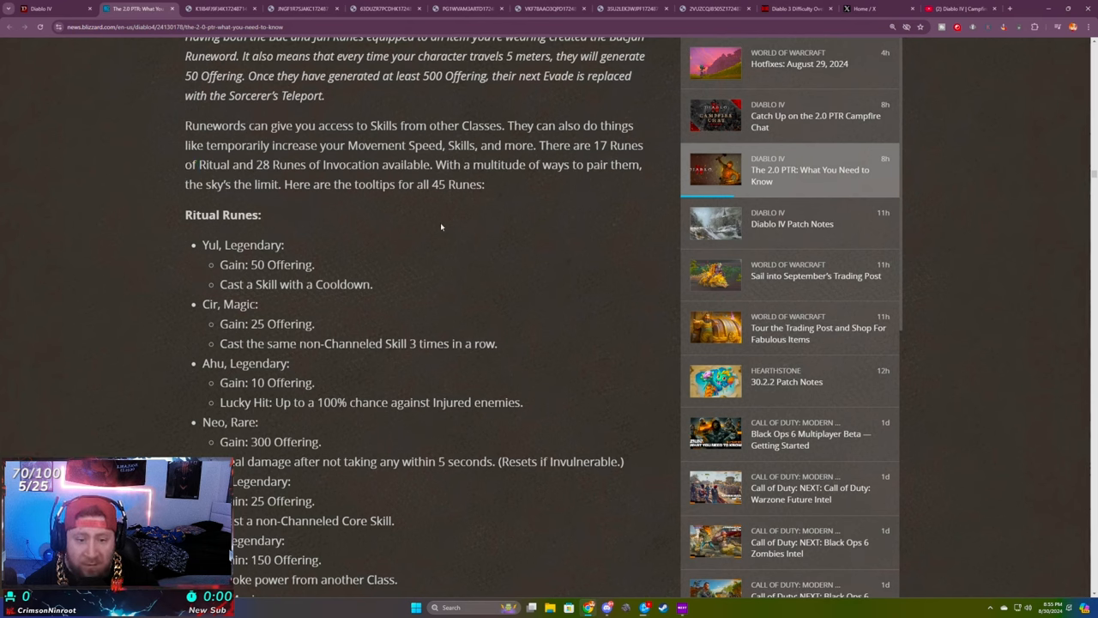
mouse_move(374, 251)
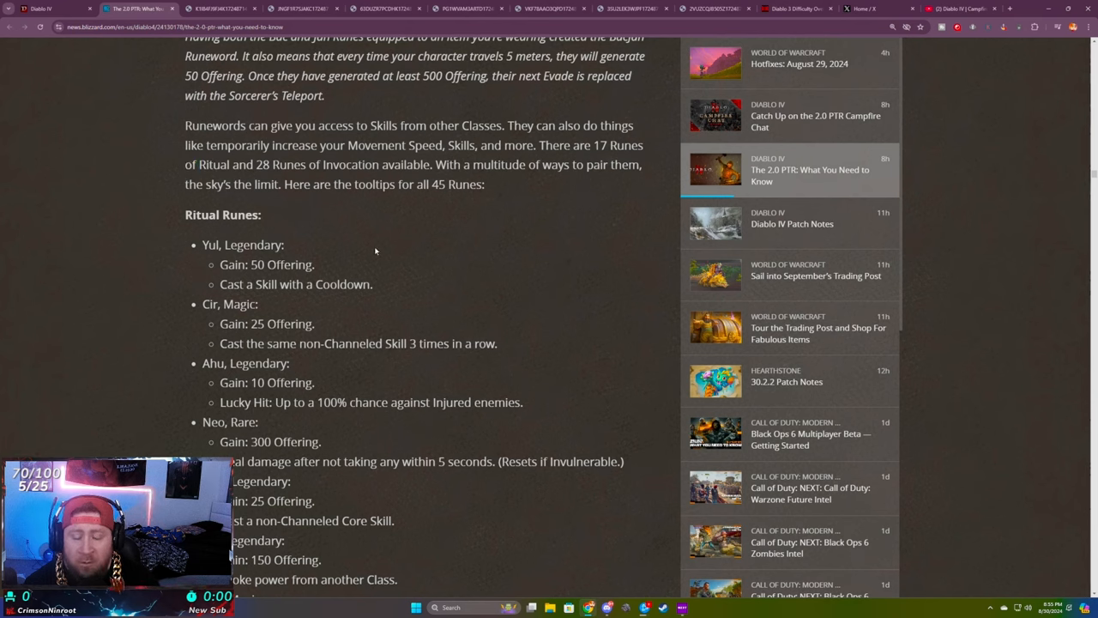
scroll(down, 3)
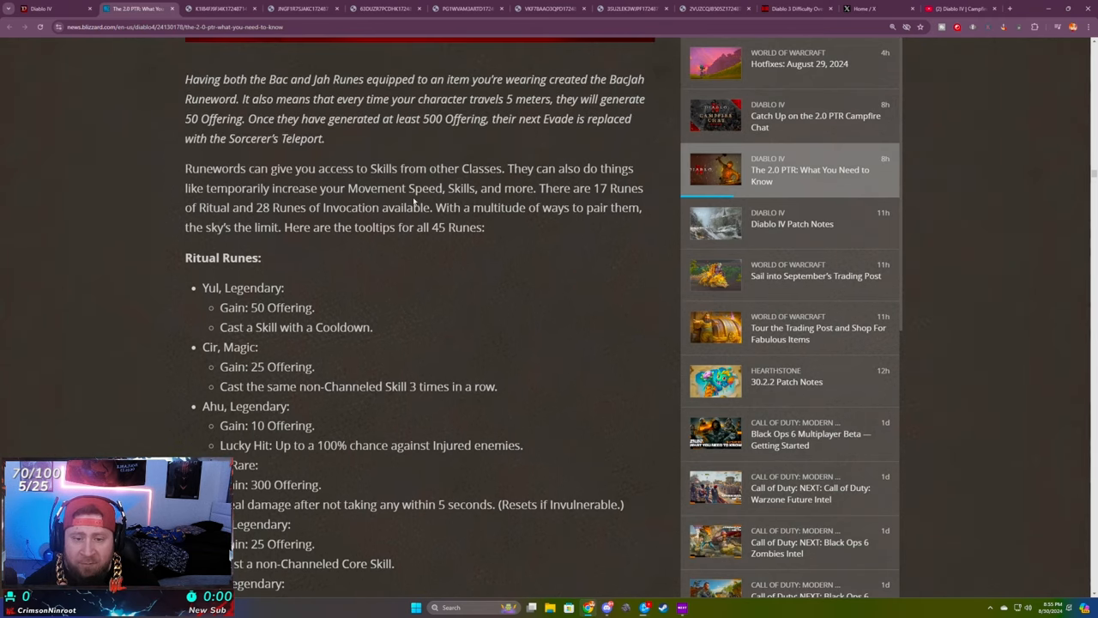
scroll(down, 3)
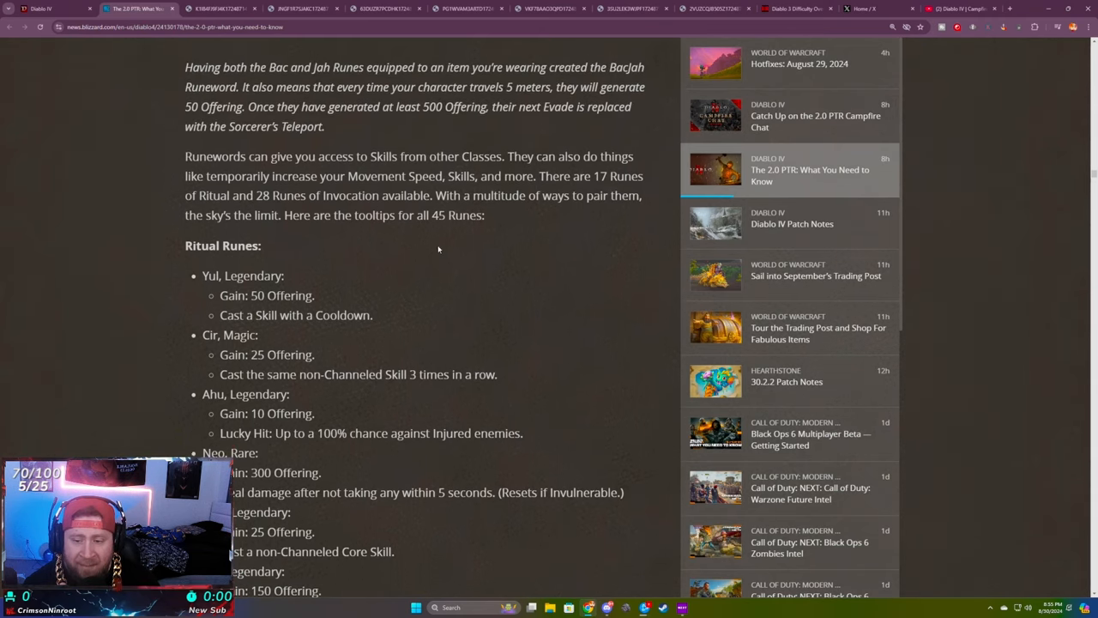
scroll(down, 3)
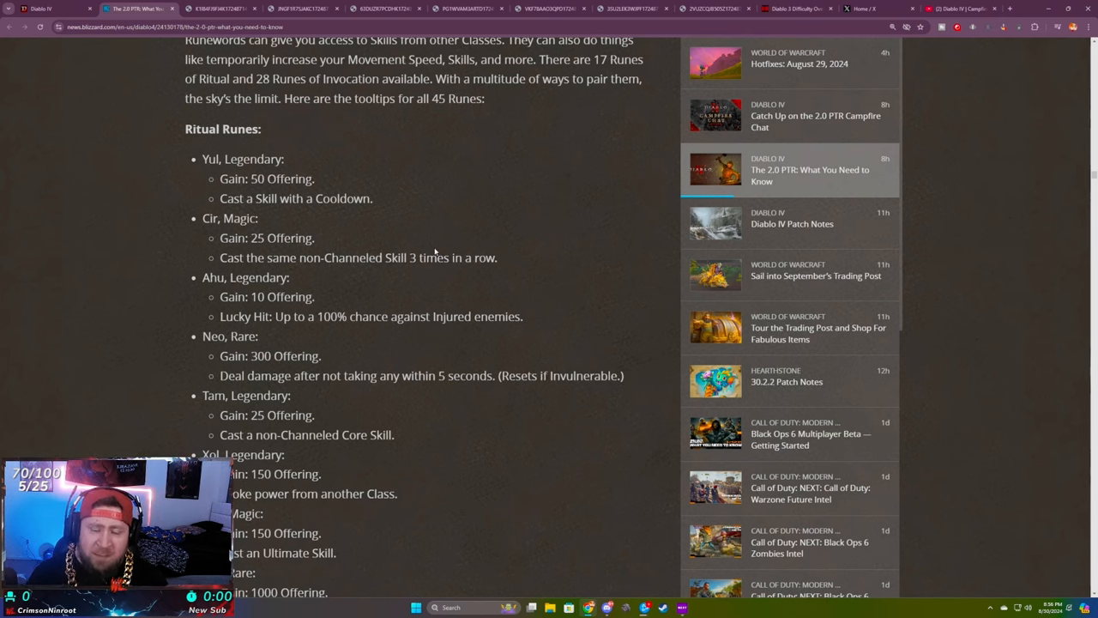
mouse_move(433, 242)
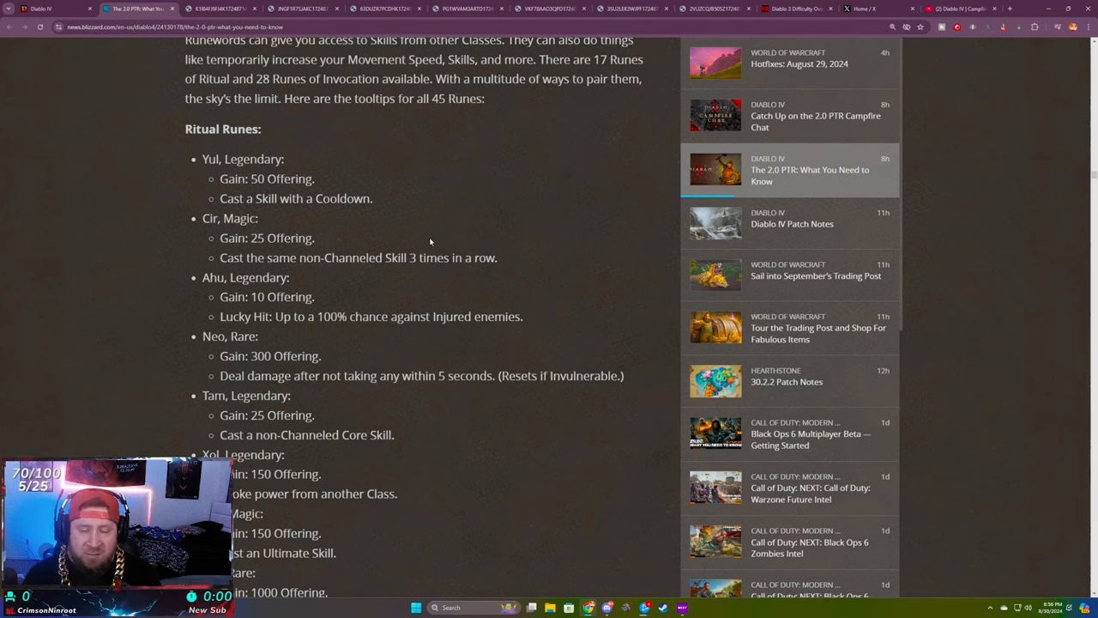
mouse_move(660, 57)
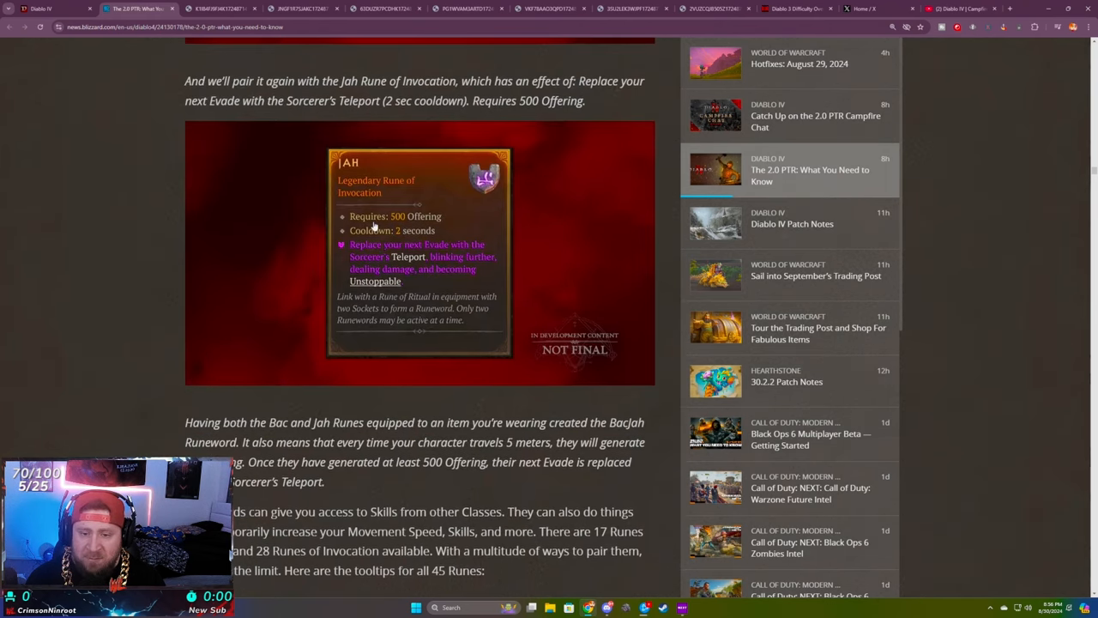
scroll(down, 3)
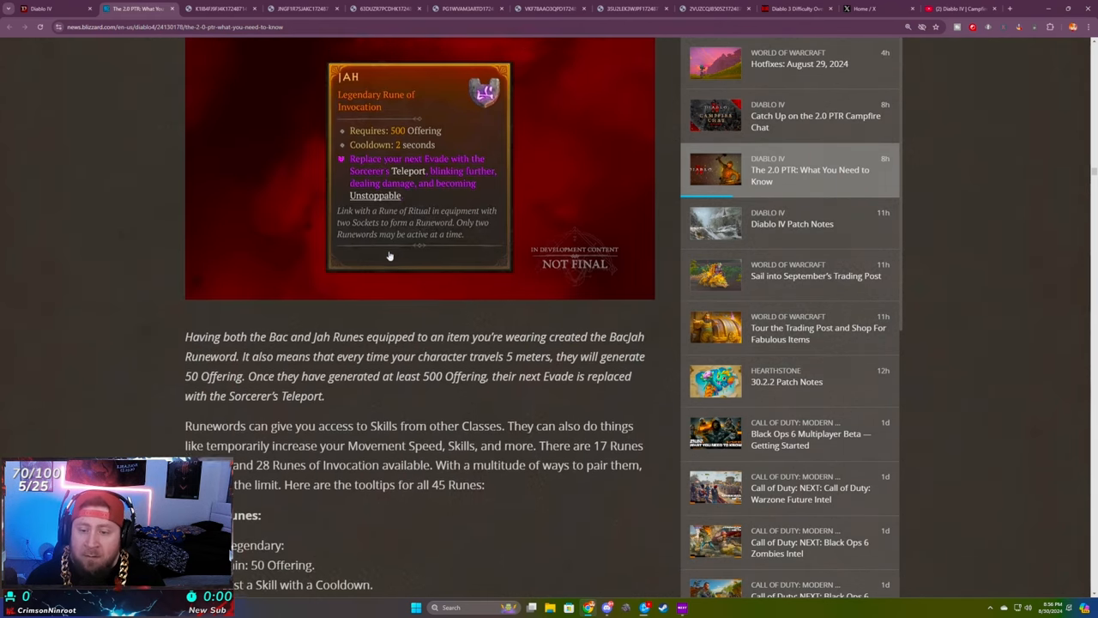
scroll(up, 3)
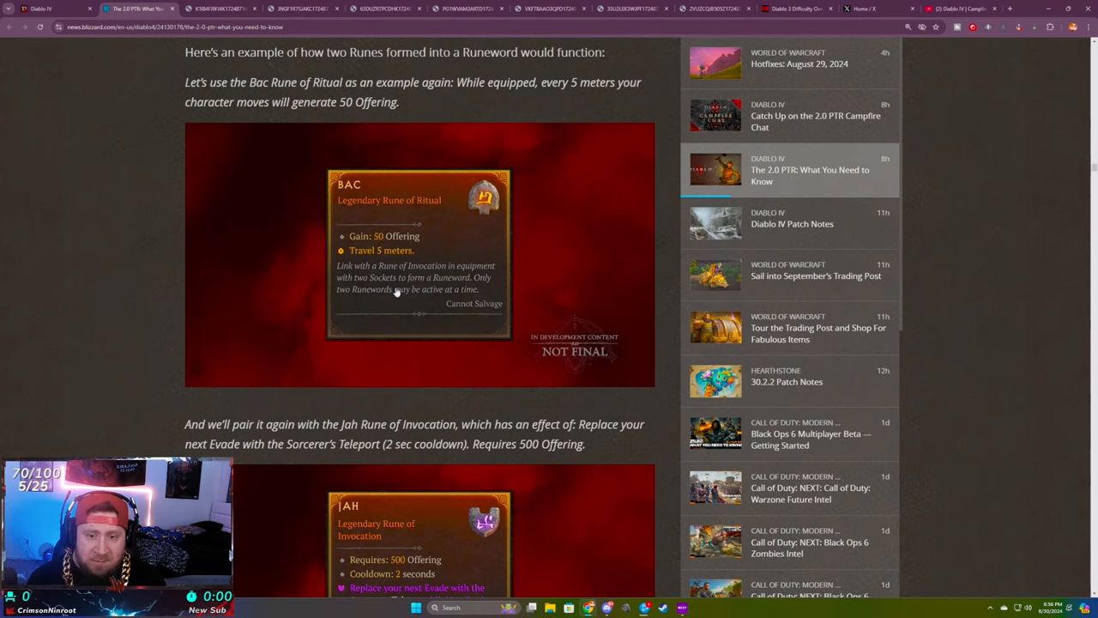
scroll(down, 3)
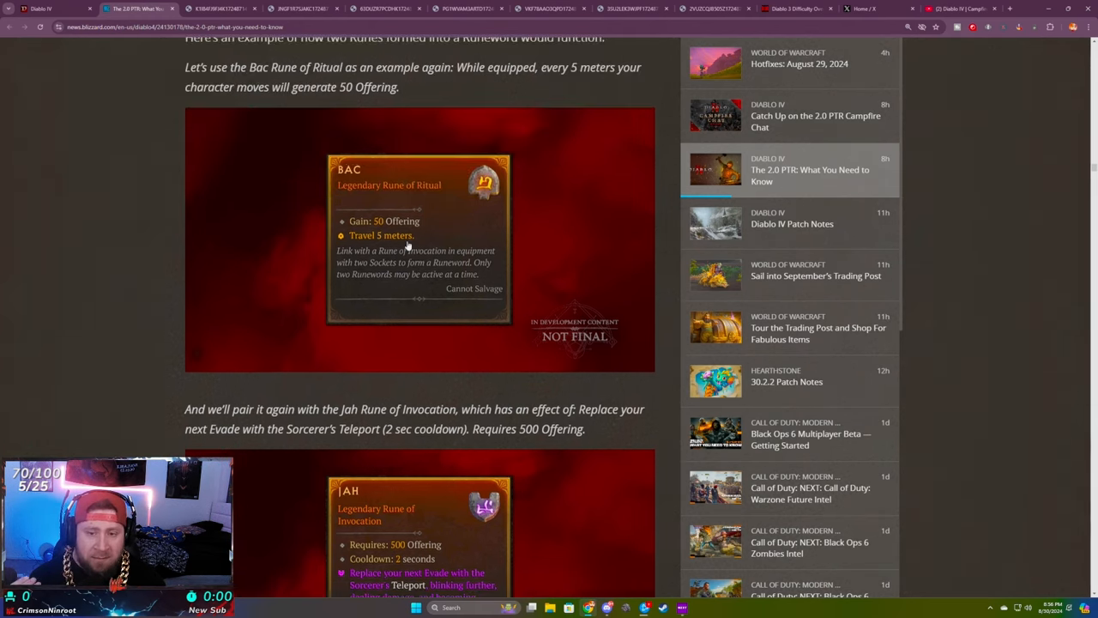
scroll(down, 3)
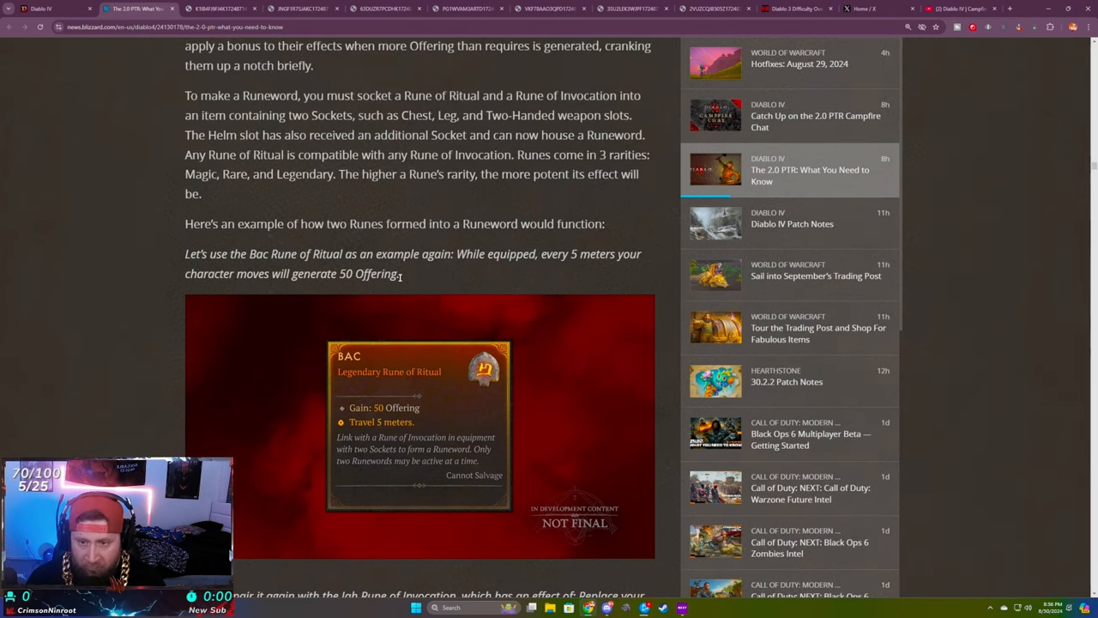
scroll(down, 3)
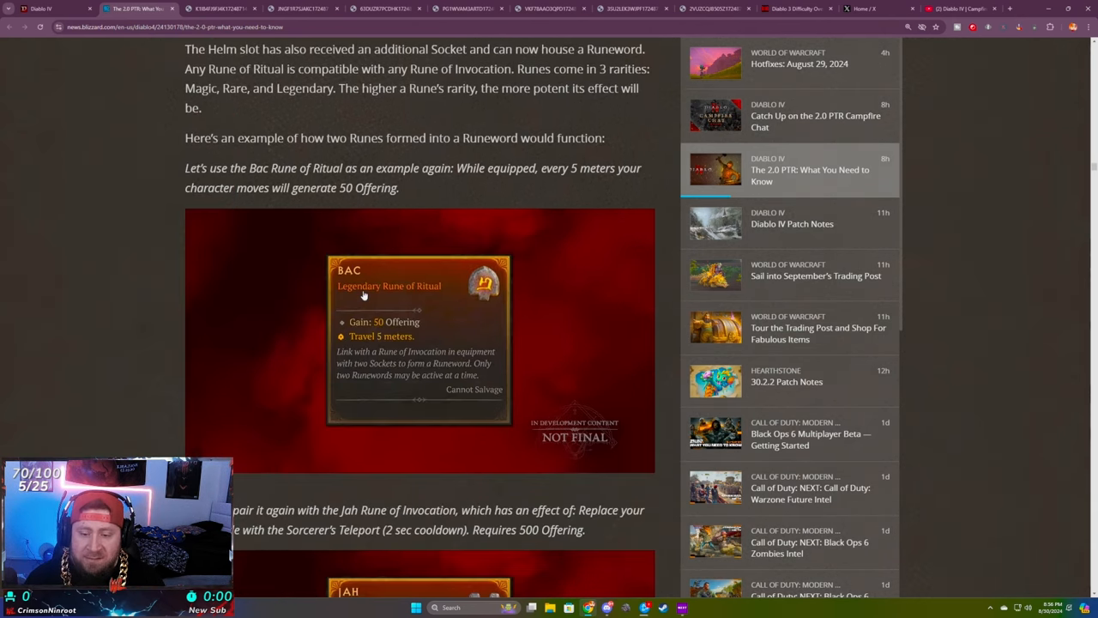
scroll(down, 3)
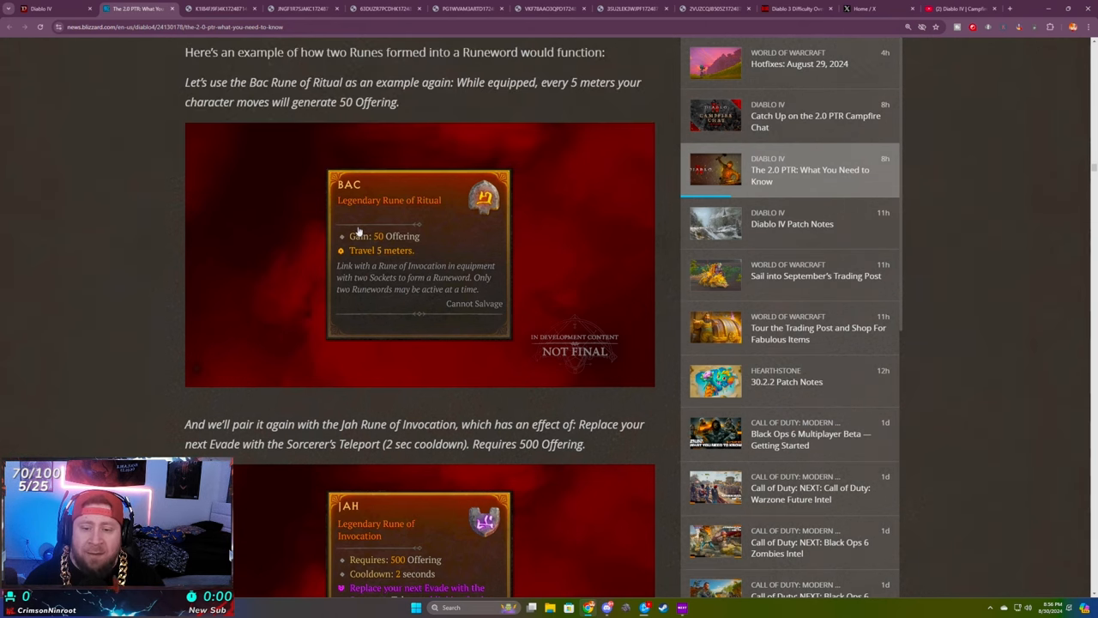
scroll(down, 3)
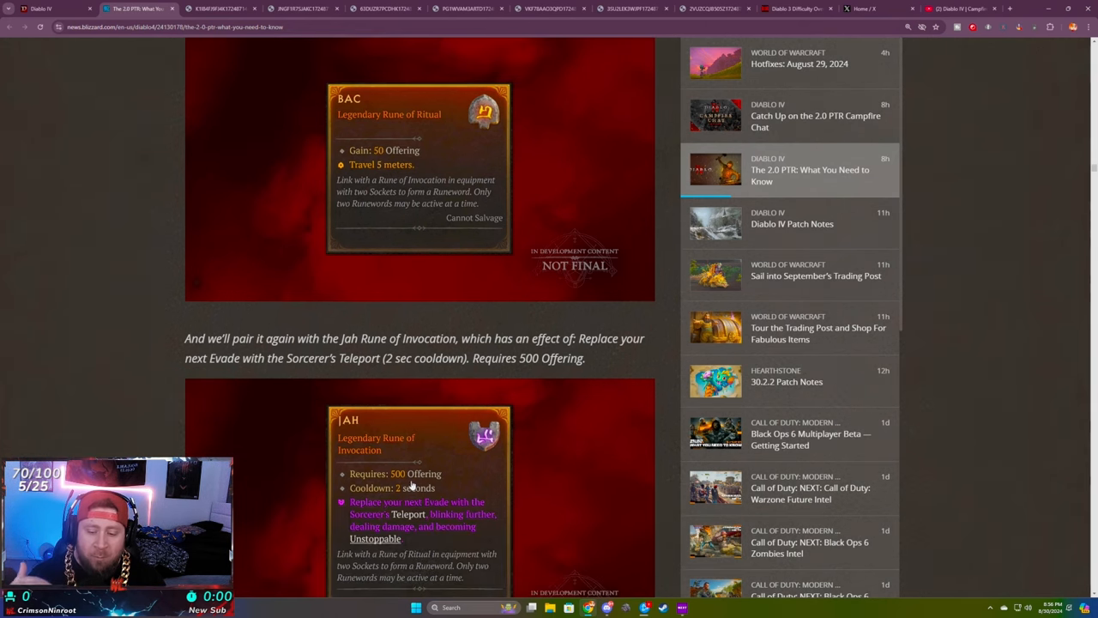
mouse_move(368, 340)
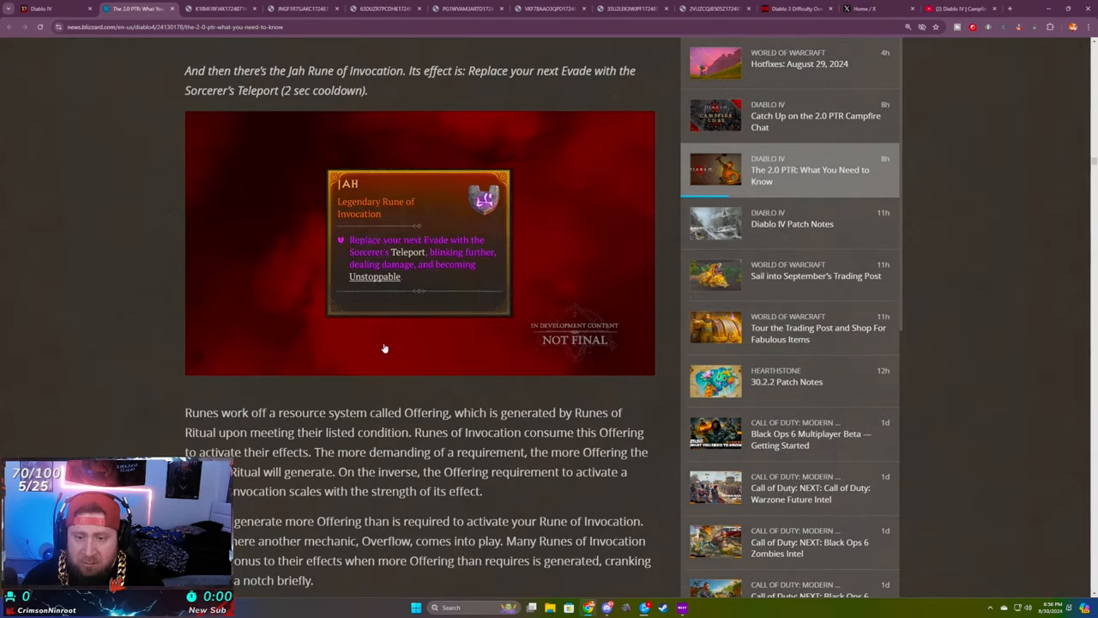
scroll(down, 3)
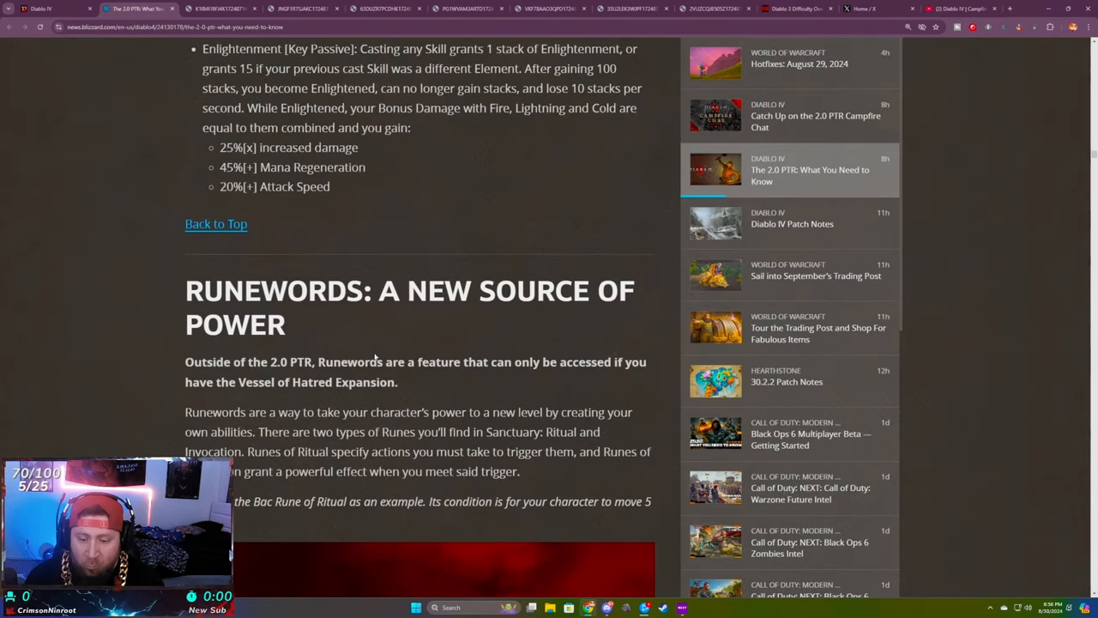
scroll(down, 3)
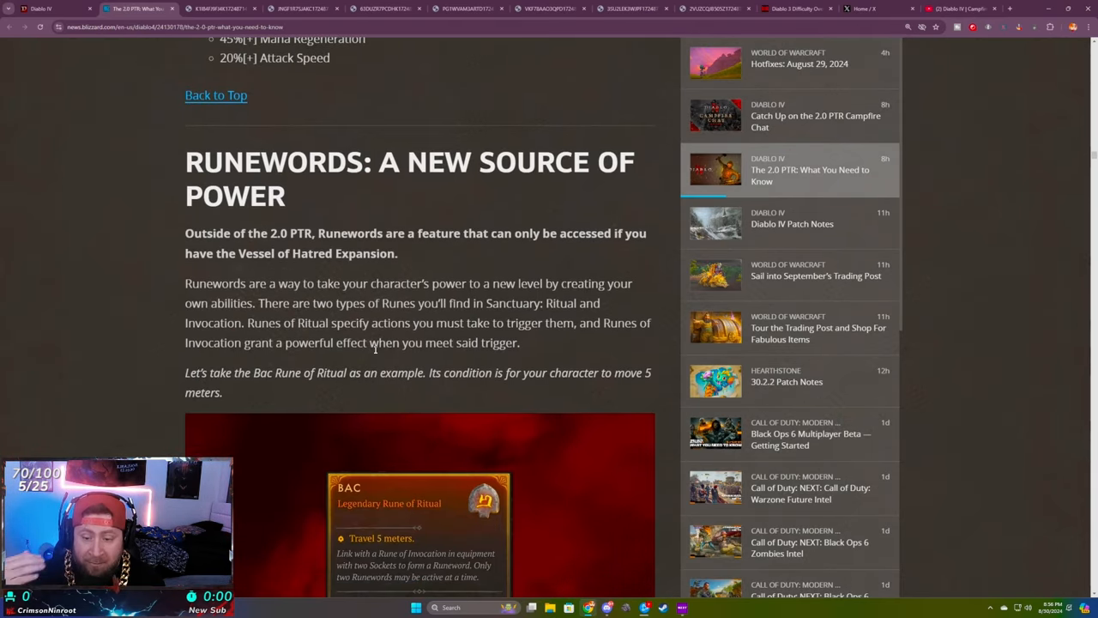
scroll(down, 3)
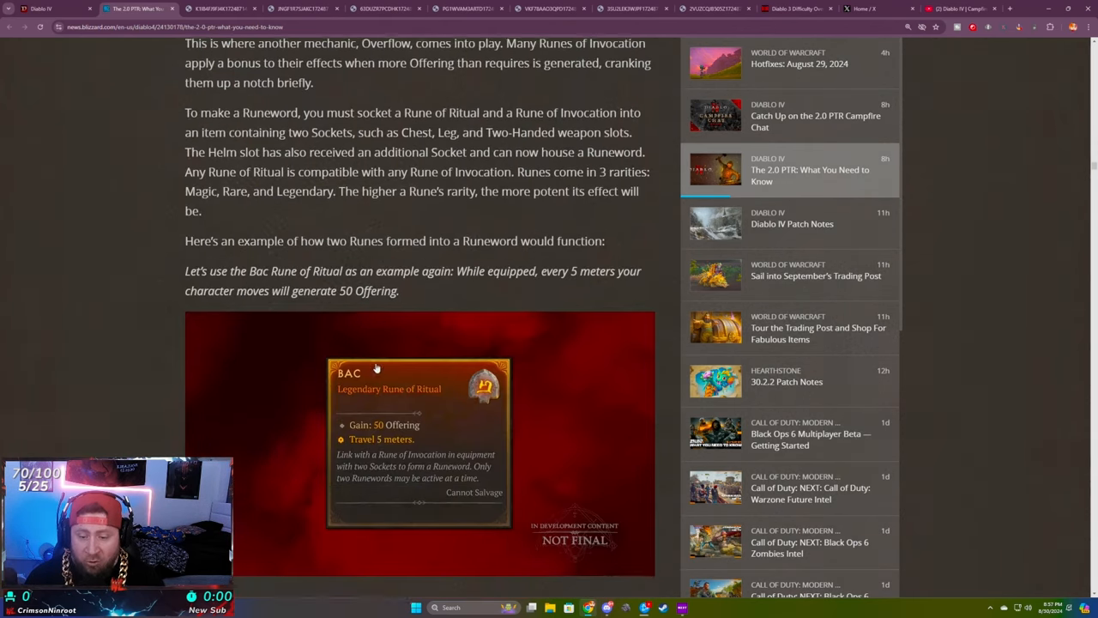
scroll(down, 3)
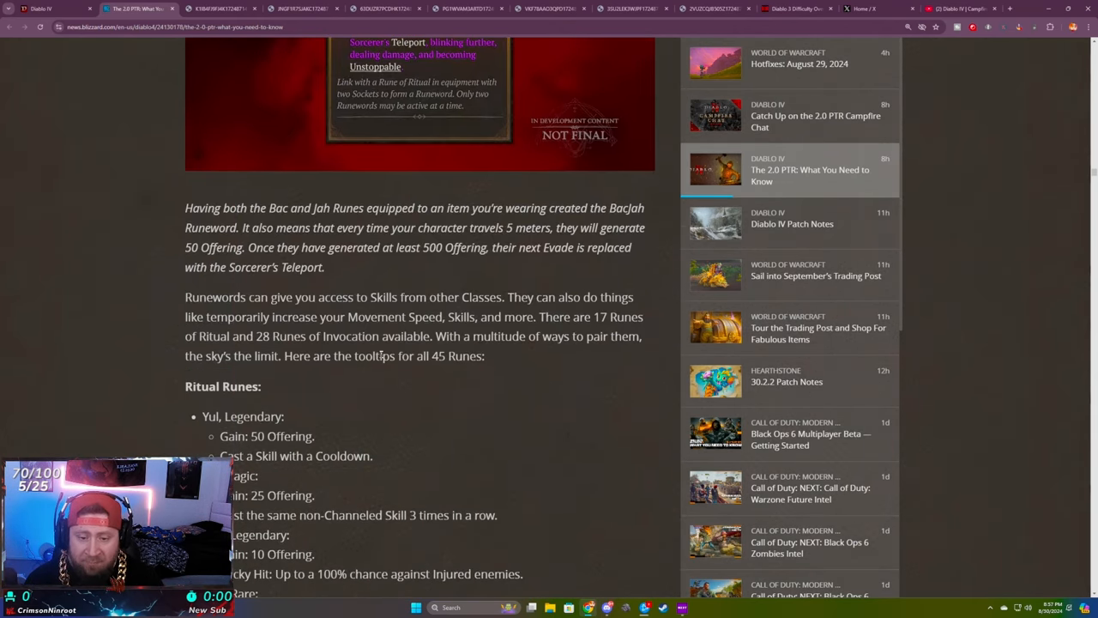
- Scroll down the Ritual Runes list and highlight Xol's 150 Offering gain
scroll(down, 3)
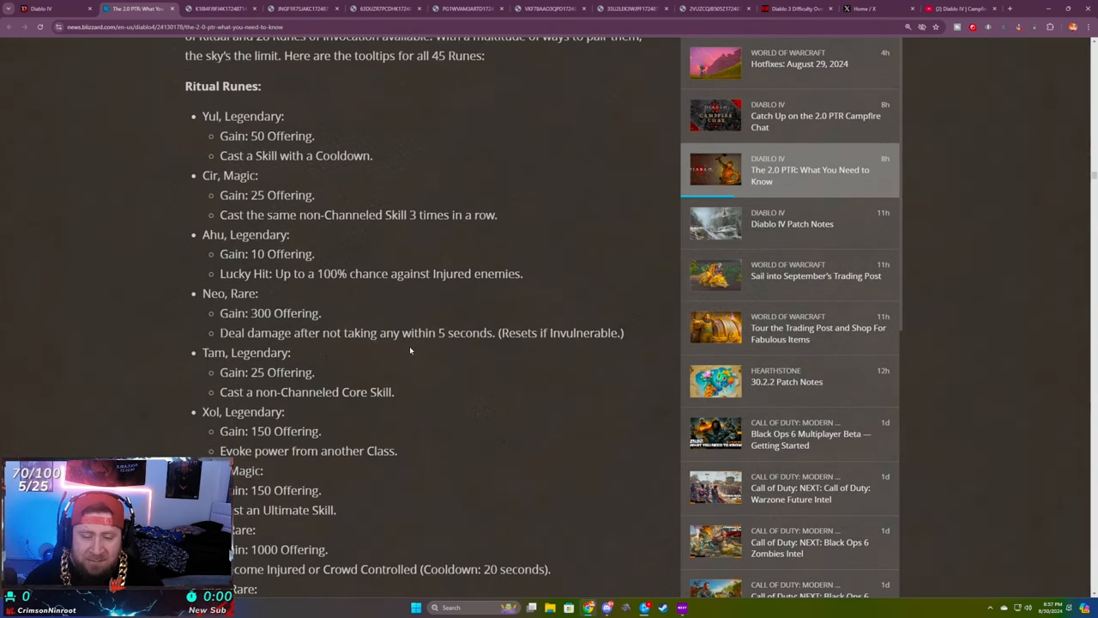
mouse_move(403, 348)
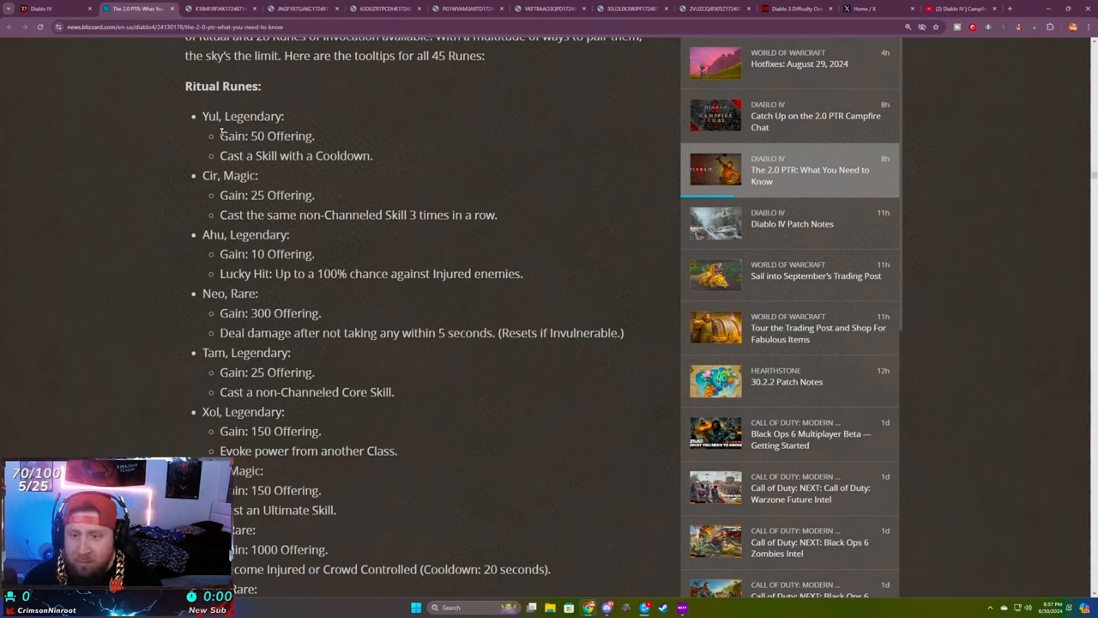
mouse_move(381, 240)
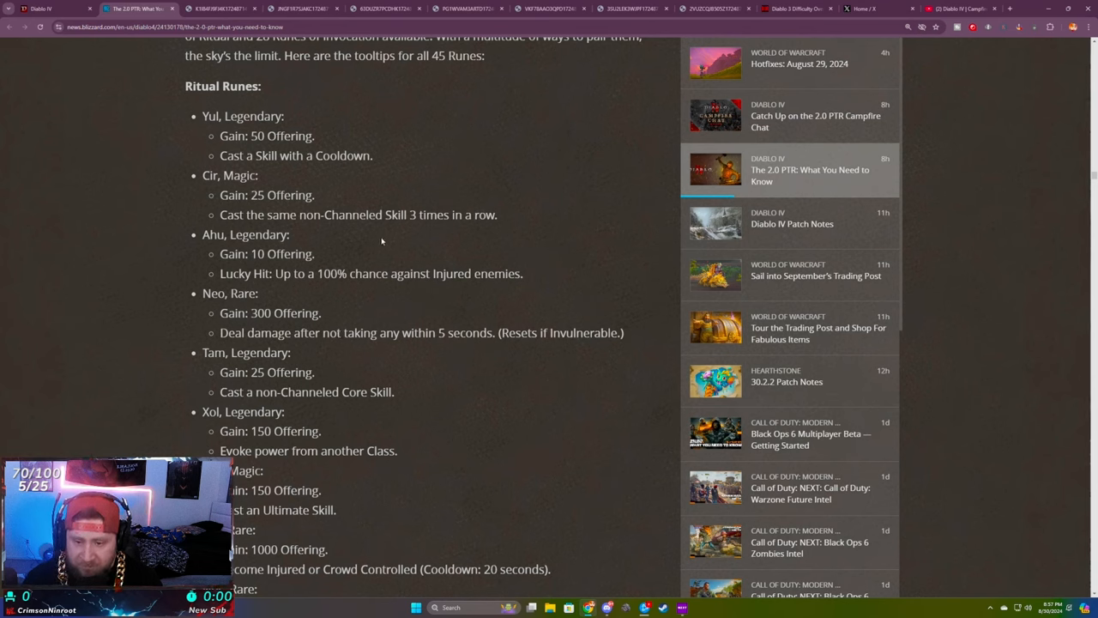
scroll(down, 3)
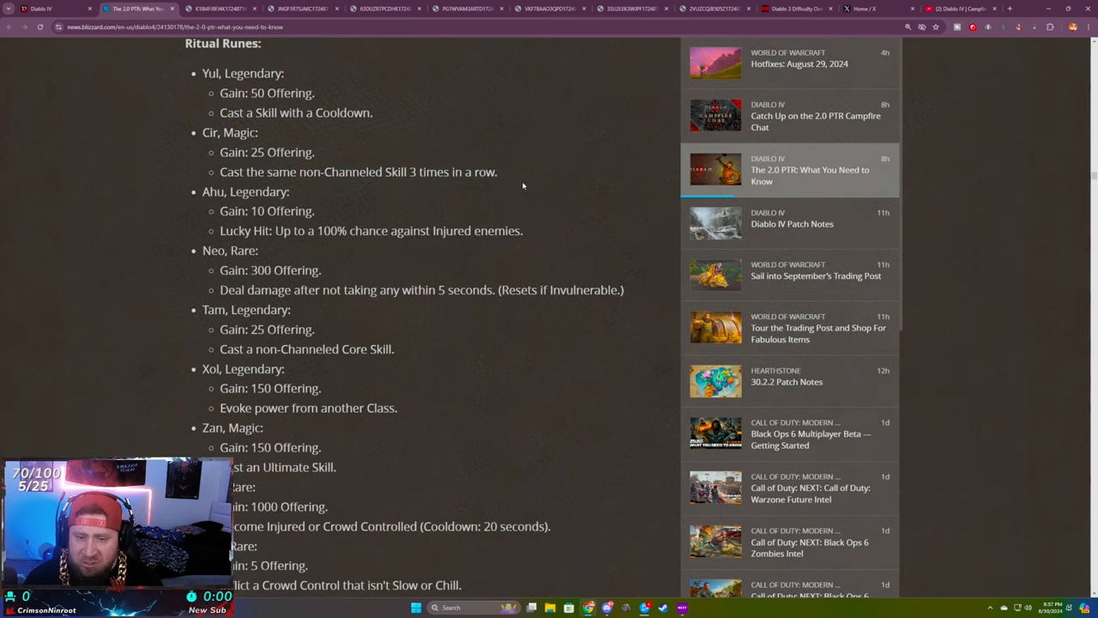
mouse_move(367, 292)
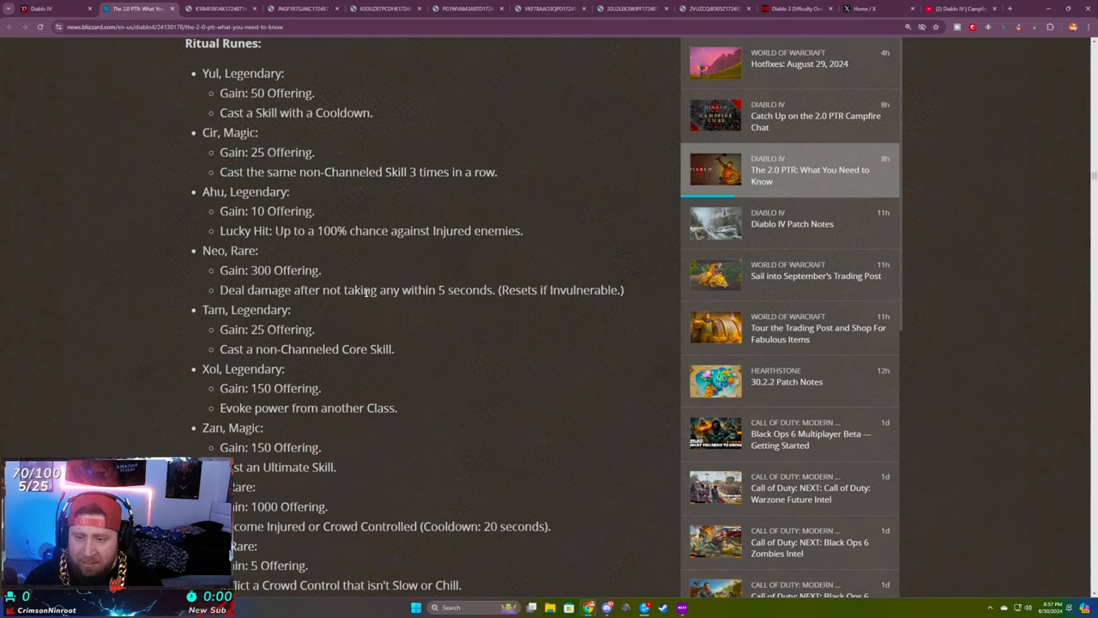
scroll(down, 3)
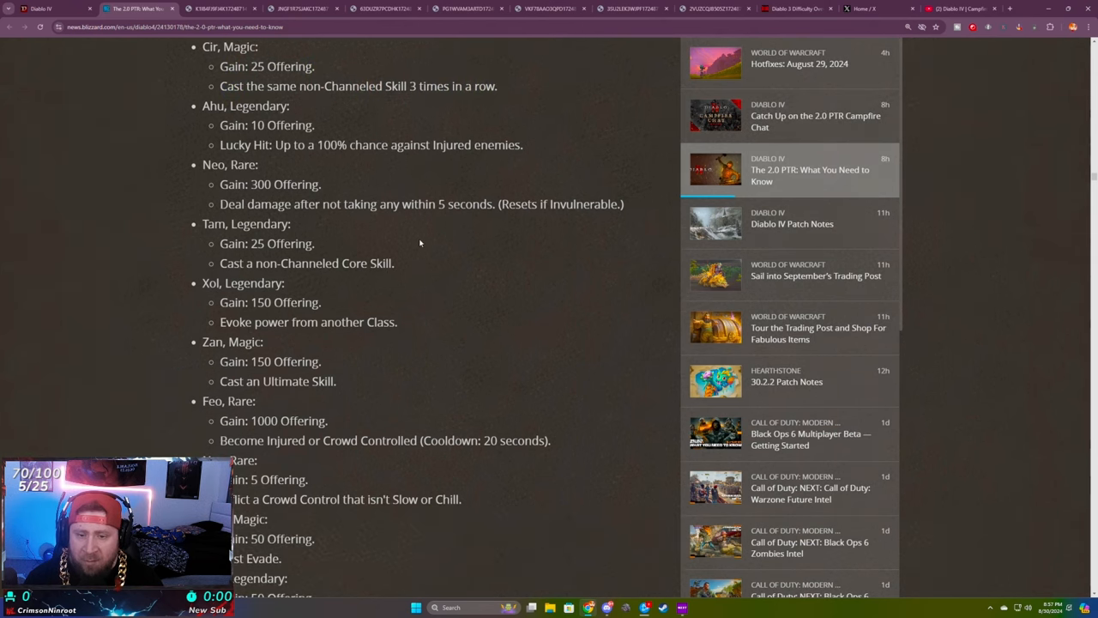
scroll(down, 3)
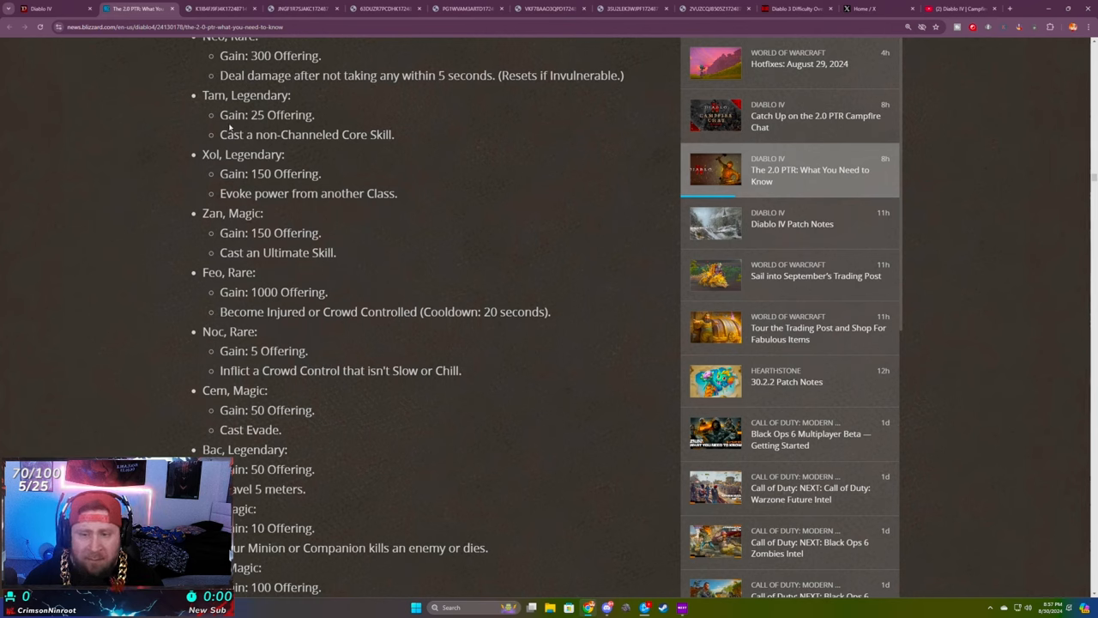
mouse_move(401, 134)
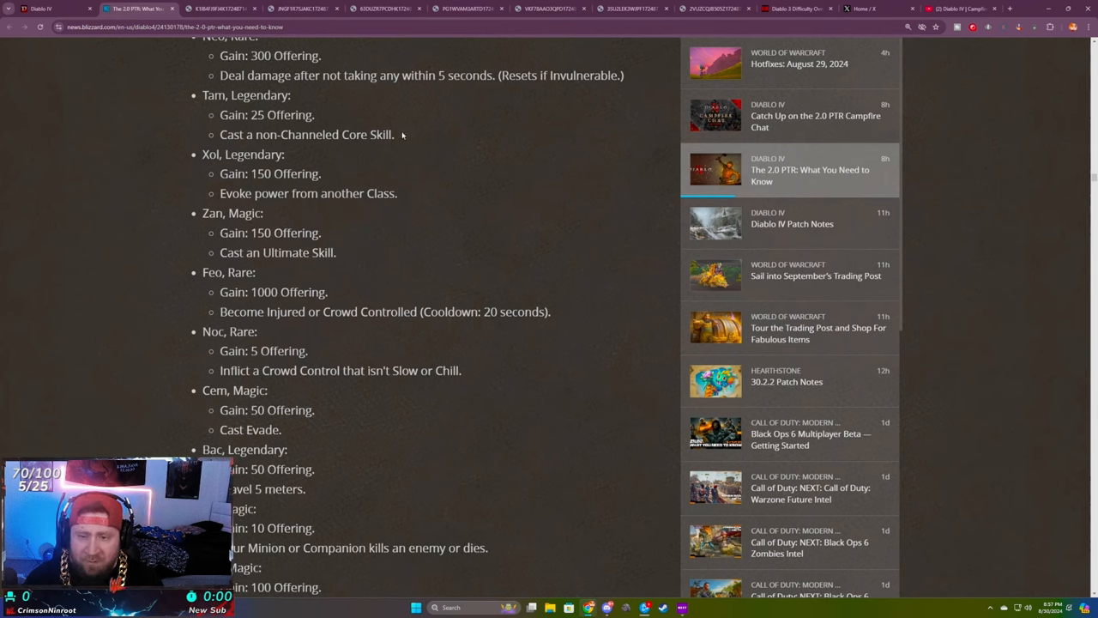
double_click(367, 134)
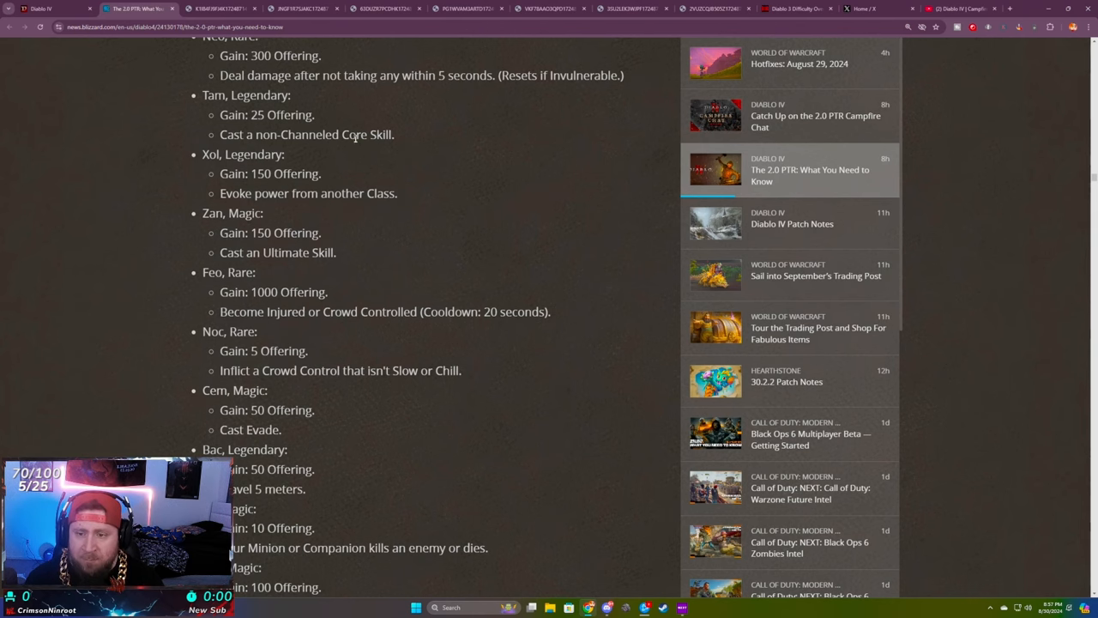
scroll(down, 3)
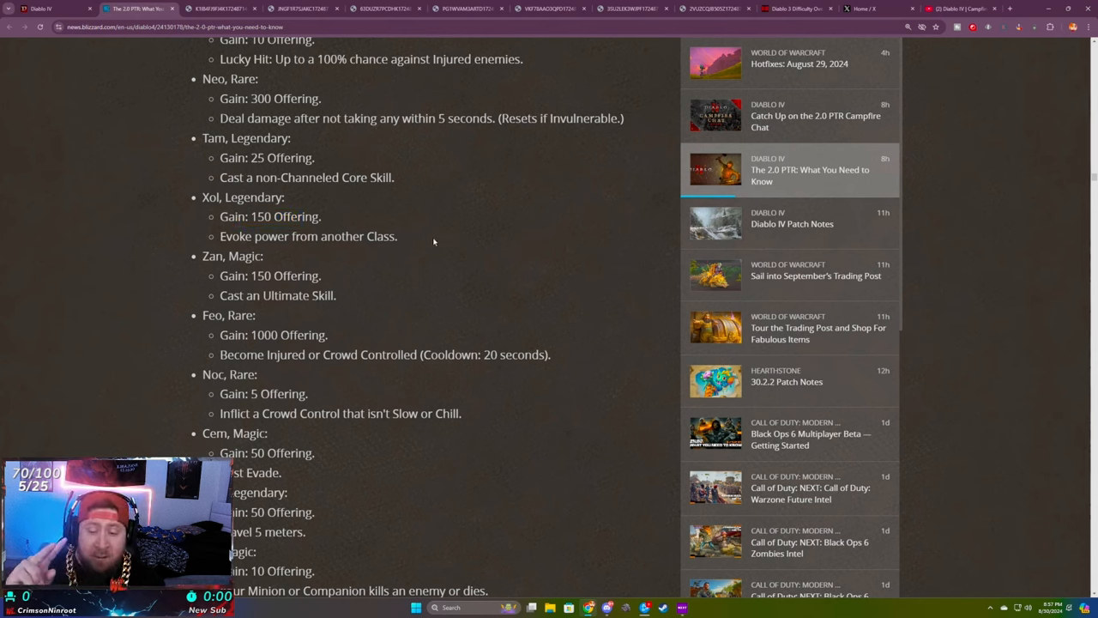
double_click(285, 216)
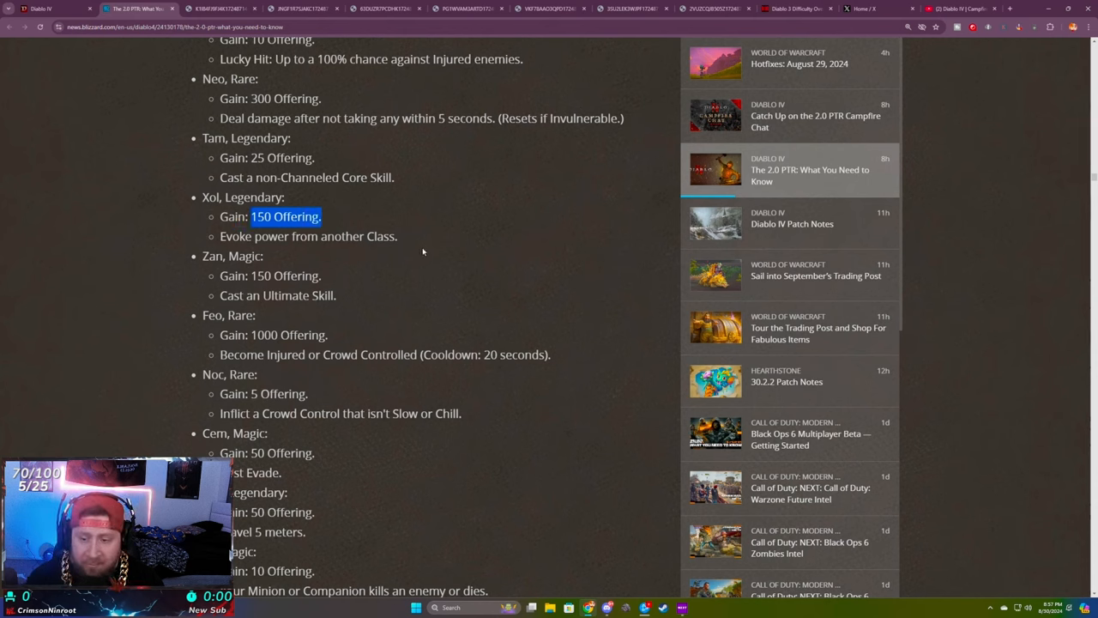
- Highlight Noc's crowd control condition and Cem's Evade condition, then reach Lith and the Invocation Runes heading
scroll(down, 3)
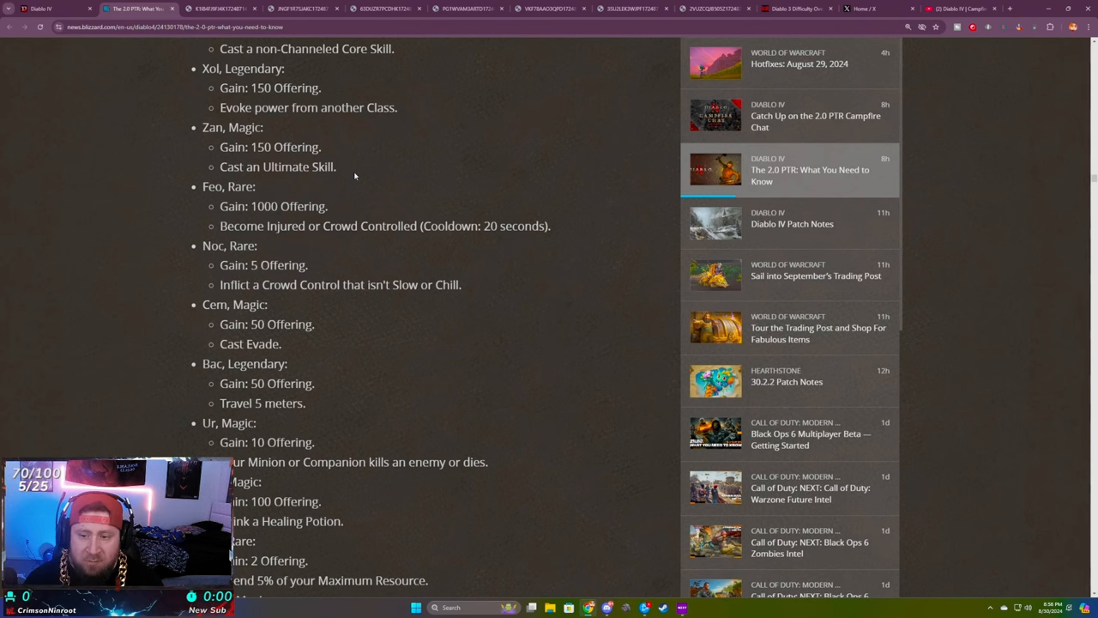
scroll(down, 3)
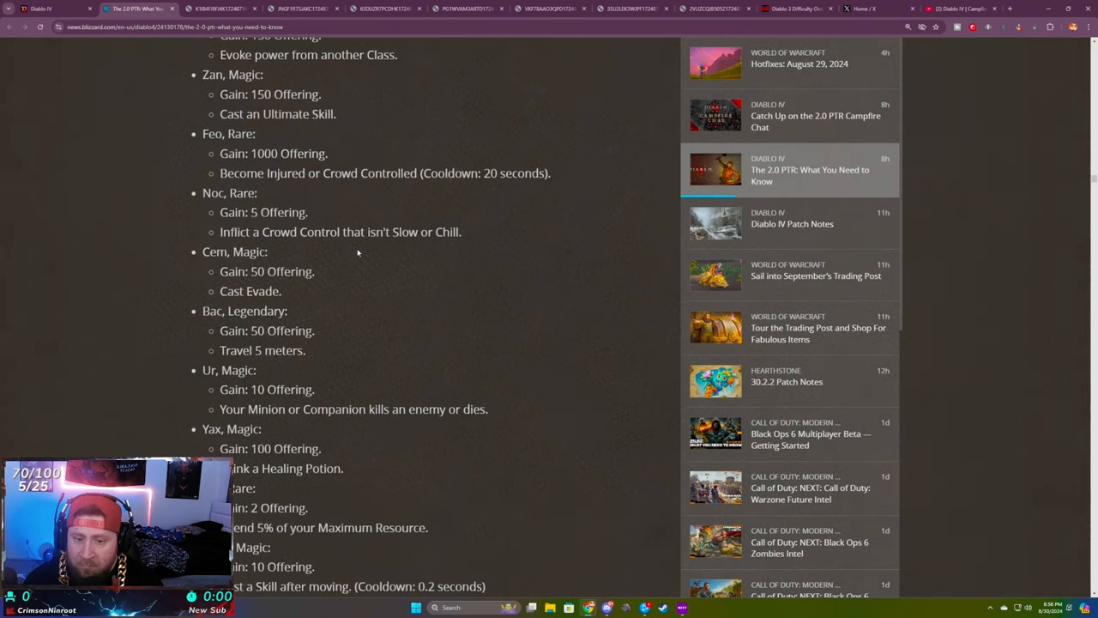
double_click(340, 199)
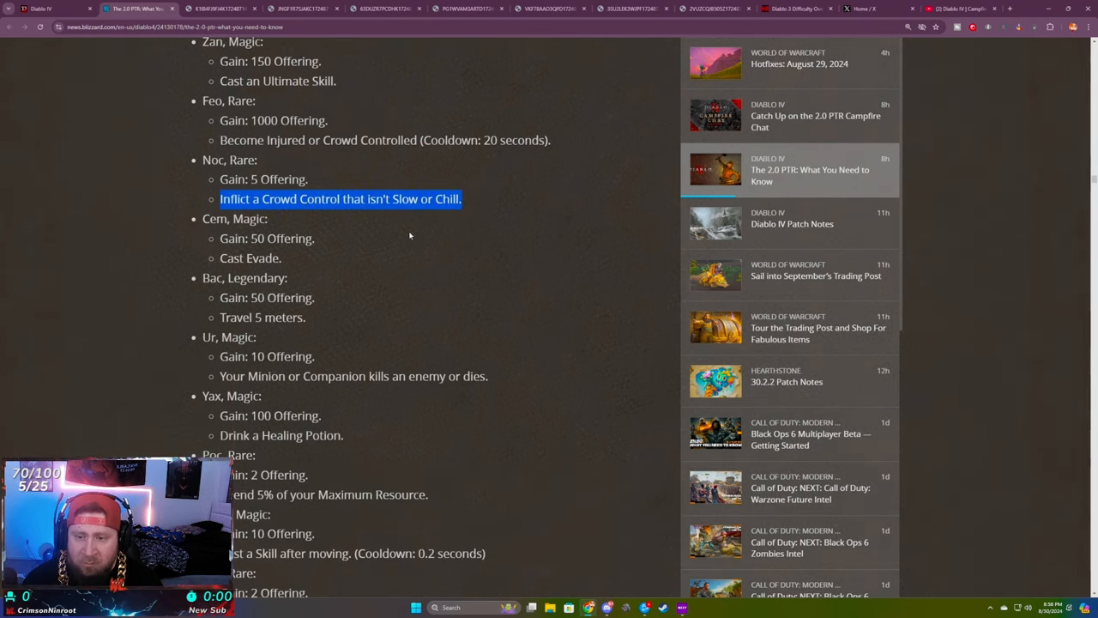
scroll(down, 3)
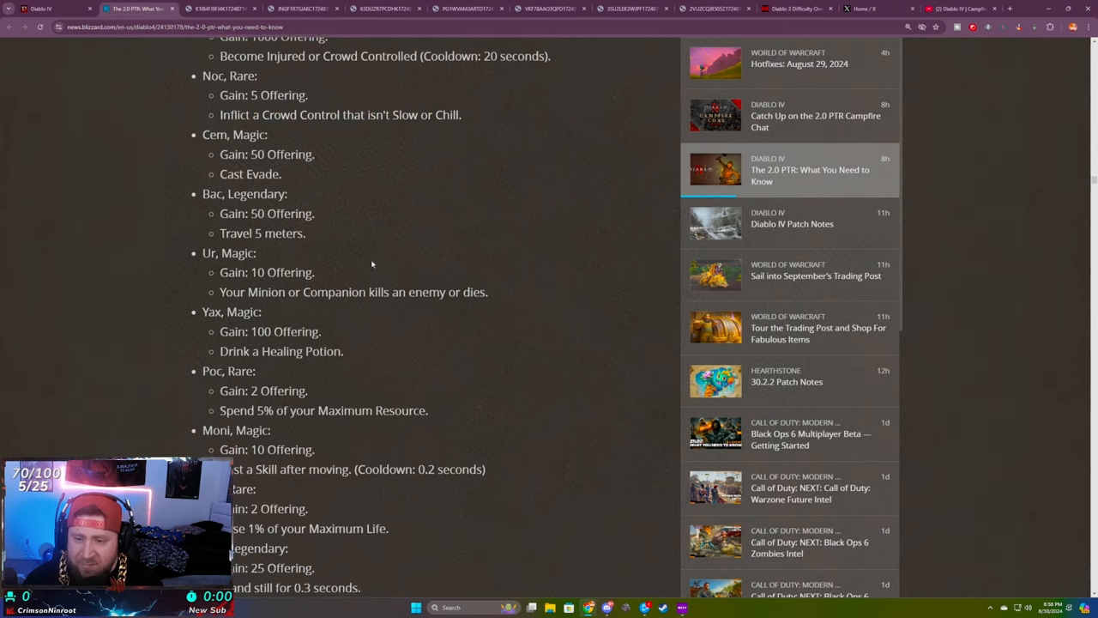
drag(220, 151, 282, 172)
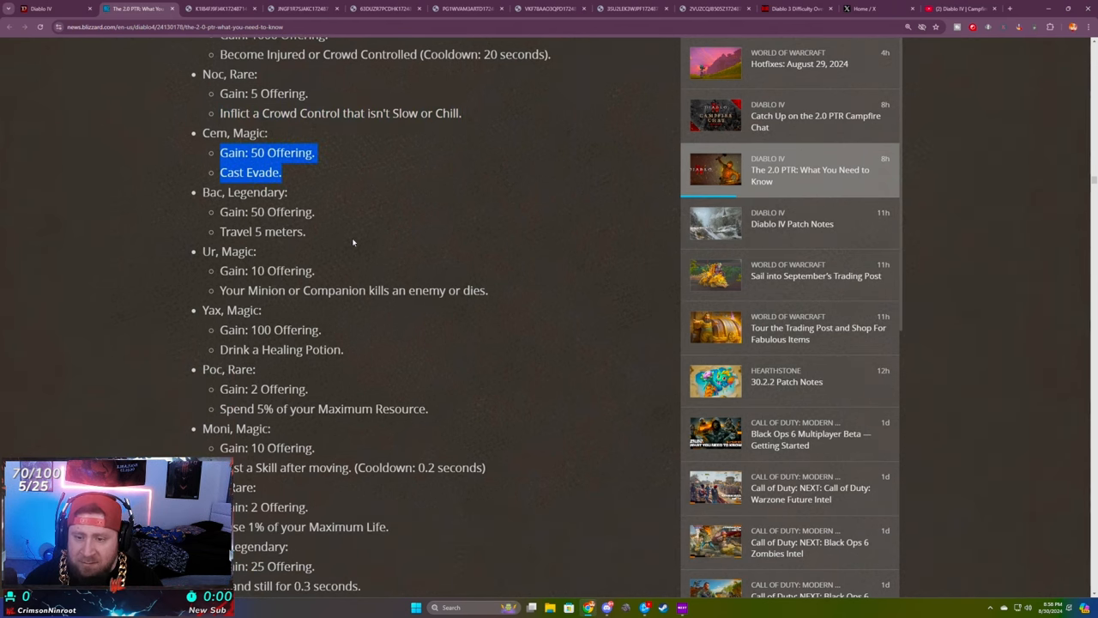
scroll(down, 3)
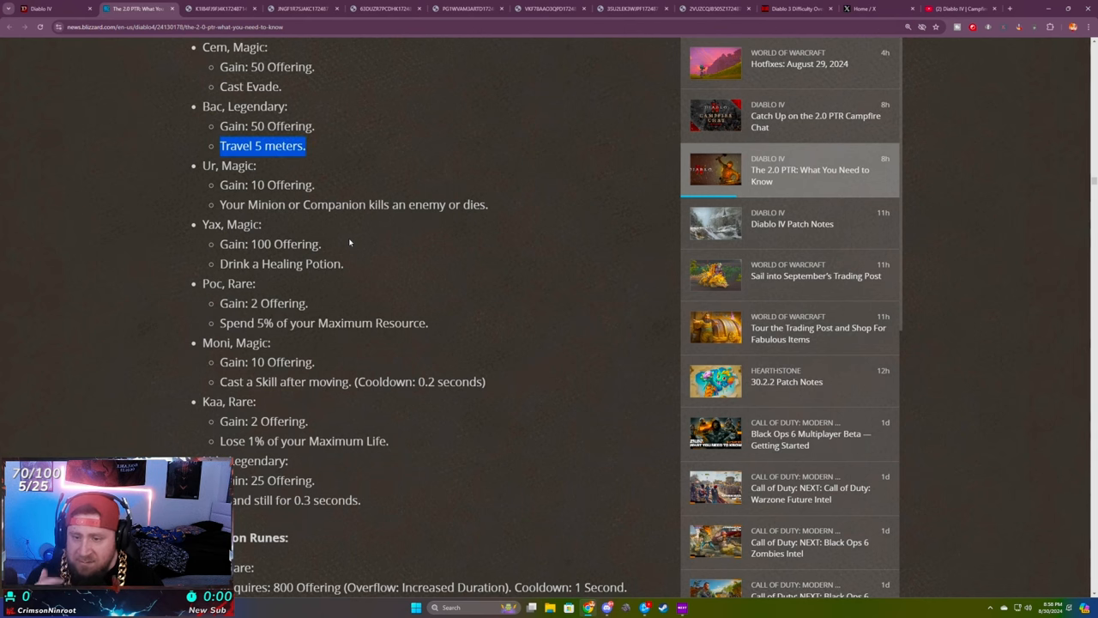
scroll(down, 3)
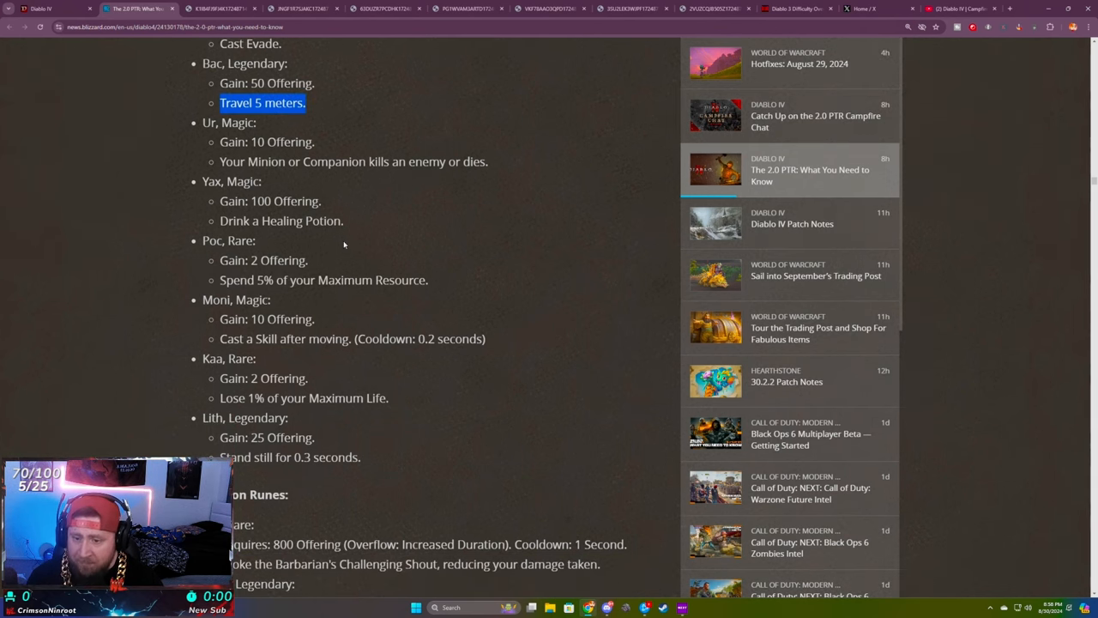
scroll(down, 3)
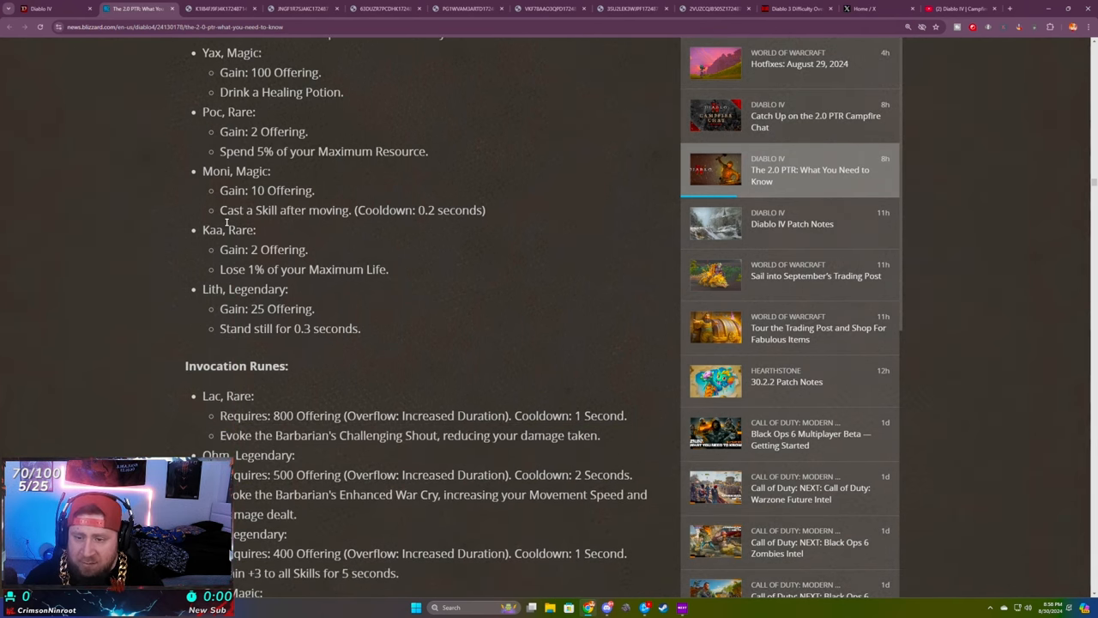
scroll(down, 3)
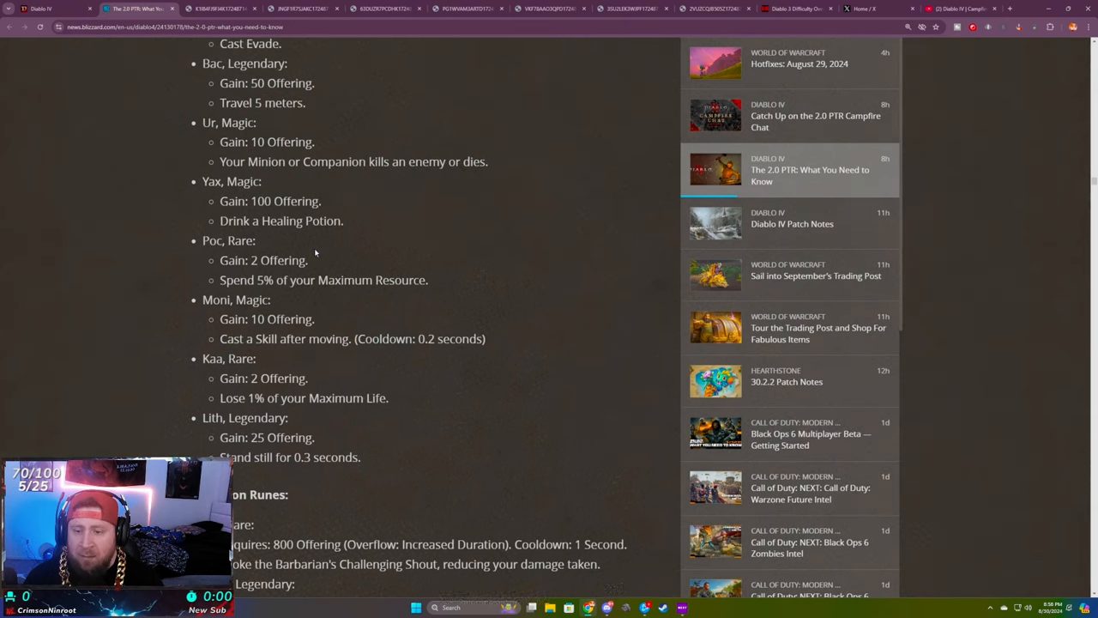
- Highlight the Ohm legendary War Cry entry in the Invocation Runes list, then scroll on through Yom
scroll(down, 3)
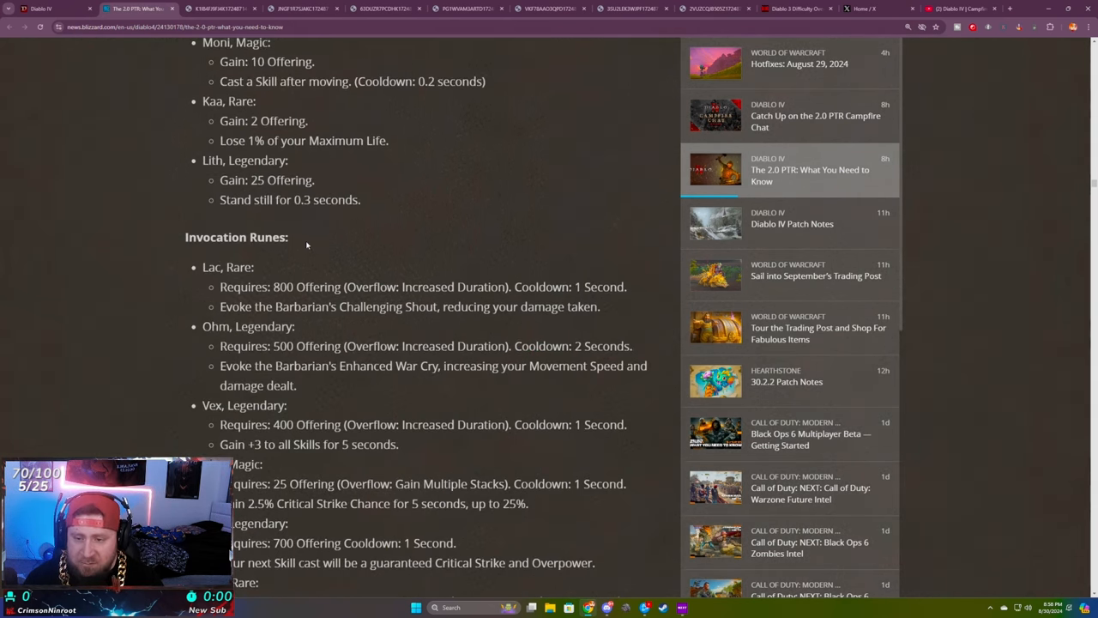
scroll(down, 3)
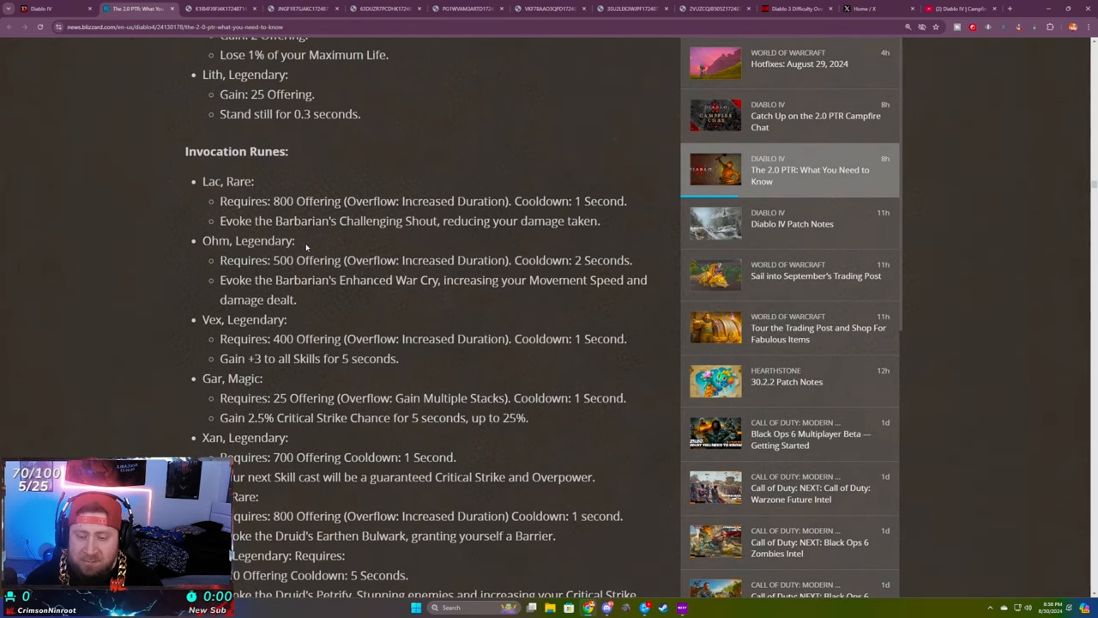
drag(203, 241, 395, 280)
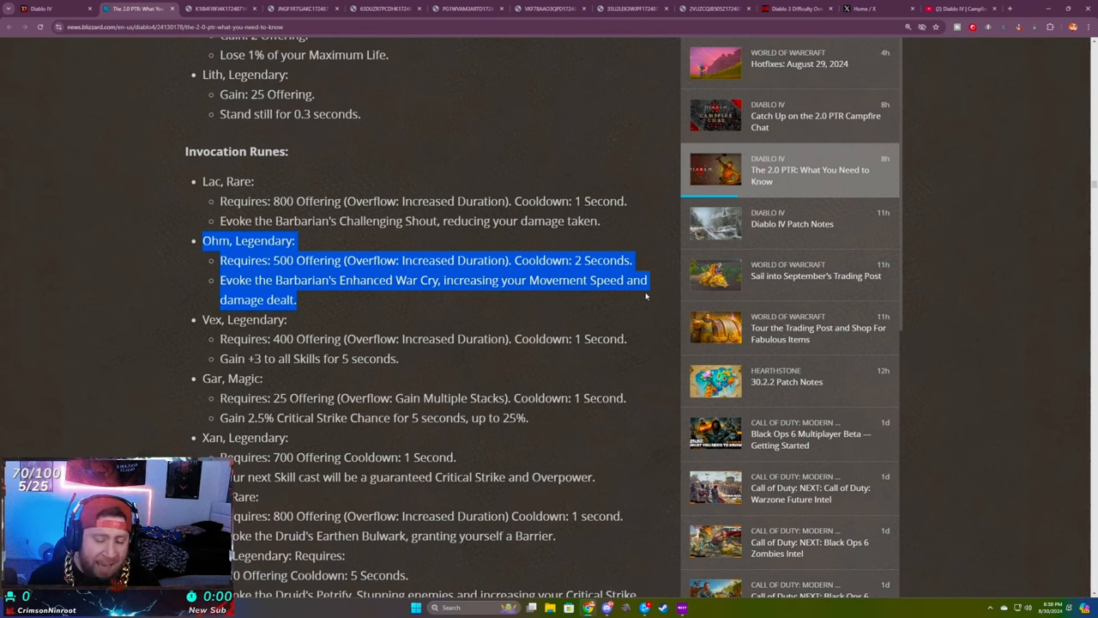
mouse_move(643, 295)
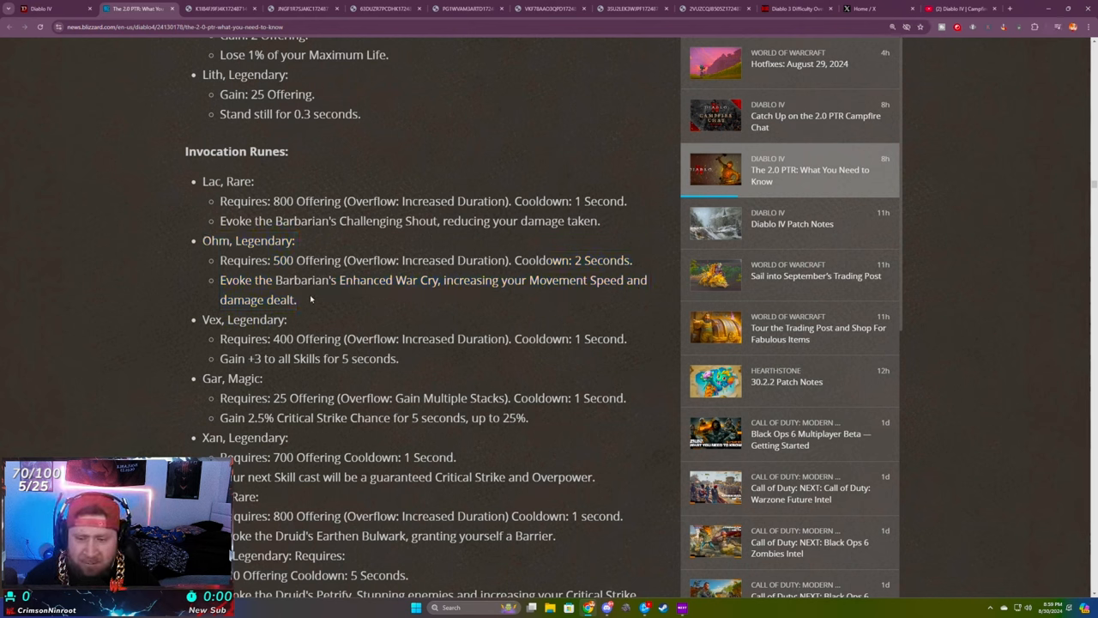
drag(202, 241, 299, 299)
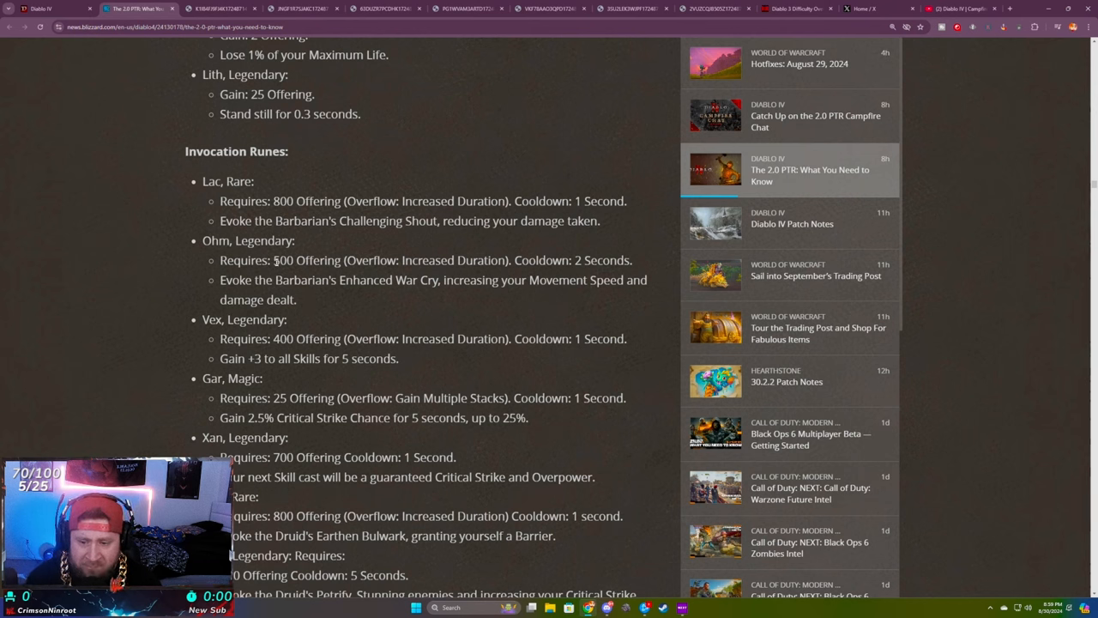
drag(203, 240, 301, 299)
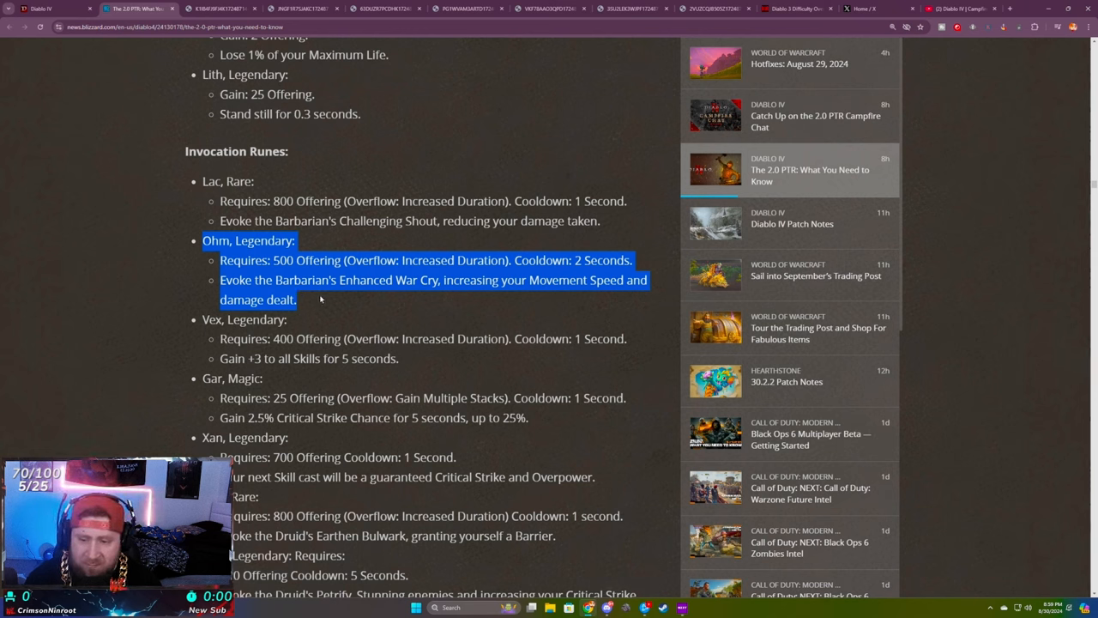
mouse_move(367, 305)
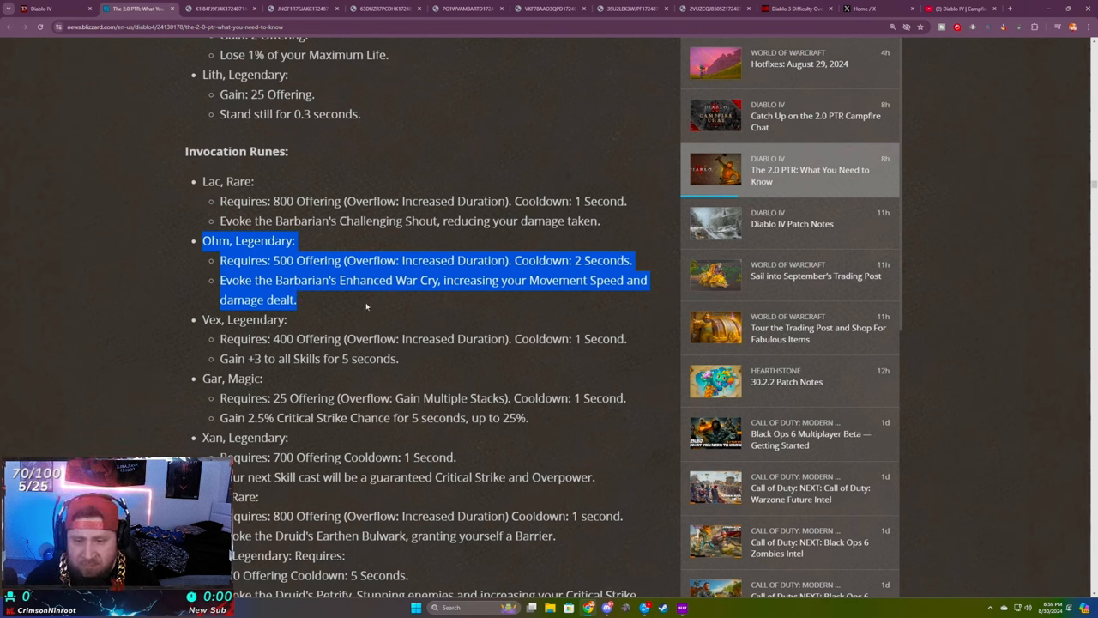
scroll(down, 3)
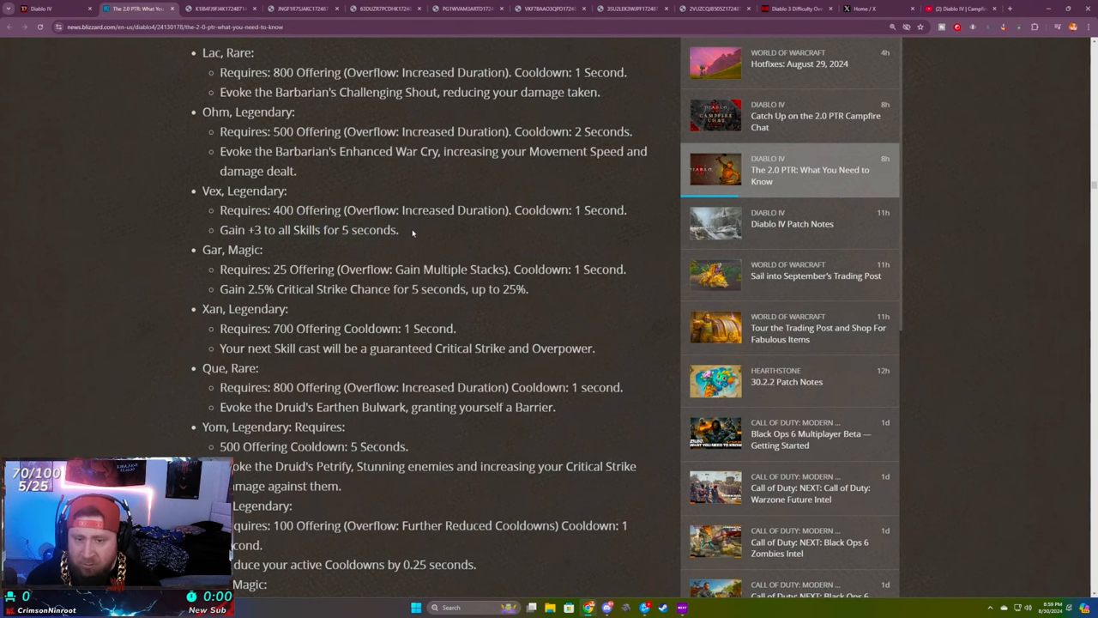
scroll(down, 3)
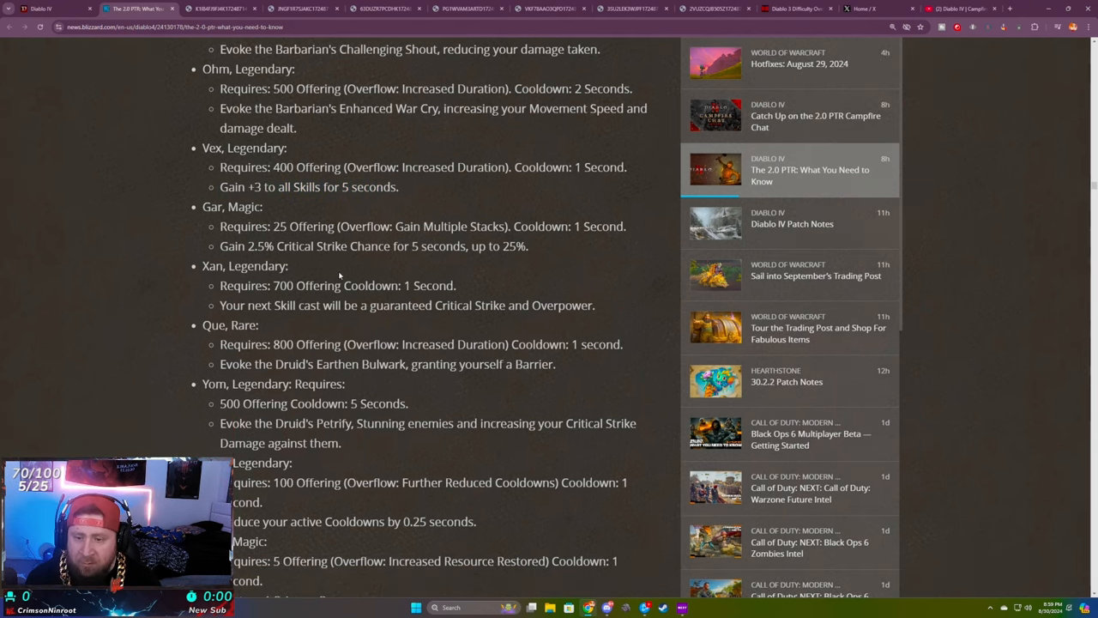
scroll(down, 3)
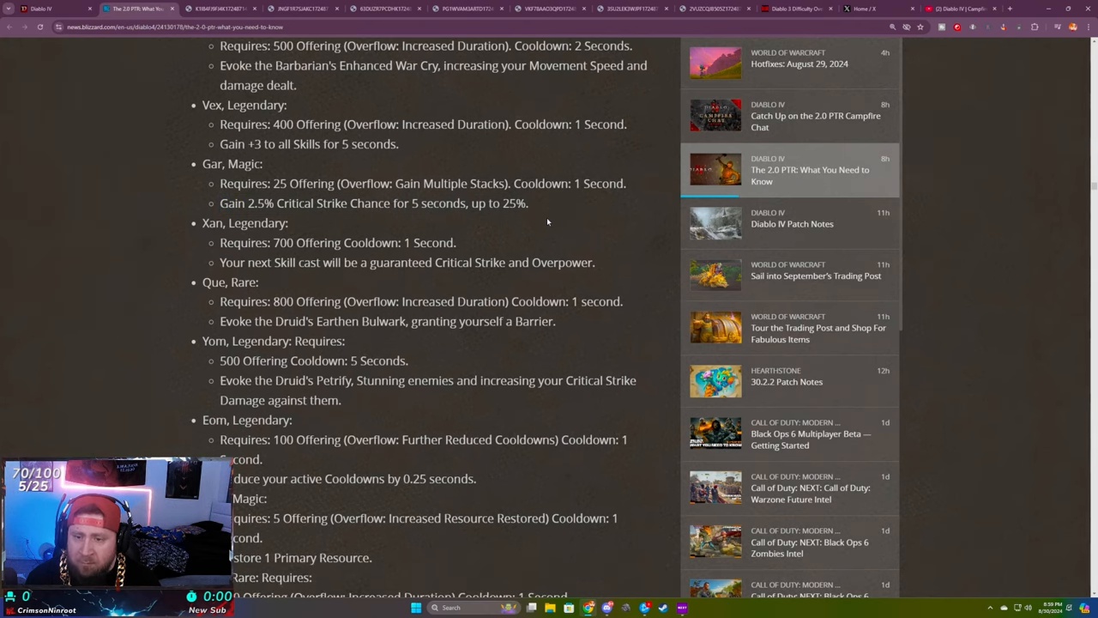
drag(381, 182, 566, 182)
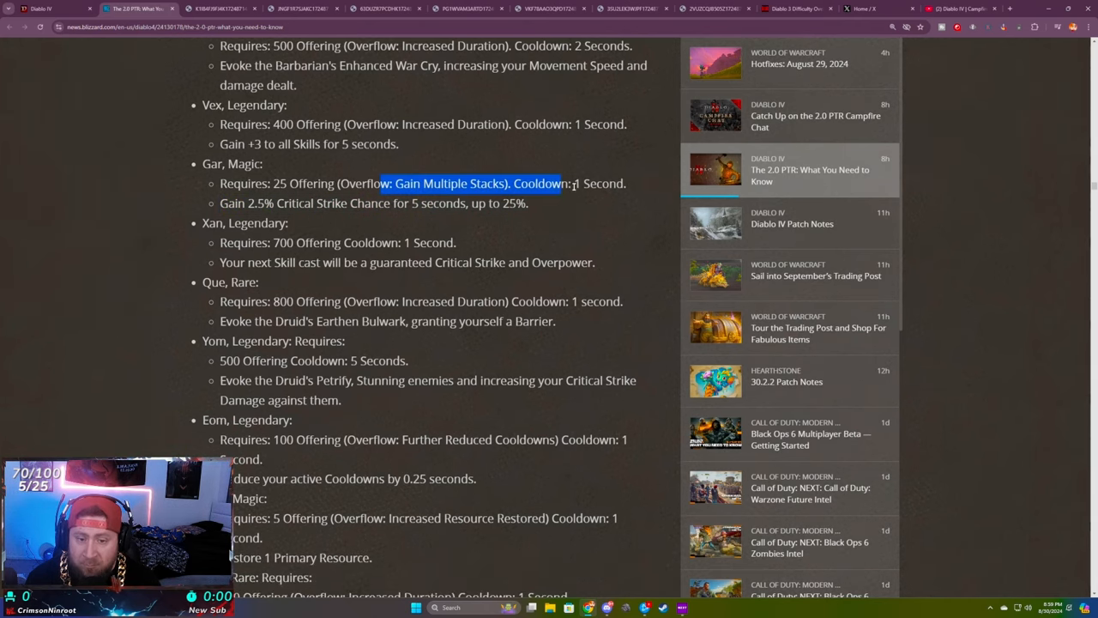
click(557, 222)
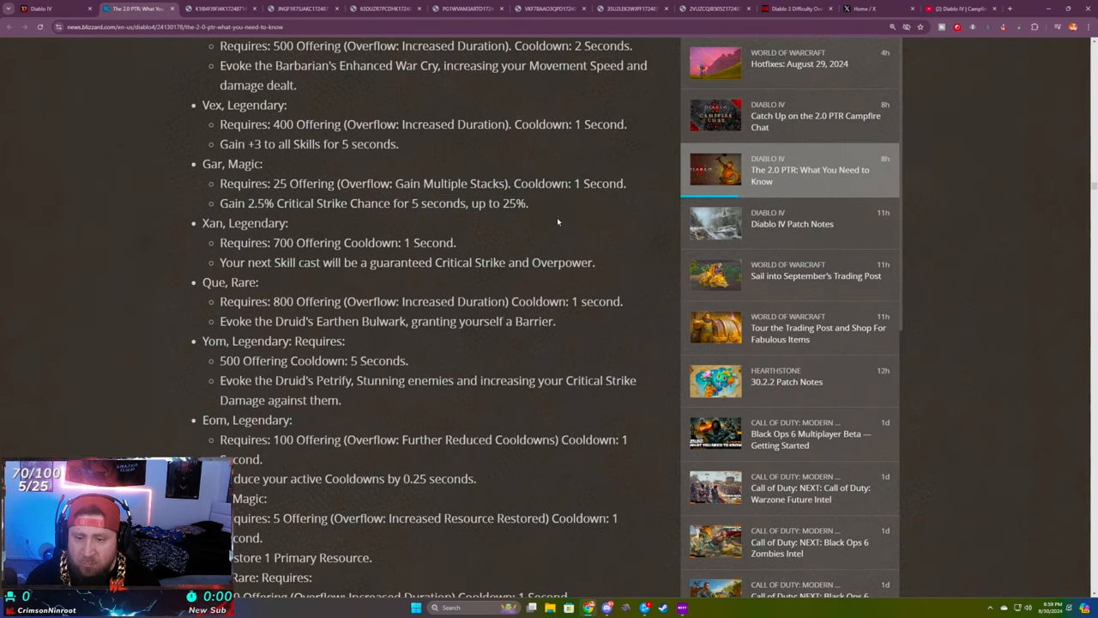
drag(285, 202, 528, 203)
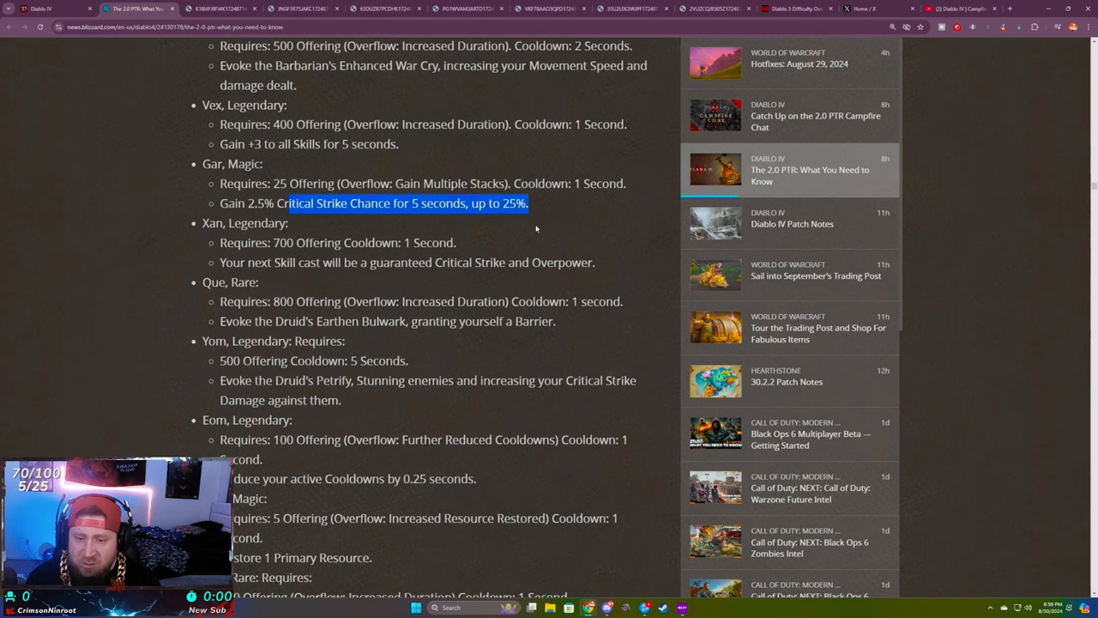
scroll(down, 3)
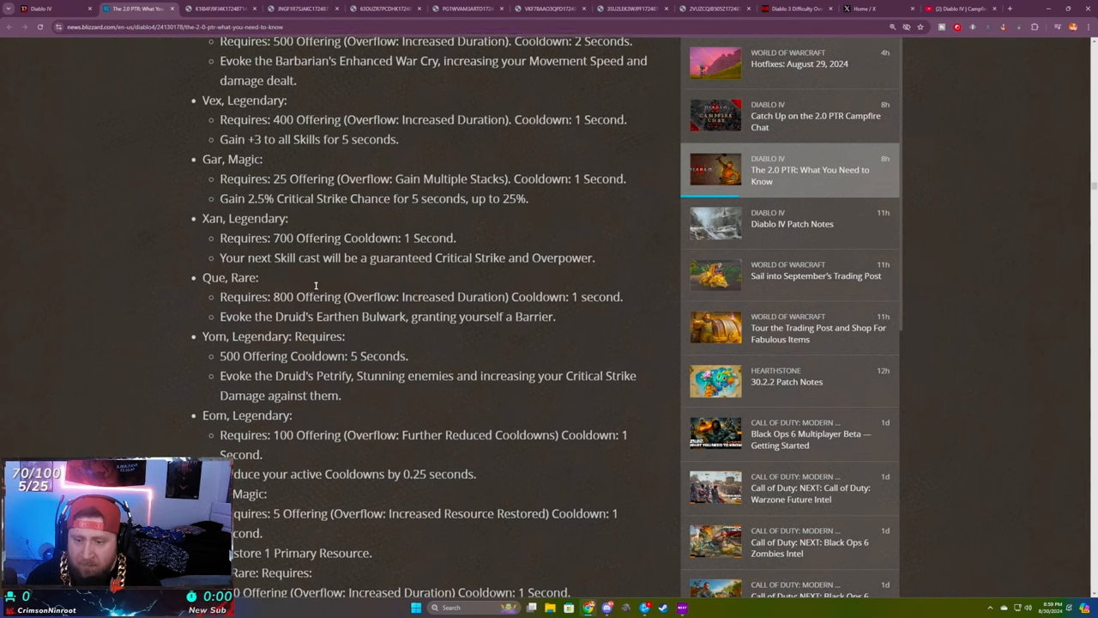
scroll(down, 3)
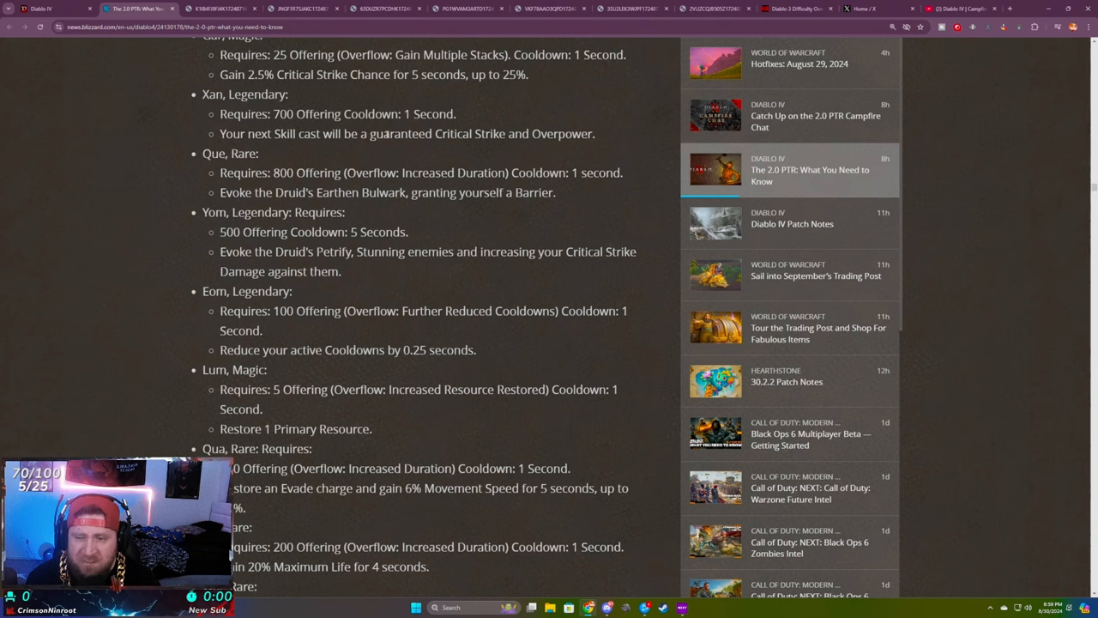
drag(299, 133, 523, 134)
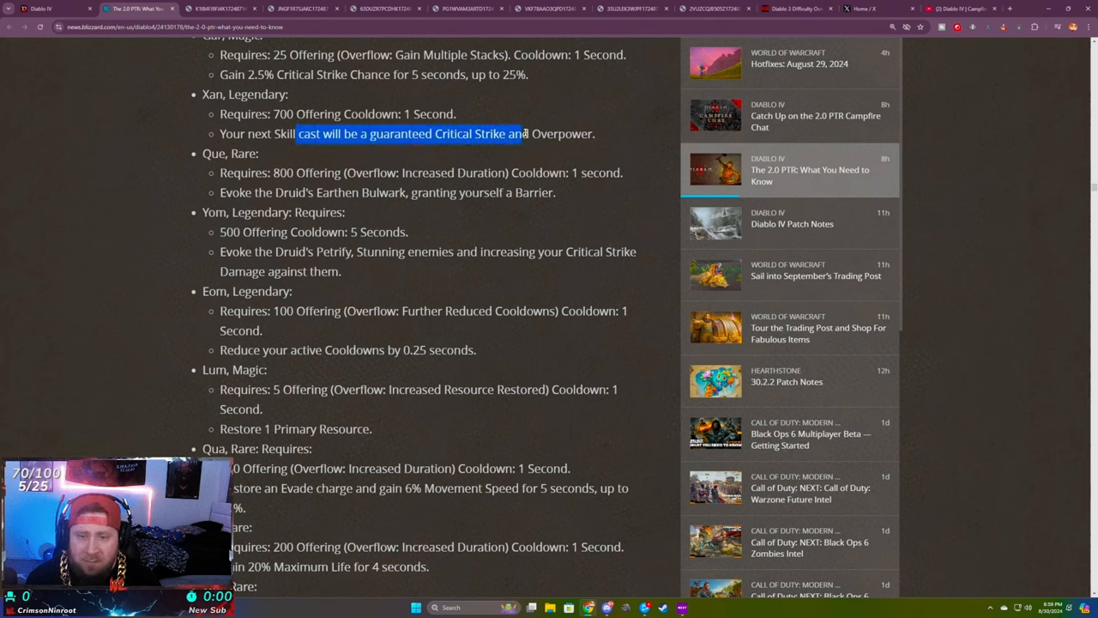
click(605, 137)
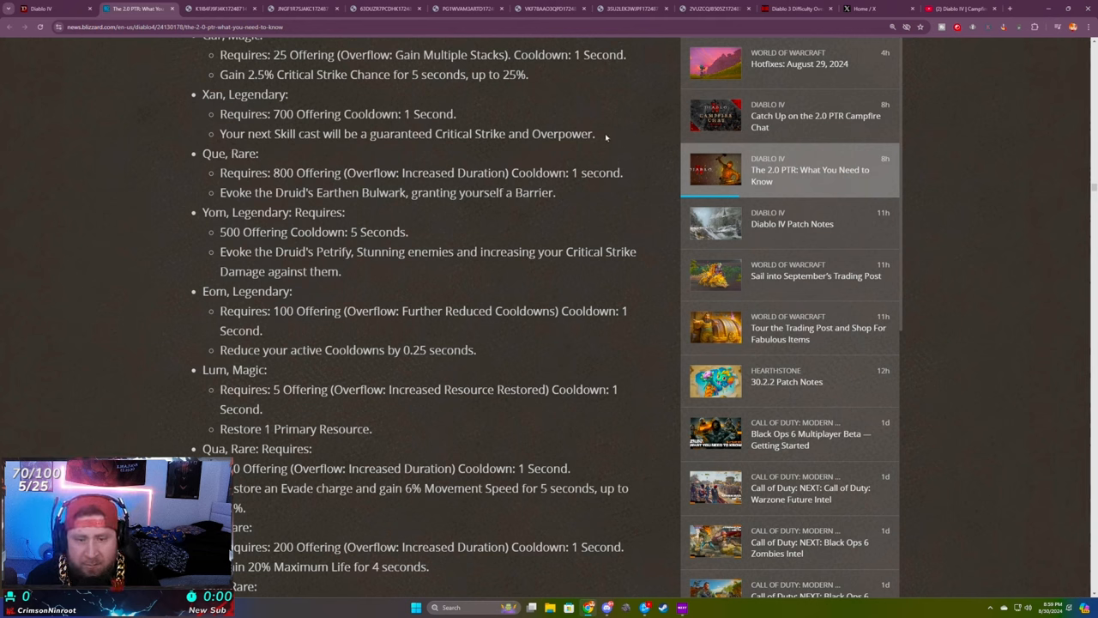
mouse_move(306, 159)
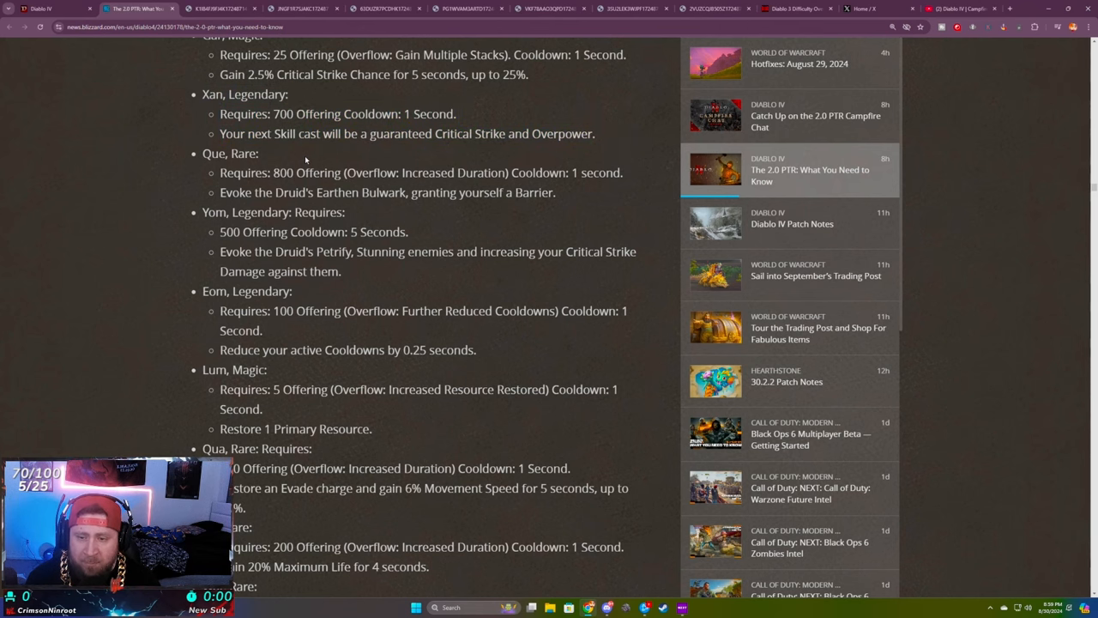
scroll(down, 3)
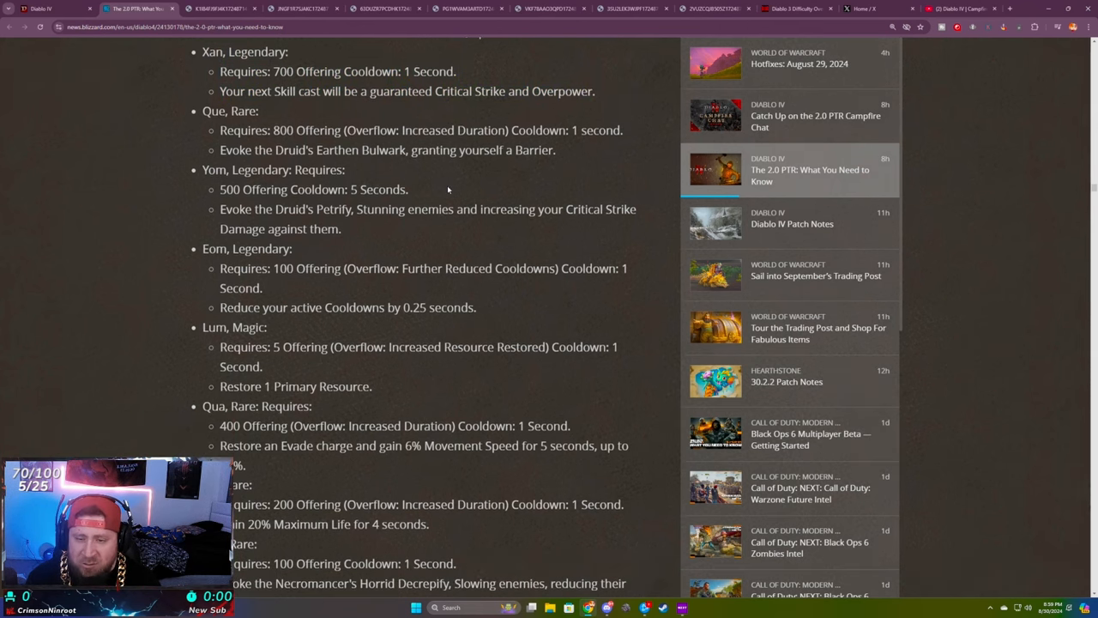
drag(220, 70, 594, 91)
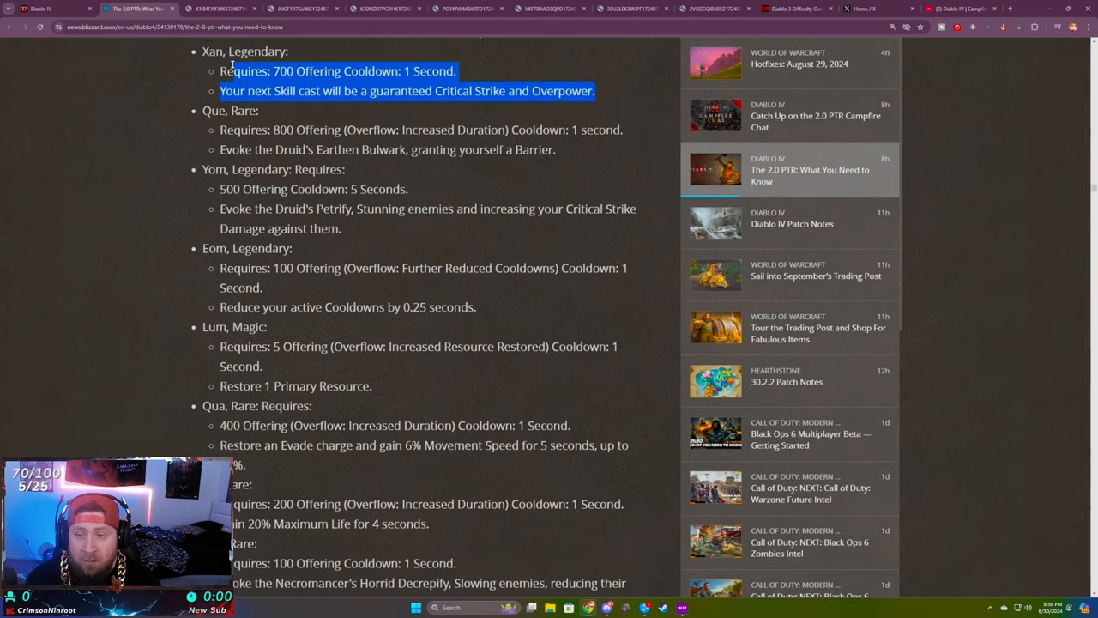
scroll(down, 3)
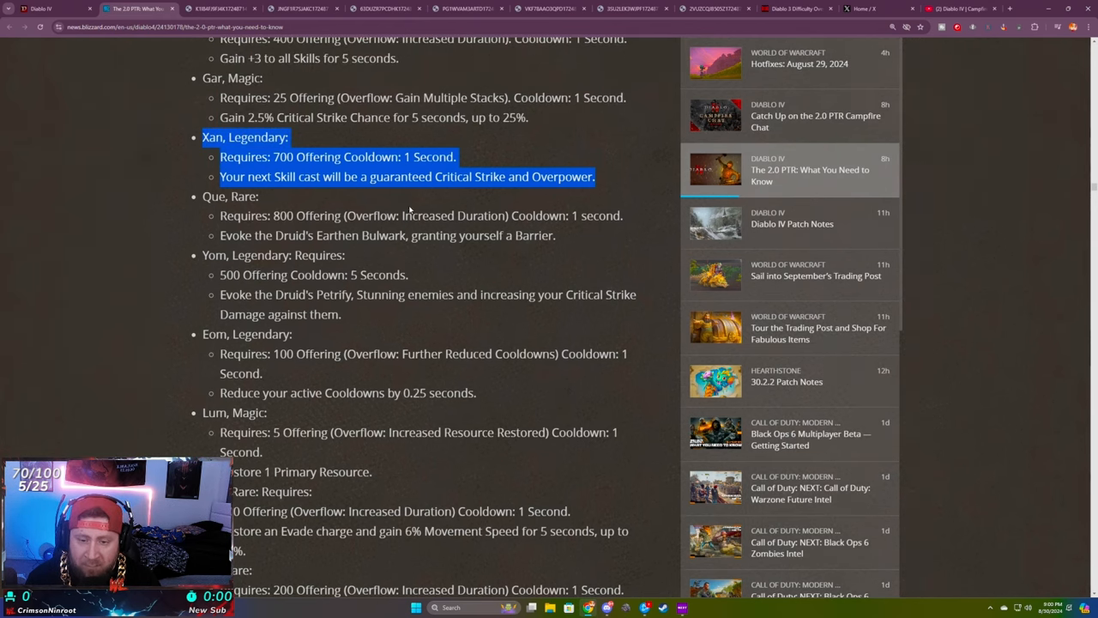
scroll(down, 3)
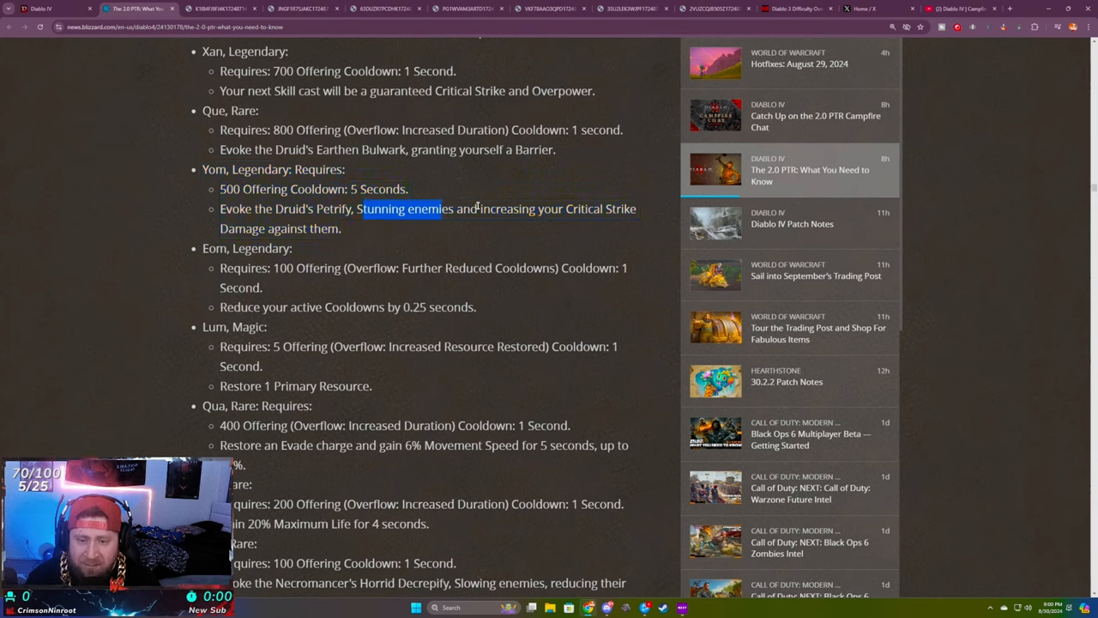
drag(358, 209, 342, 228)
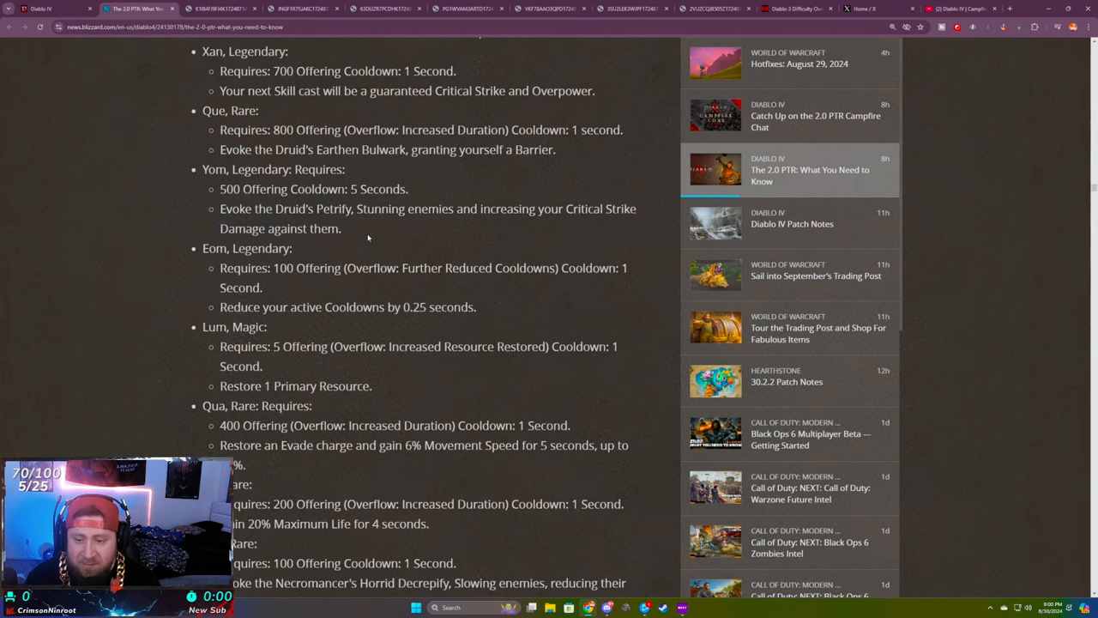
- Scroll down the Invocation Runes list and highlight the Jah legendary rune entry
scroll(down, 3)
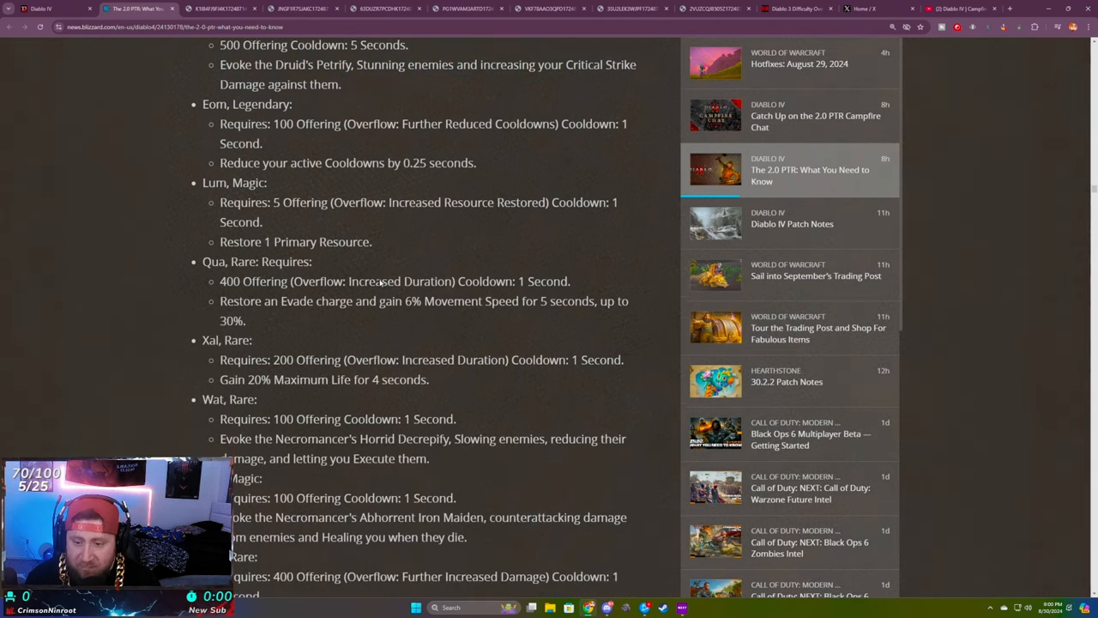
scroll(down, 3)
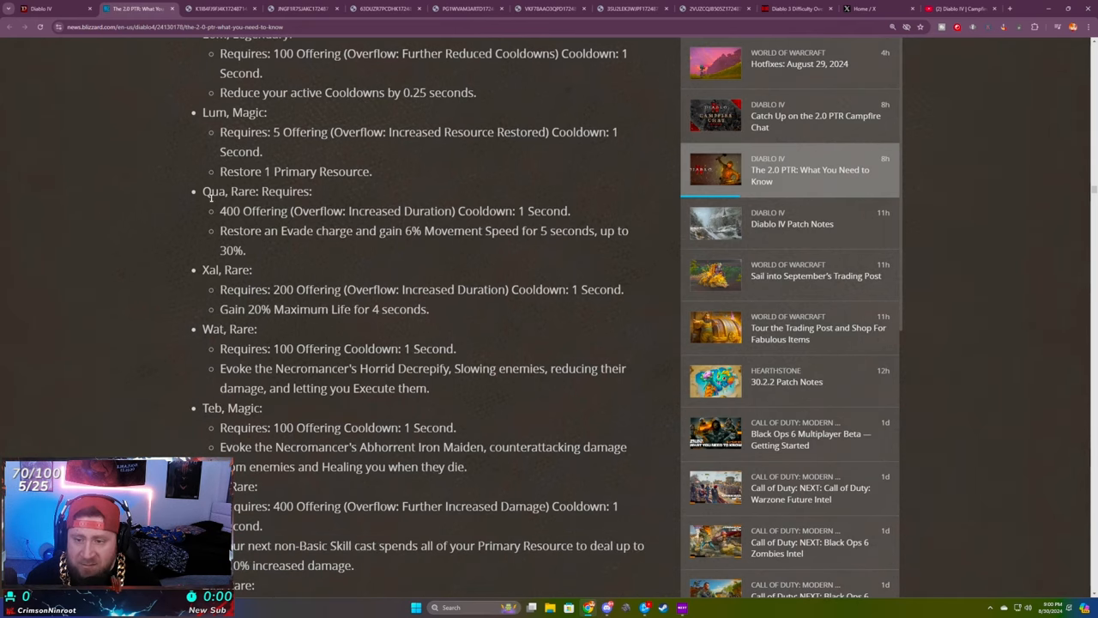
mouse_move(415, 268)
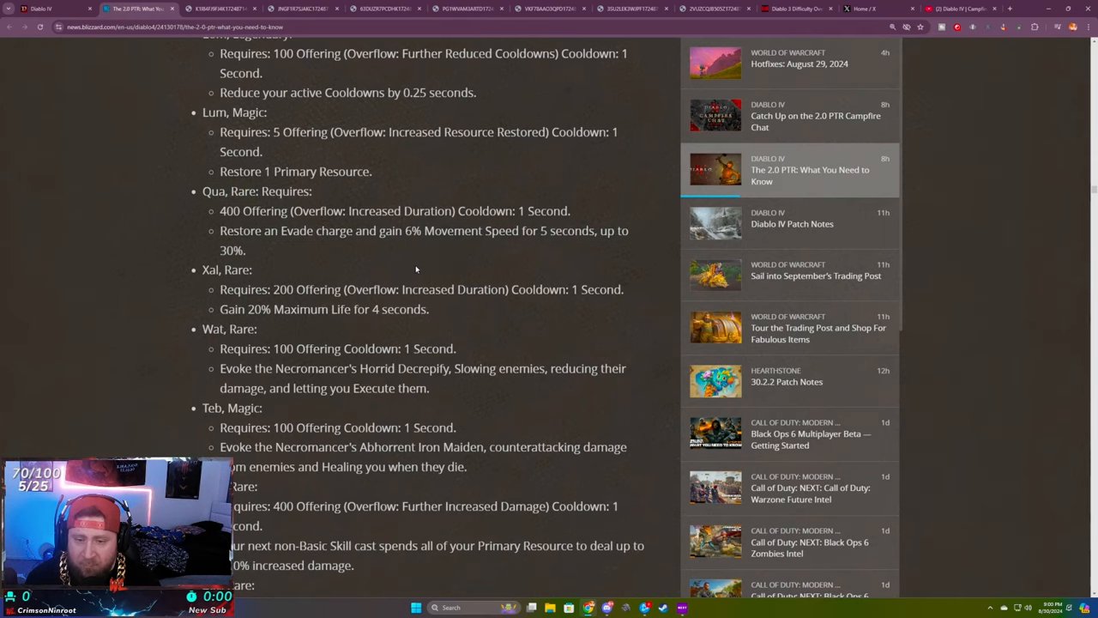
scroll(down, 3)
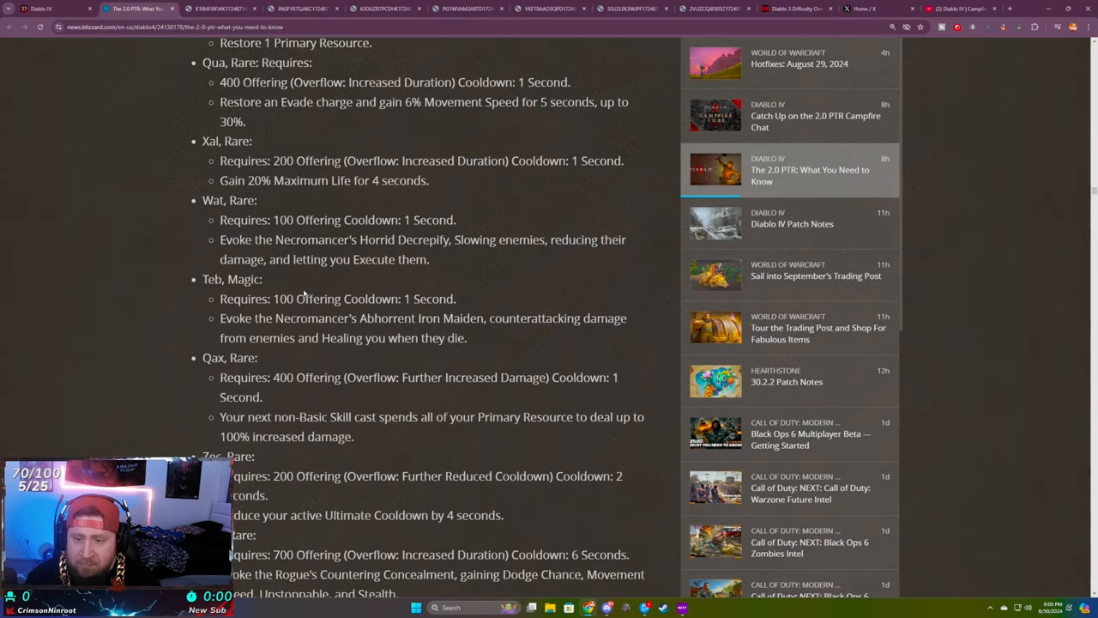
scroll(down, 3)
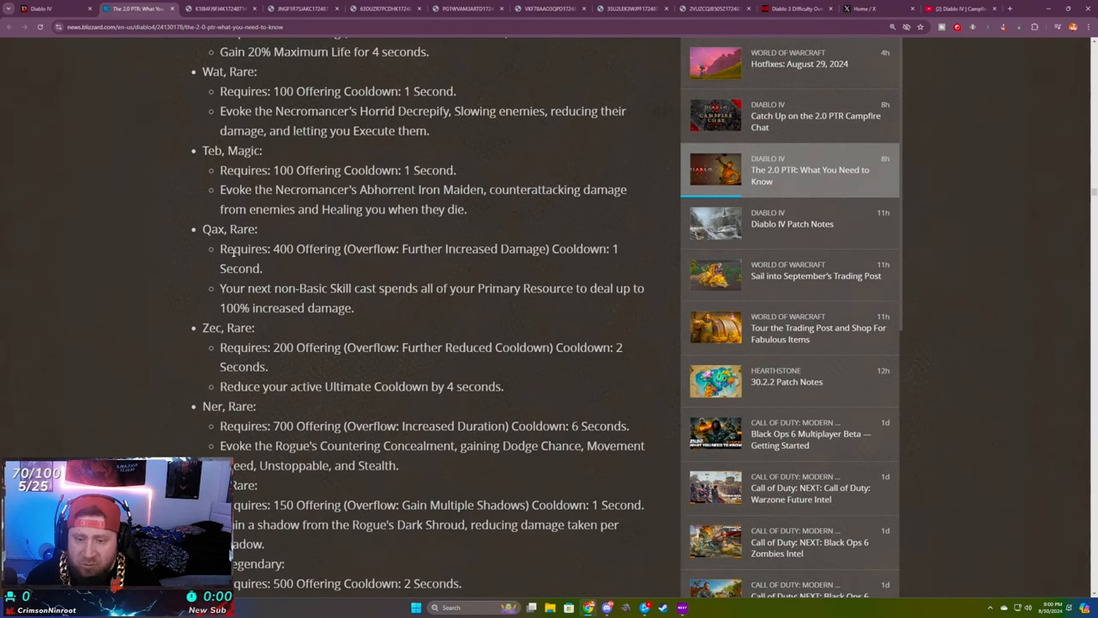
scroll(down, 3)
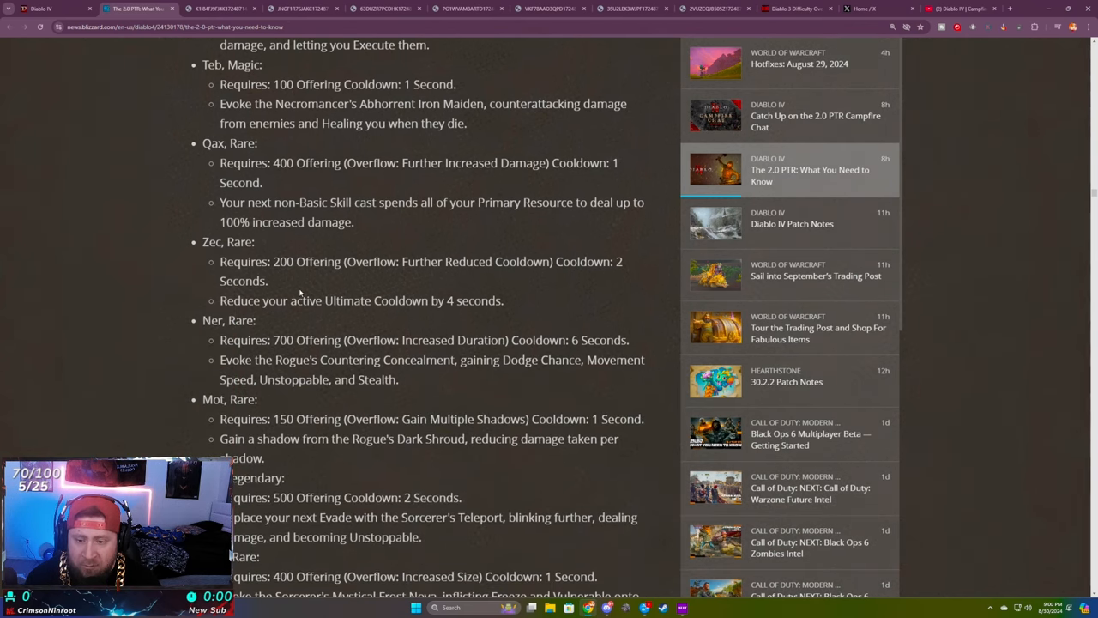
scroll(down, 3)
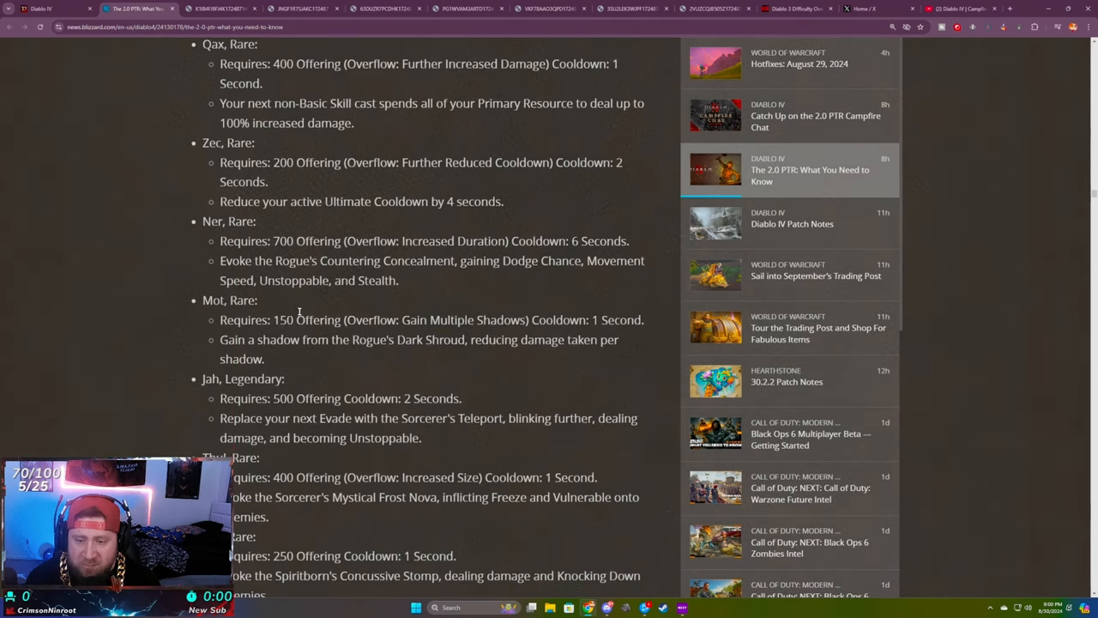
scroll(down, 3)
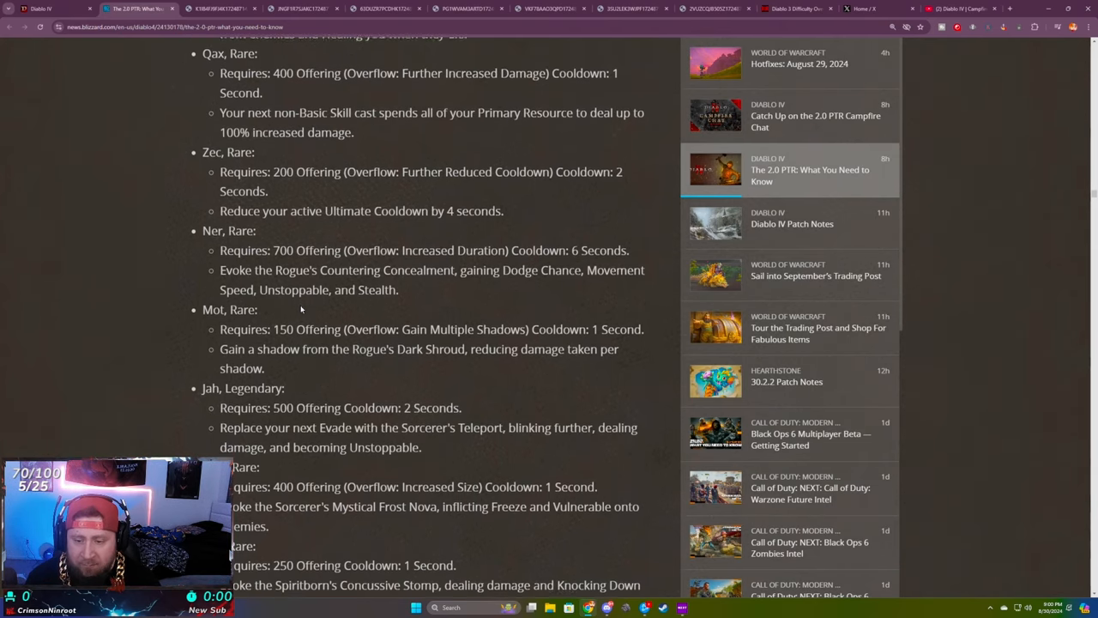
scroll(down, 3)
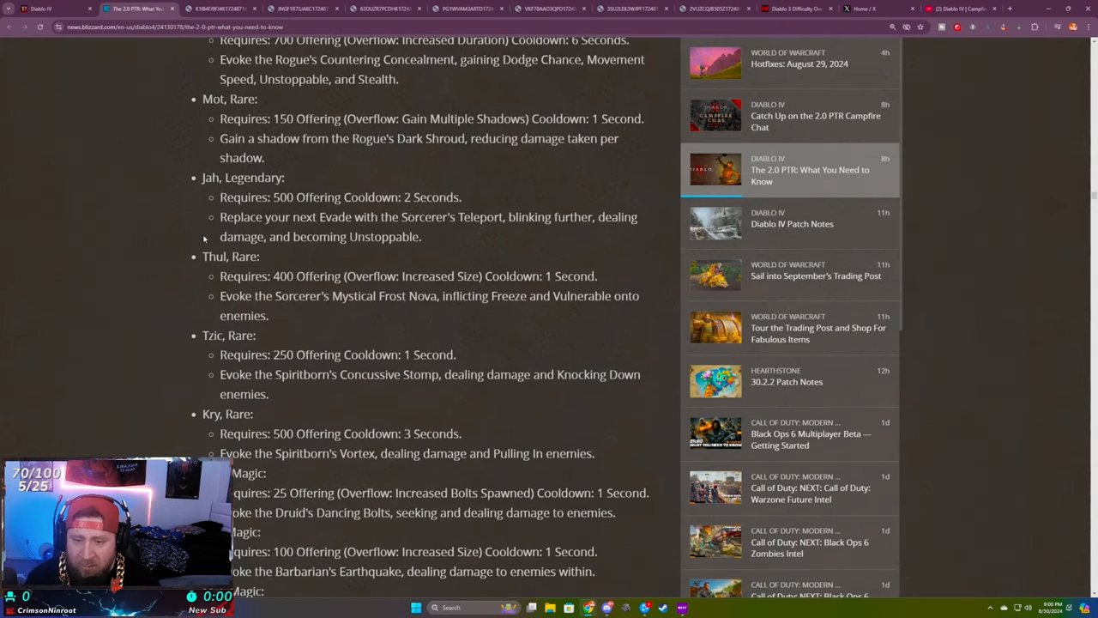
drag(203, 176, 420, 237)
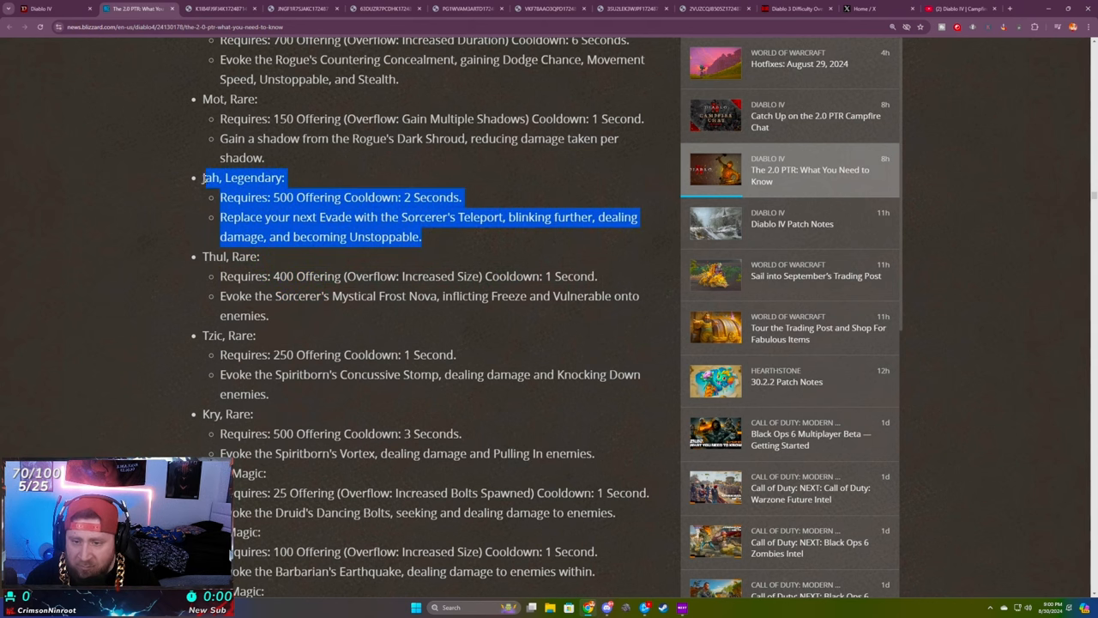
- Highlight the Ono, Tec and Met magic runes and continue to Ceh and the notes on runes
scroll(down, 3)
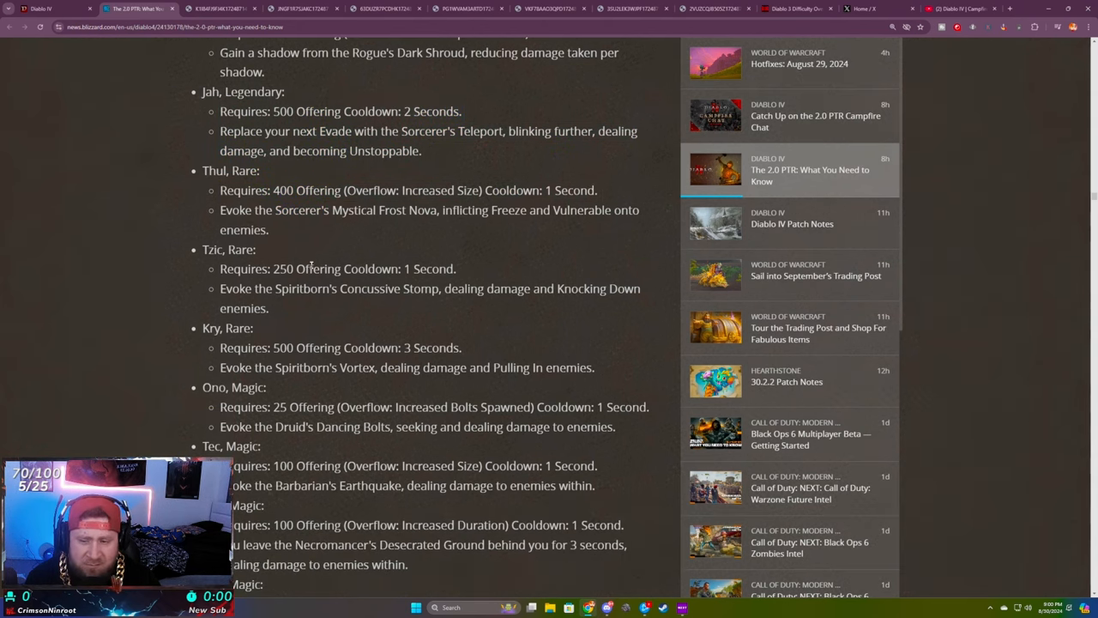
scroll(down, 3)
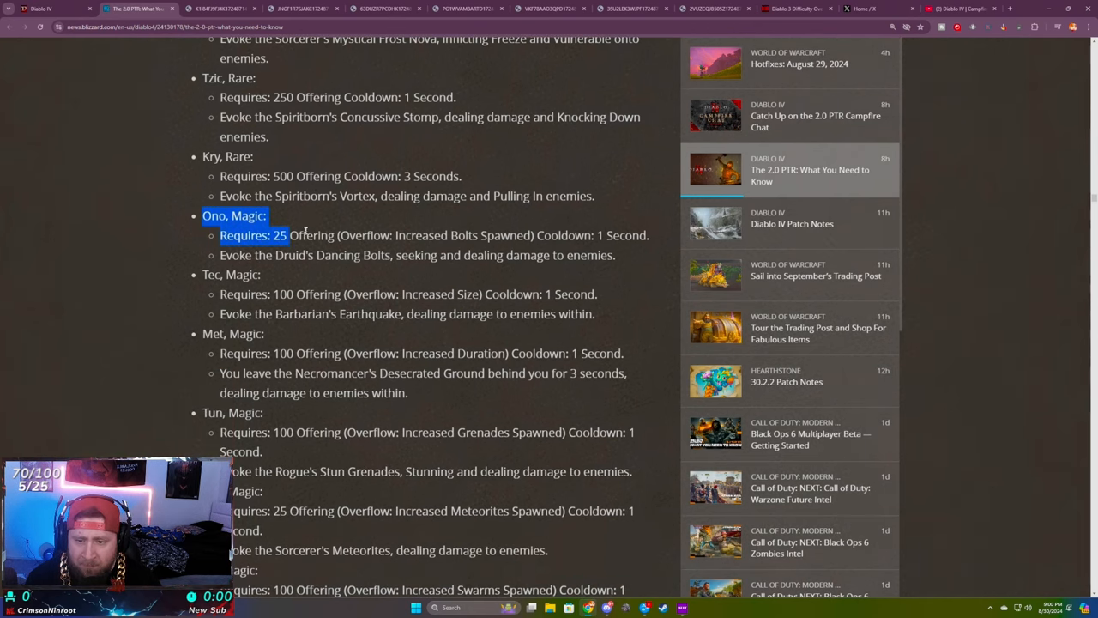
drag(305, 234, 431, 398)
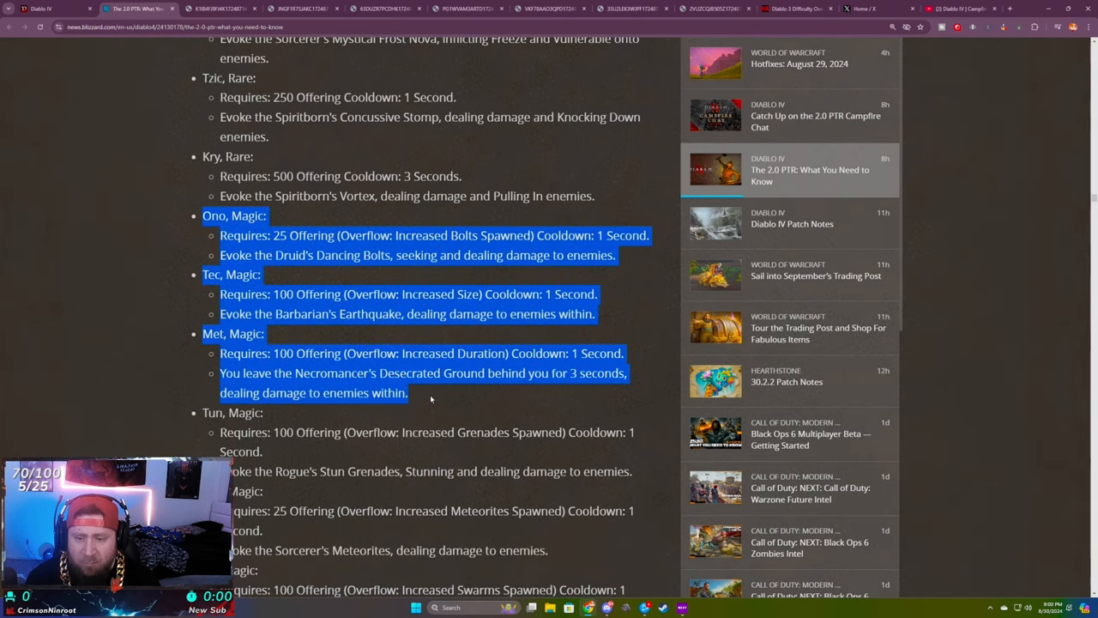
scroll(down, 3)
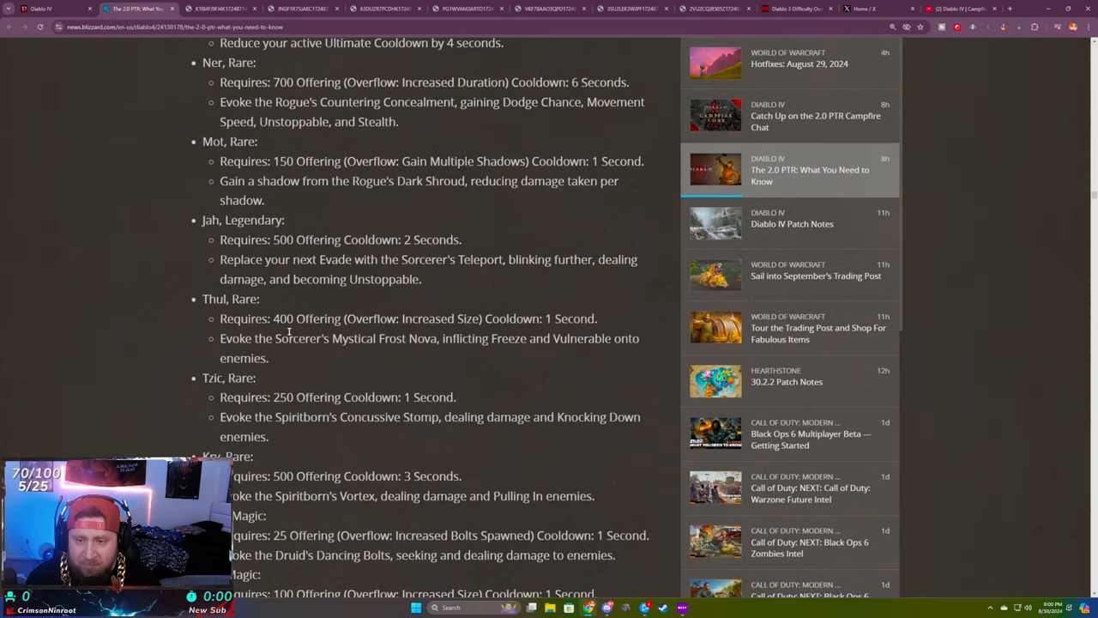
scroll(down, 3)
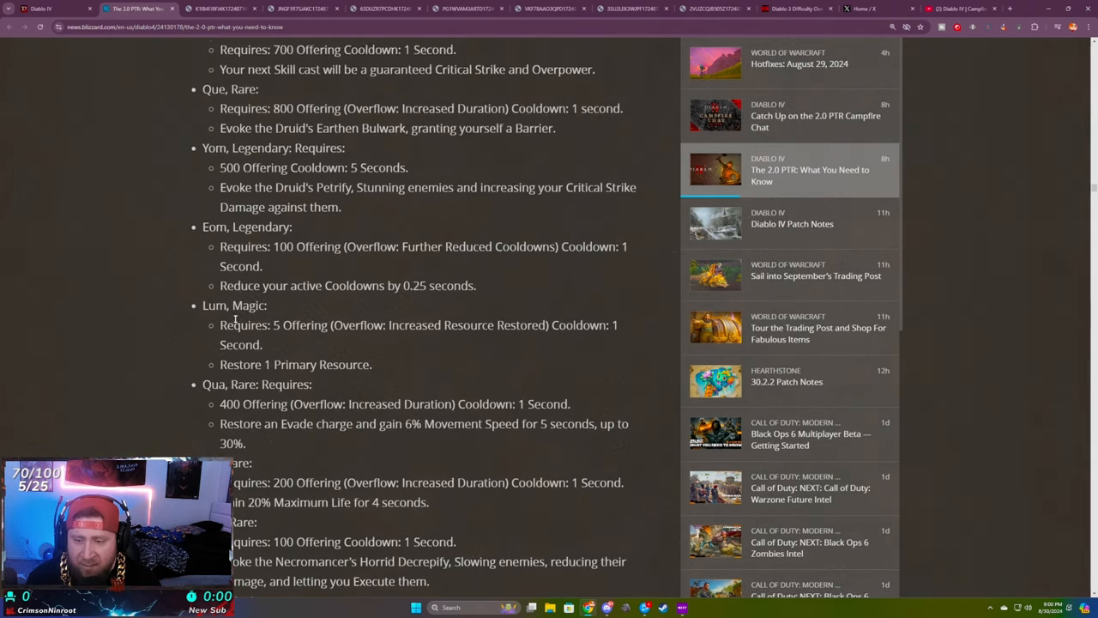
scroll(down, 3)
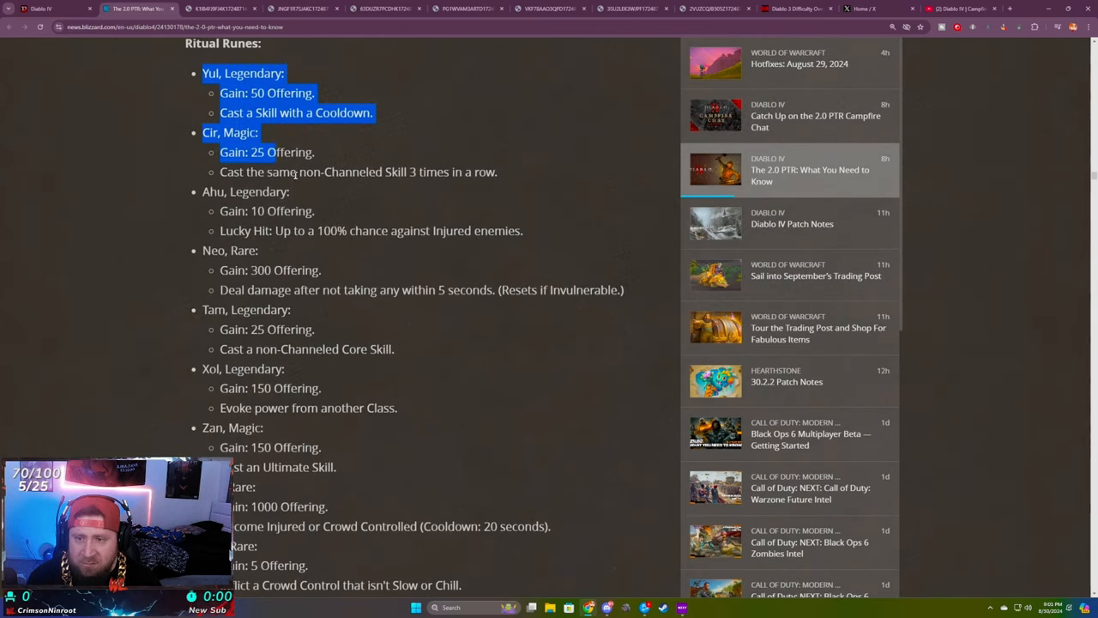
scroll(down, 3)
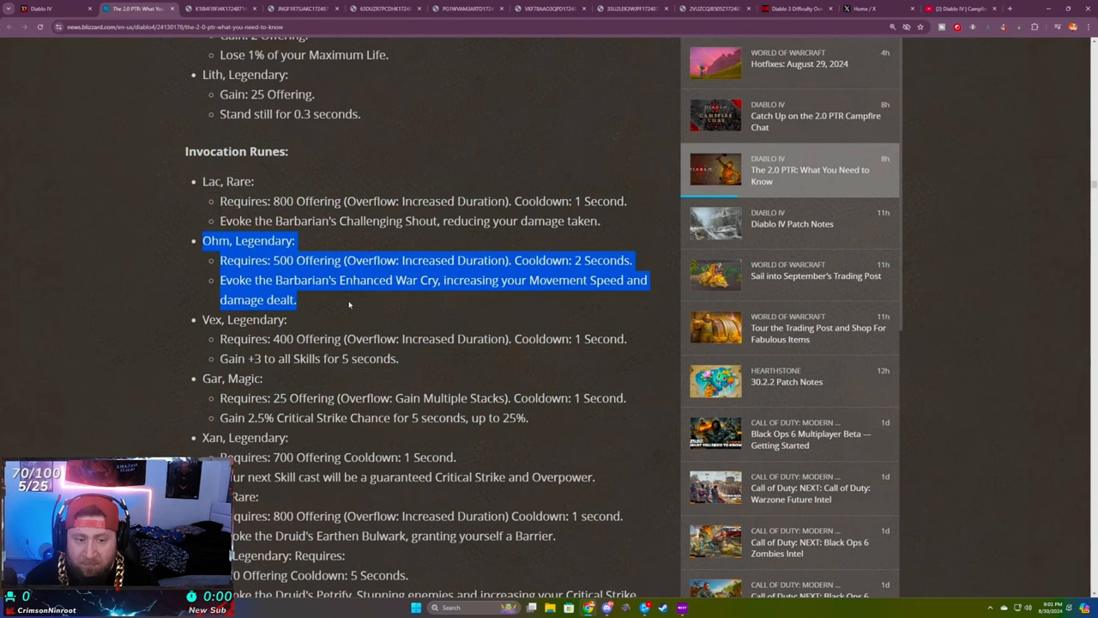
mouse_move(347, 312)
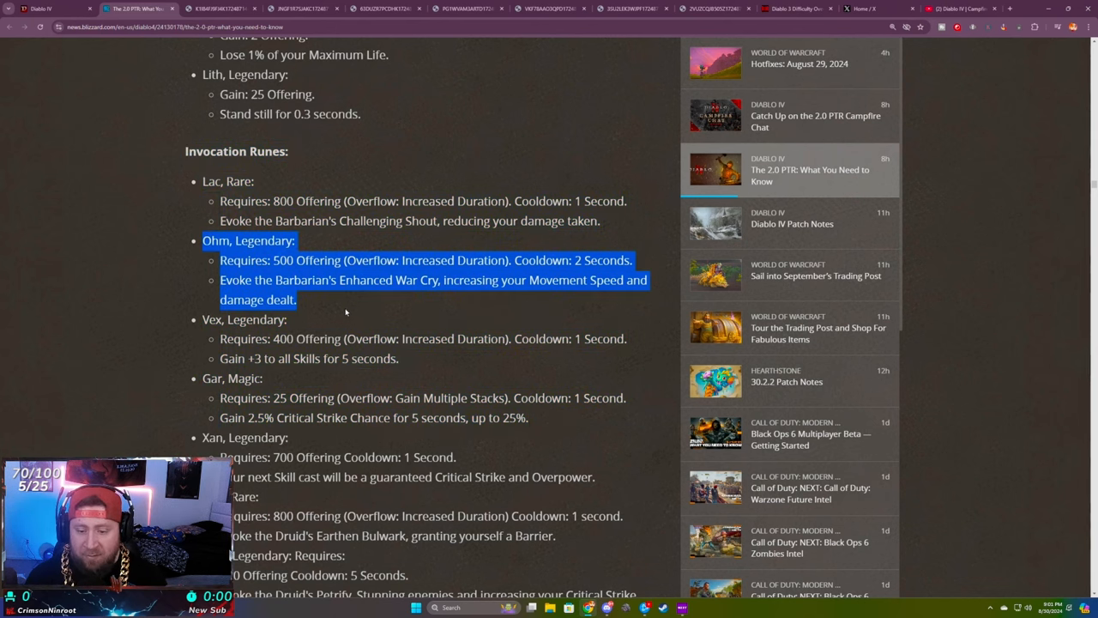
scroll(down, 3)
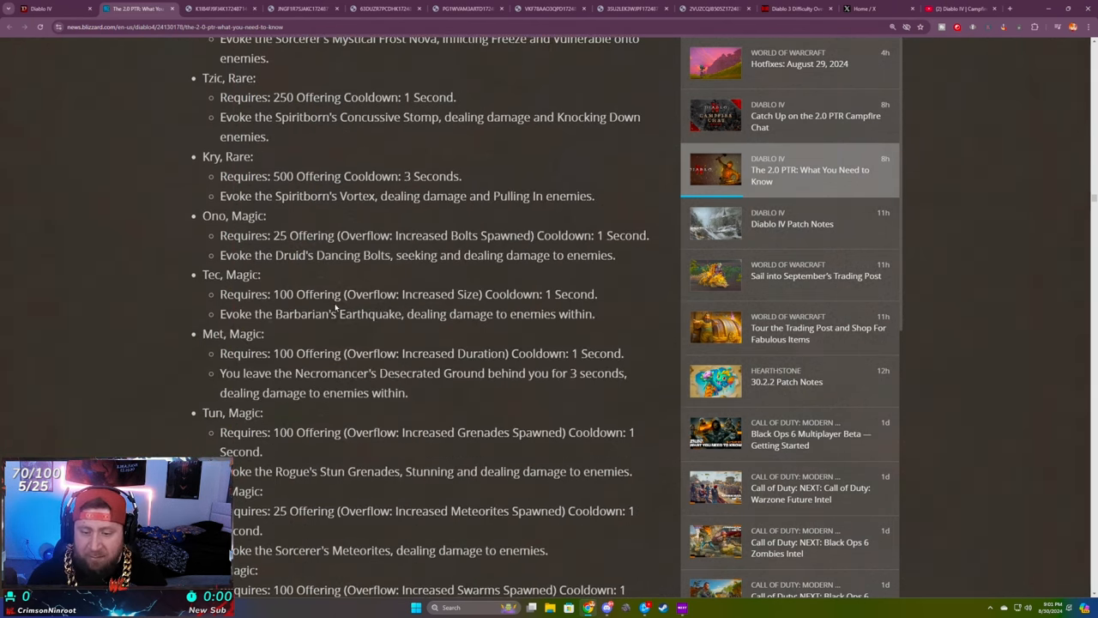
scroll(down, 3)
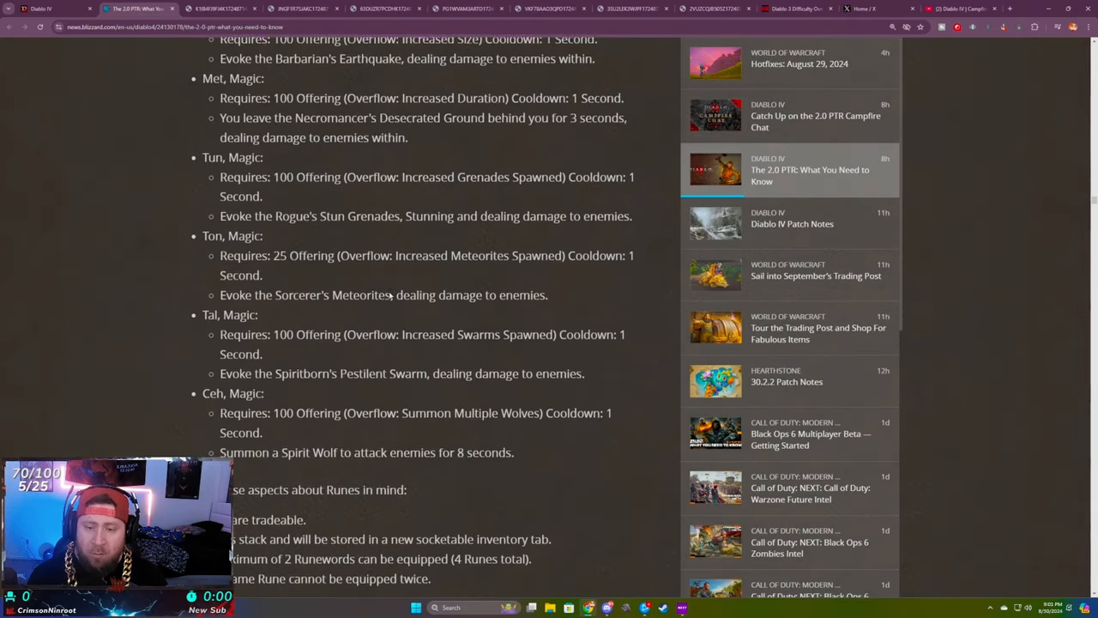
- Scroll to the Rune Crafting heading with its jeweler crafting screenshot
scroll(down, 3)
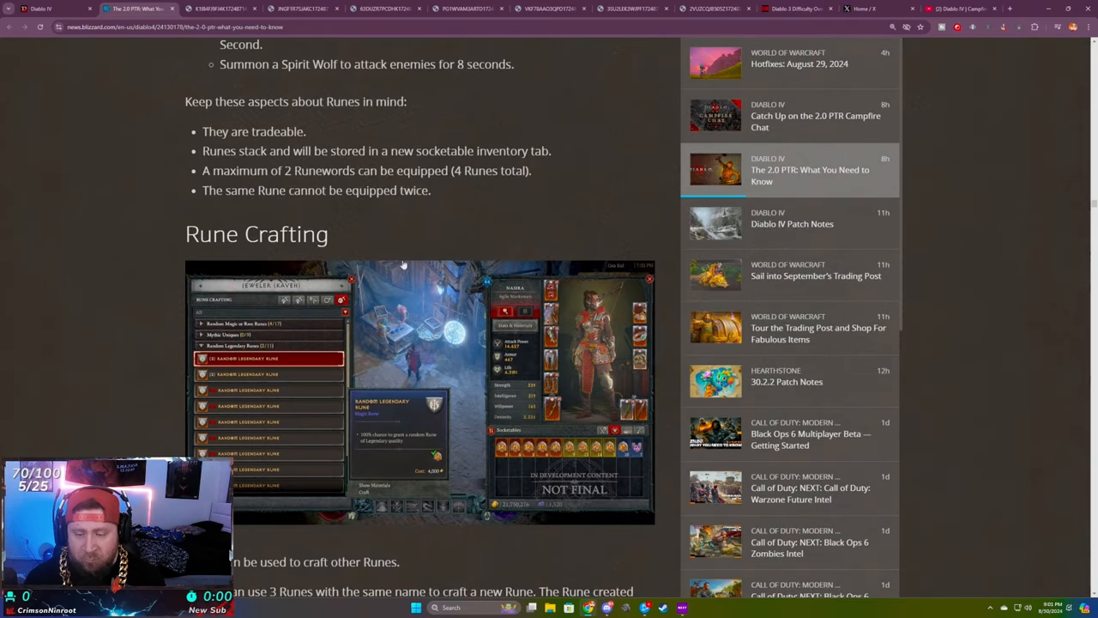
scroll(down, 3)
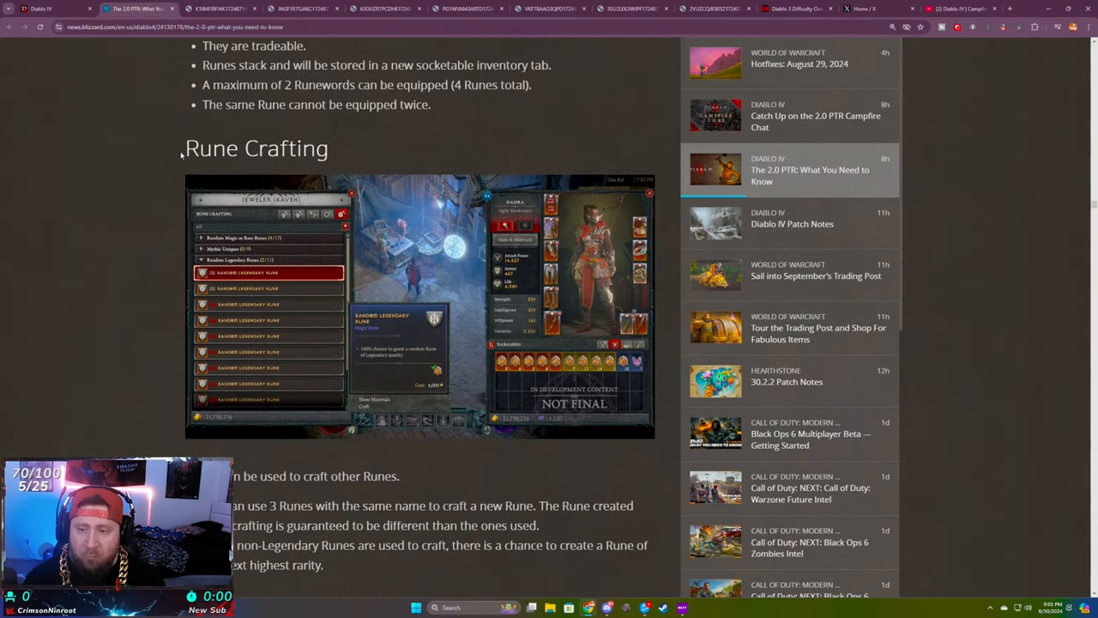
double_click(255, 148)
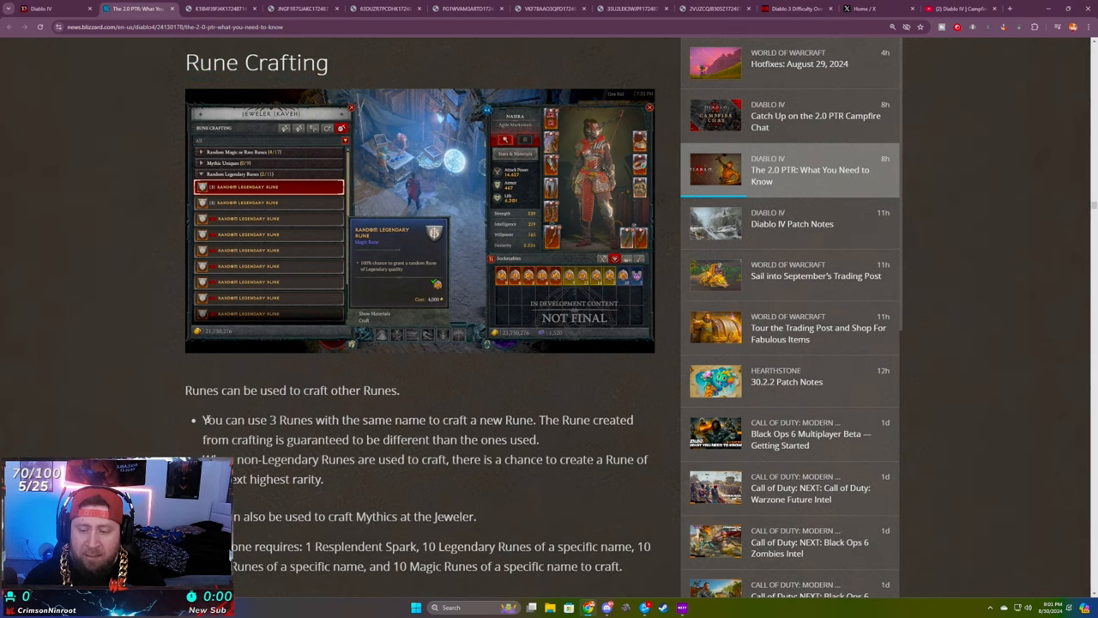
- View the Rune Crafting screenshot full-size, showing the Jeweler's 4,000 gold random Legendary rune recipe
drag(203, 419, 388, 418)
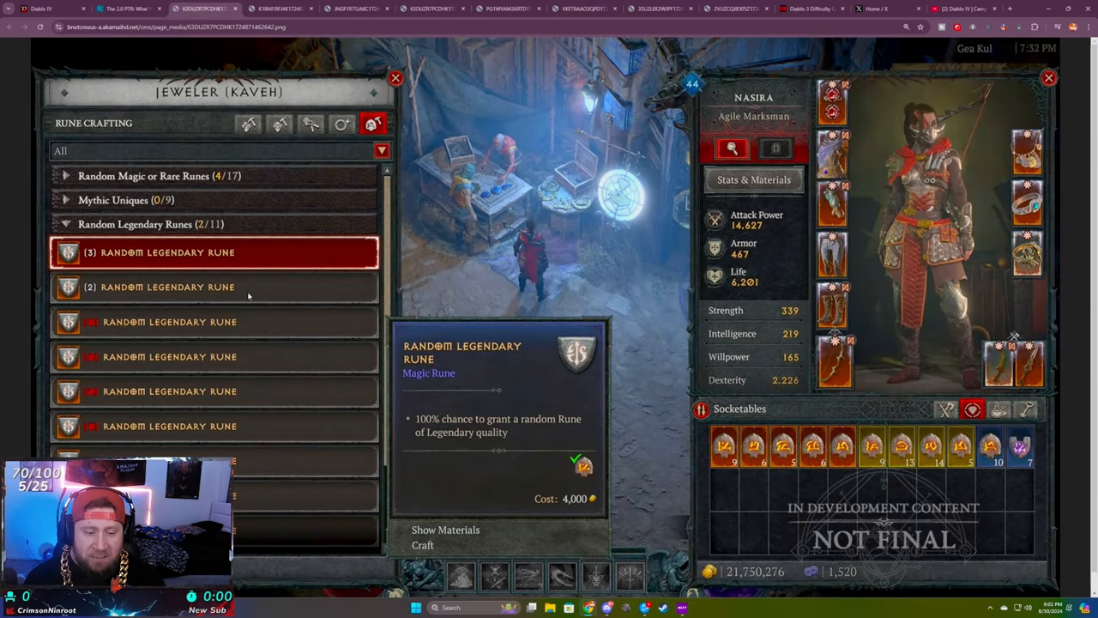
mouse_move(446, 370)
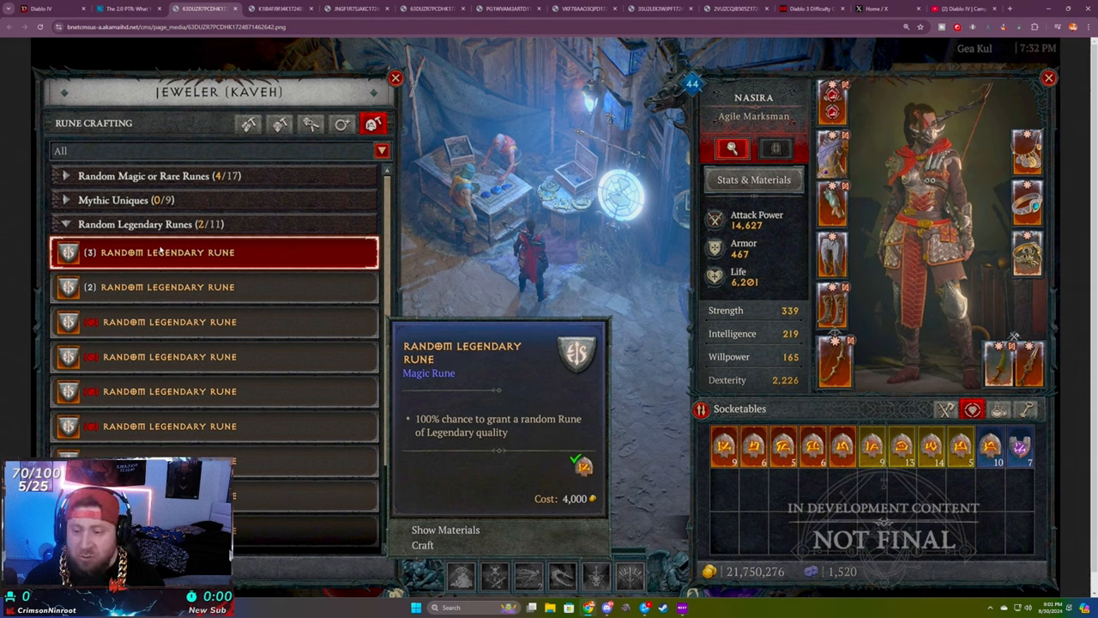
mouse_move(247, 266)
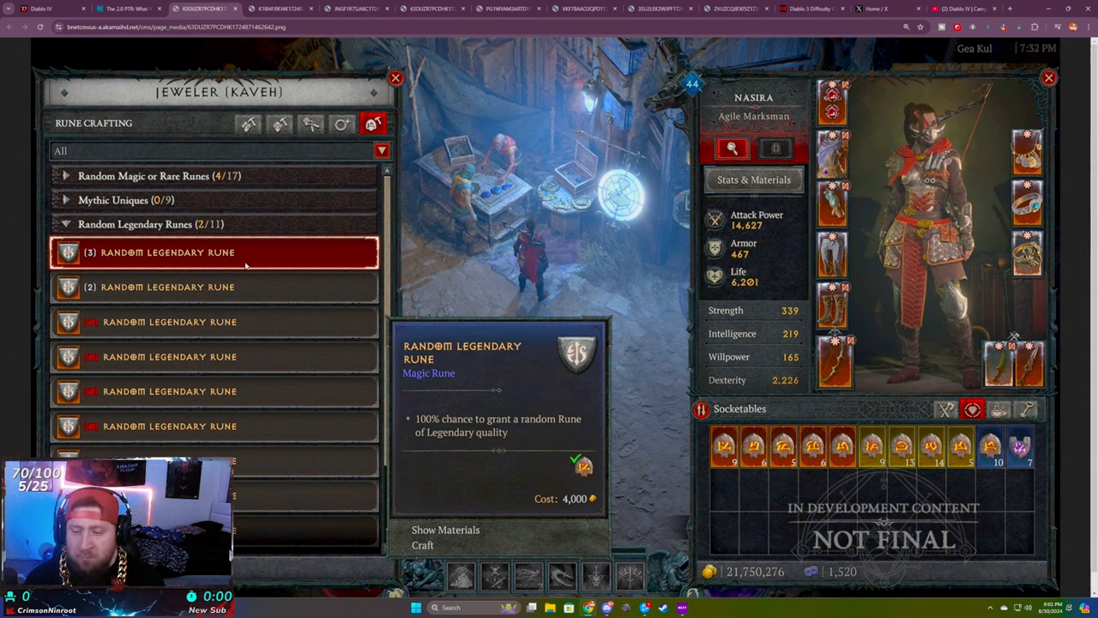
mouse_move(329, 308)
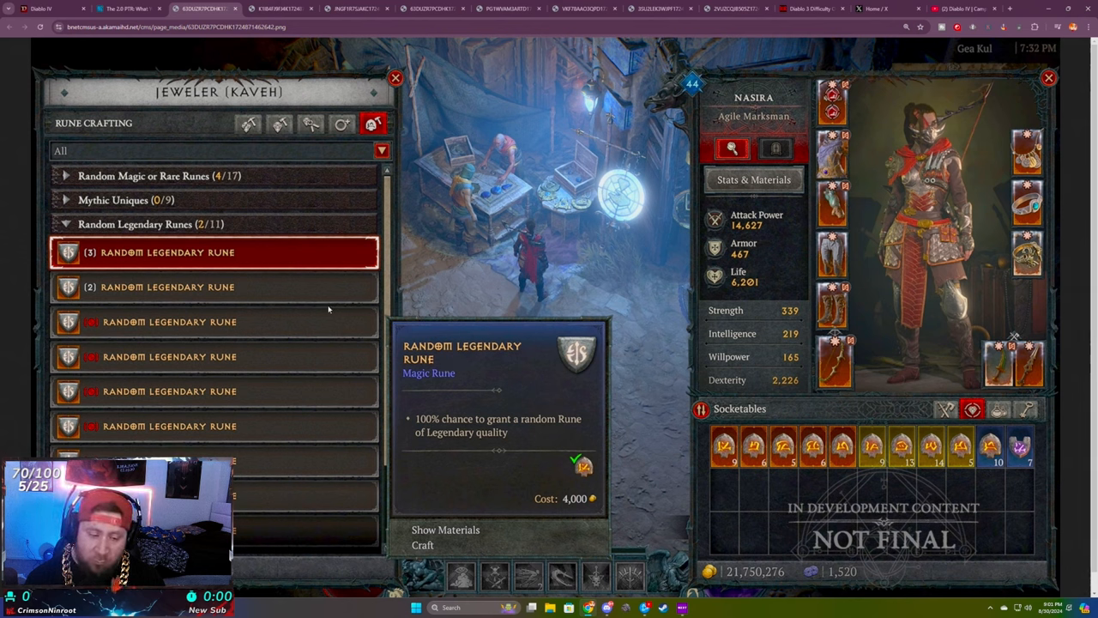
mouse_move(563, 381)
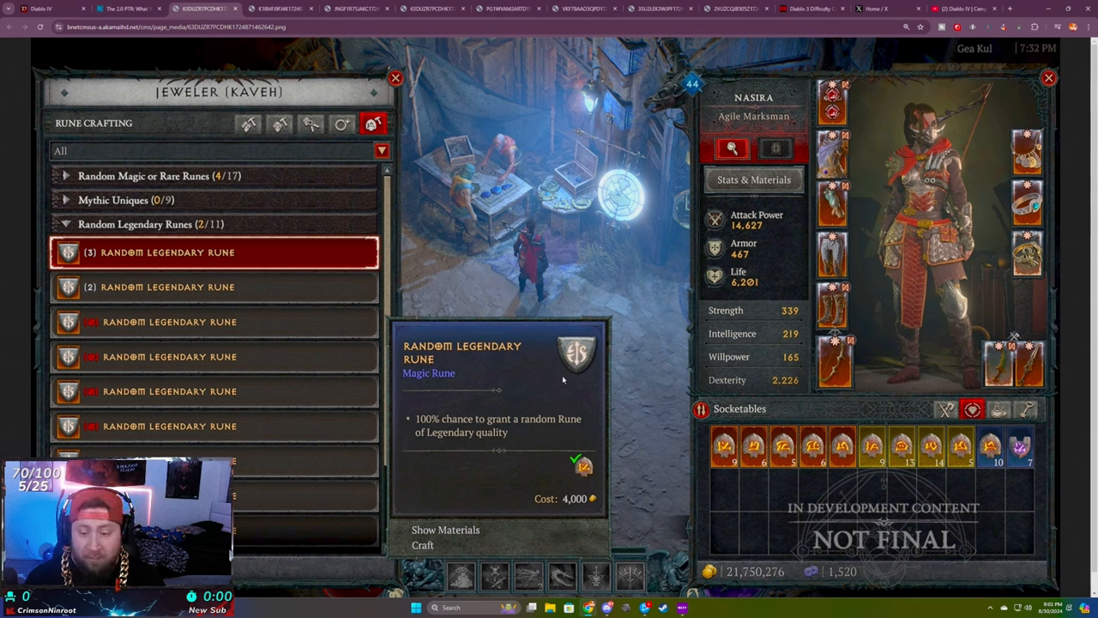
click(129, 9)
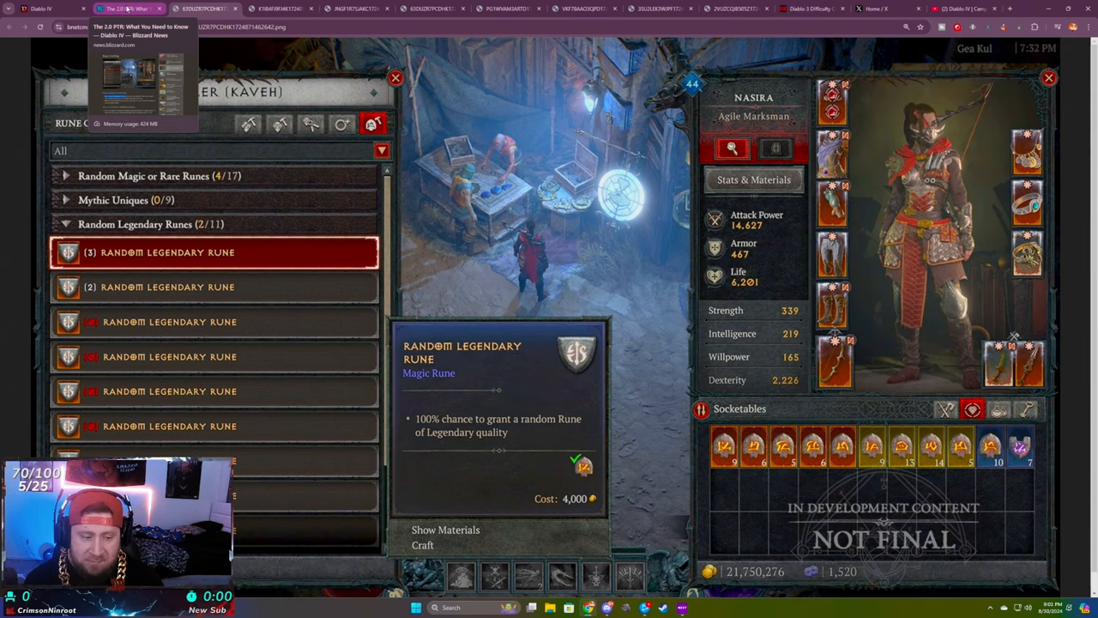
- Return to the article and highlight that Rare Runes can craft Mythics at the Jeweler
click(129, 9)
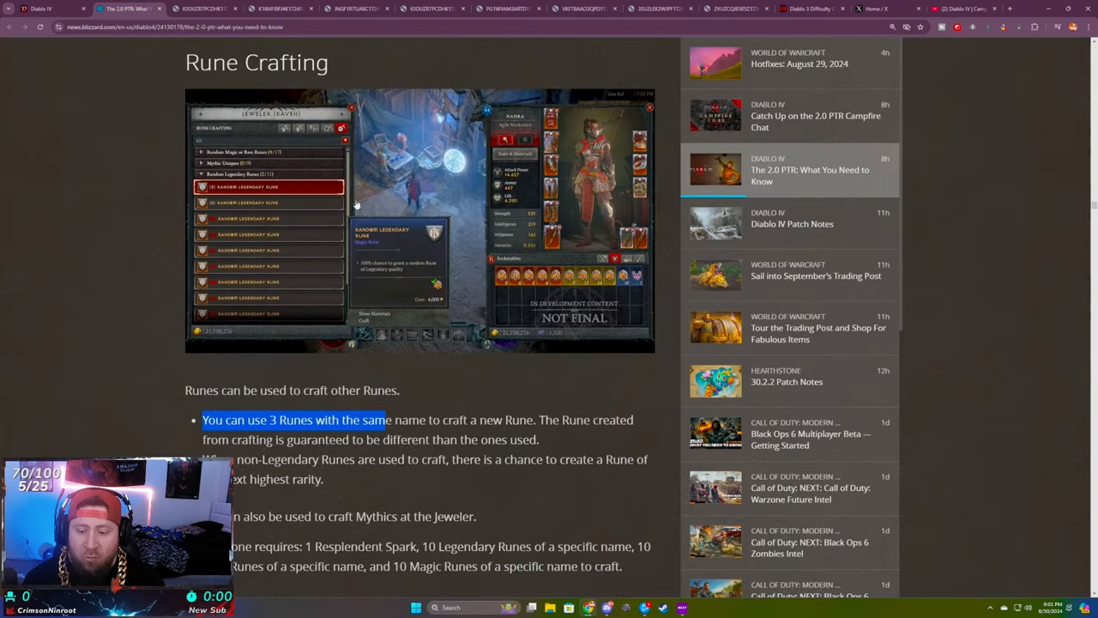
scroll(down, 3)
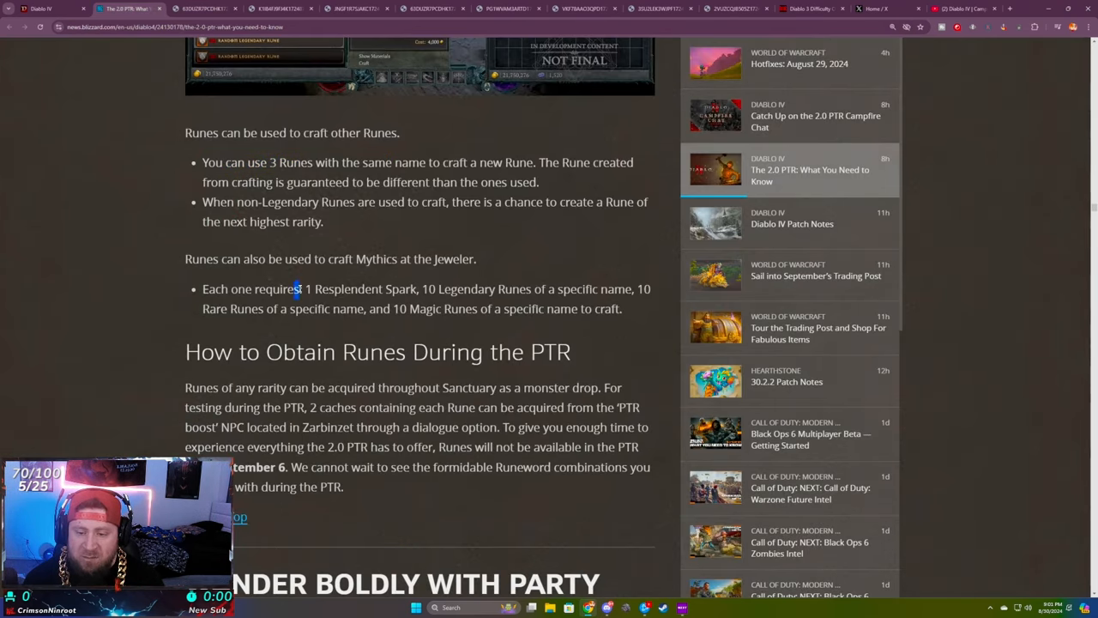
drag(298, 288, 542, 288)
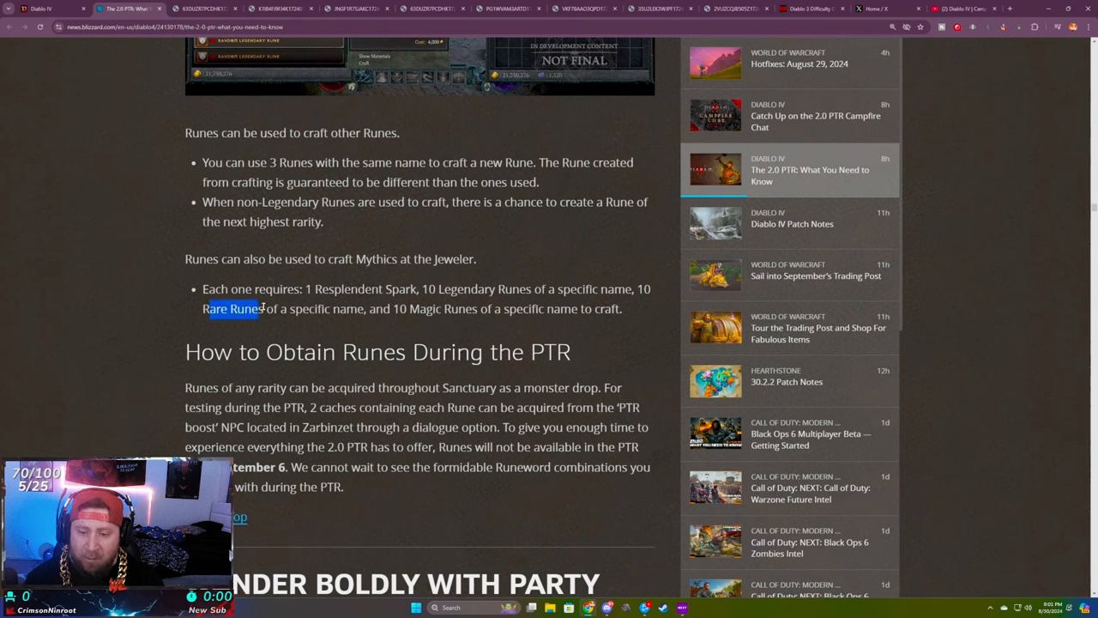
drag(393, 309, 645, 309)
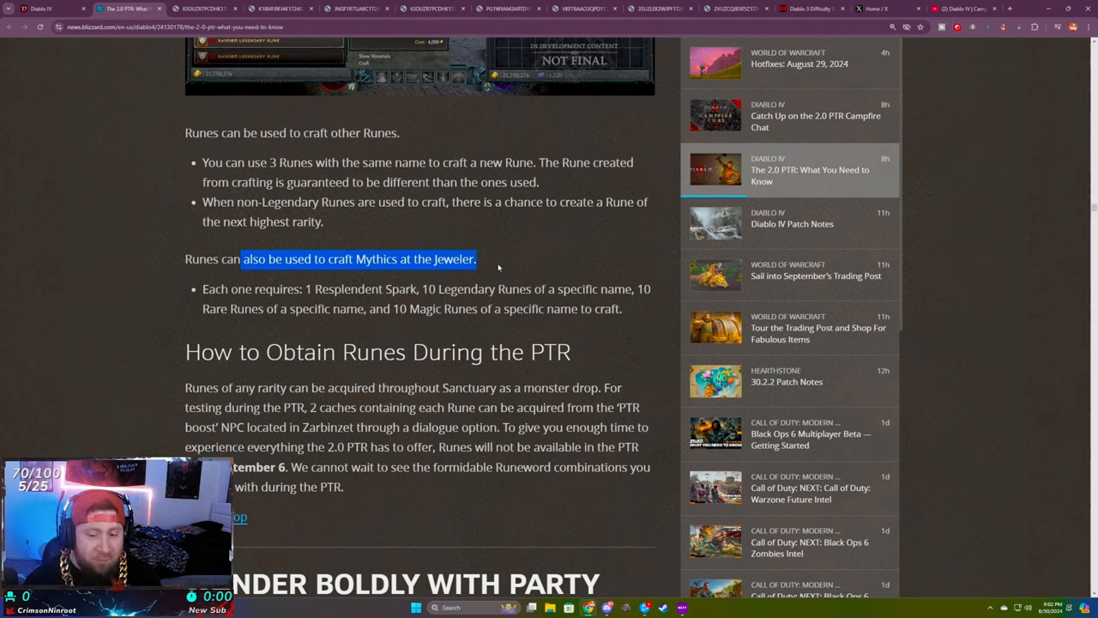
mouse_move(306, 289)
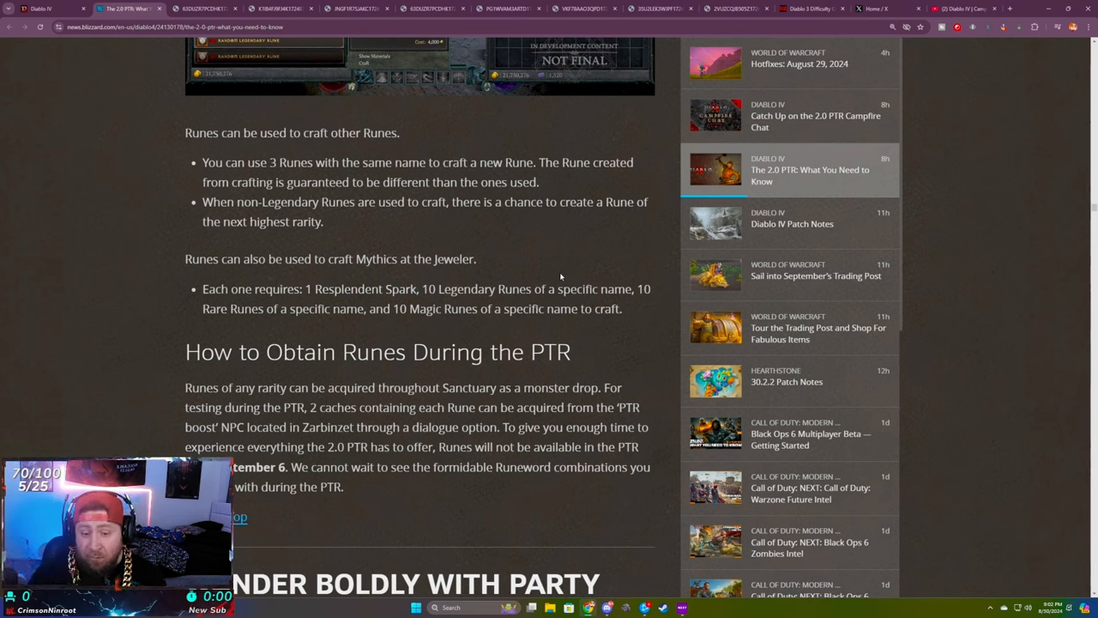
mouse_move(624, 314)
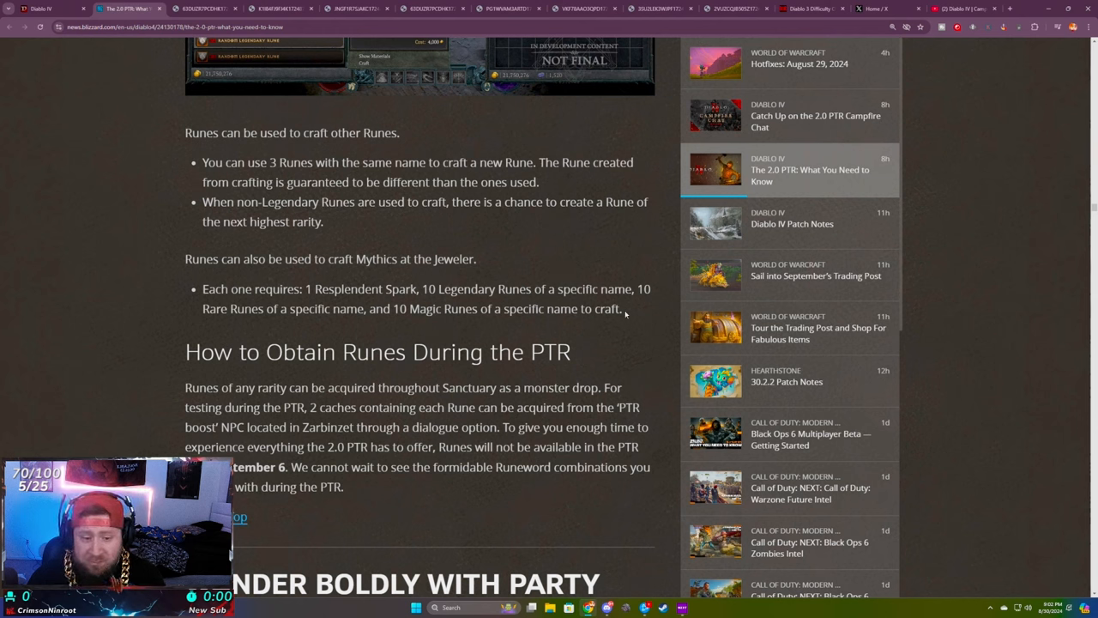
drag(420, 288, 621, 309)
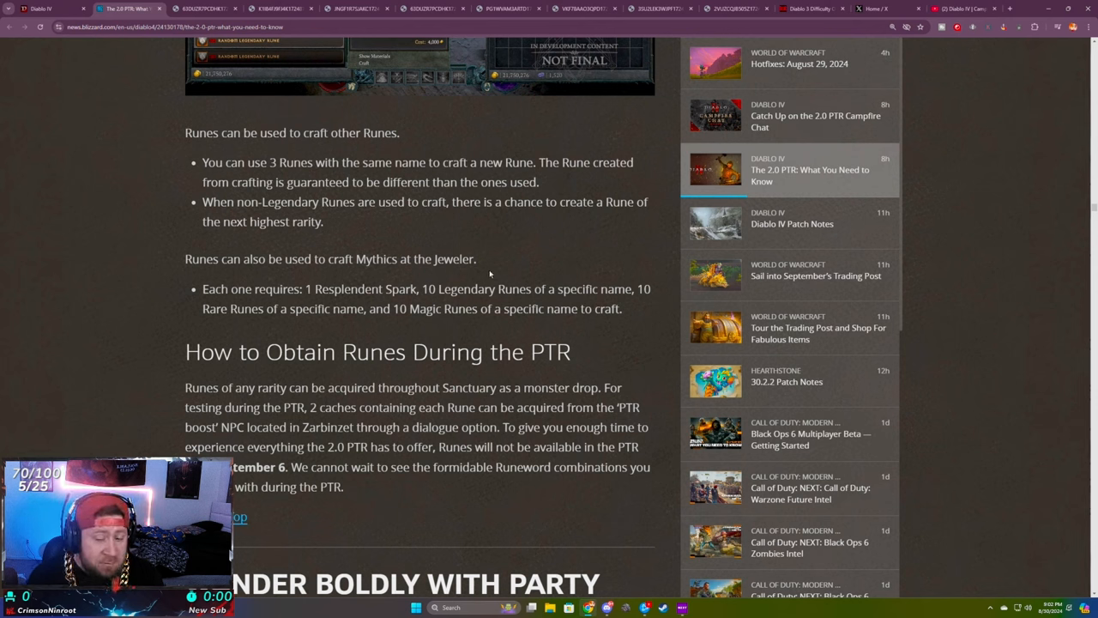
mouse_move(426, 288)
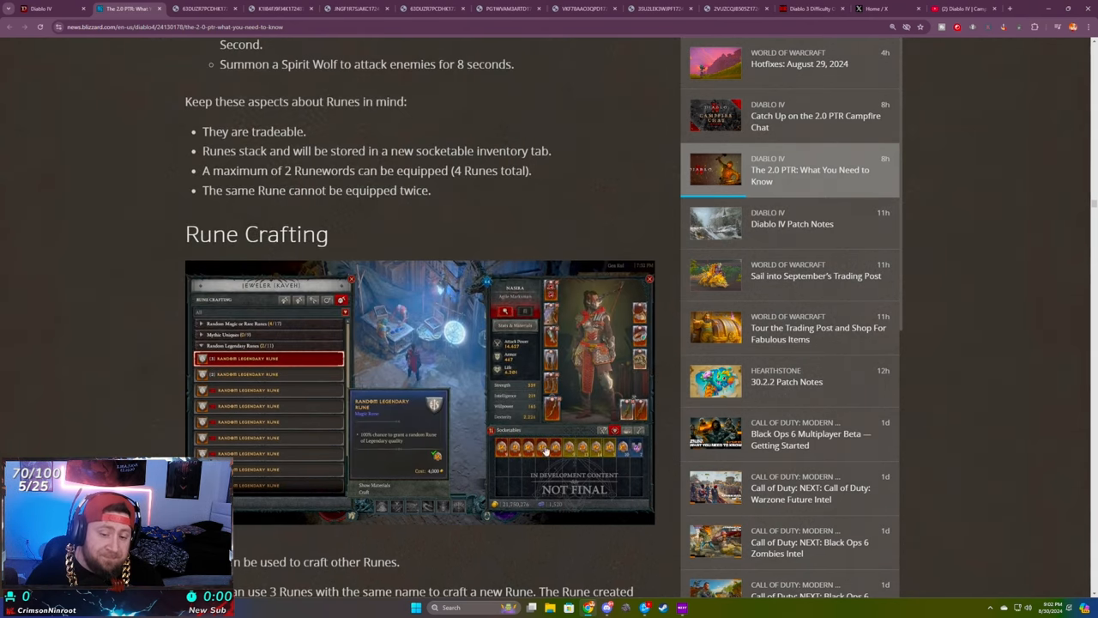
- Highlight the Legendary, Rare and Magic rune counts needed to craft a Mythic
scroll(down, 3)
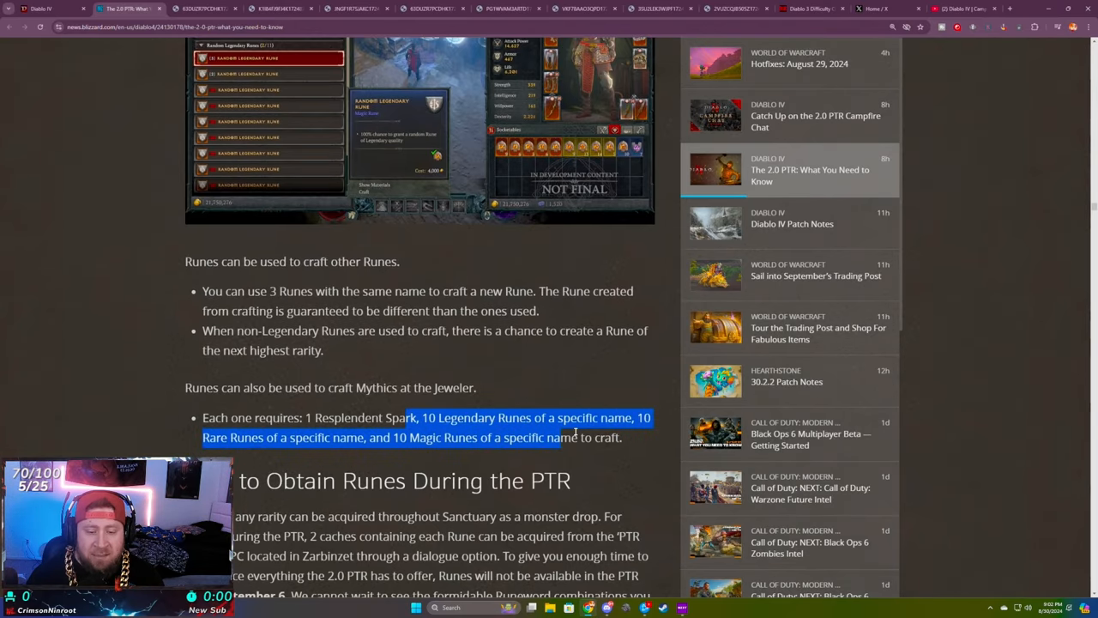
click(635, 437)
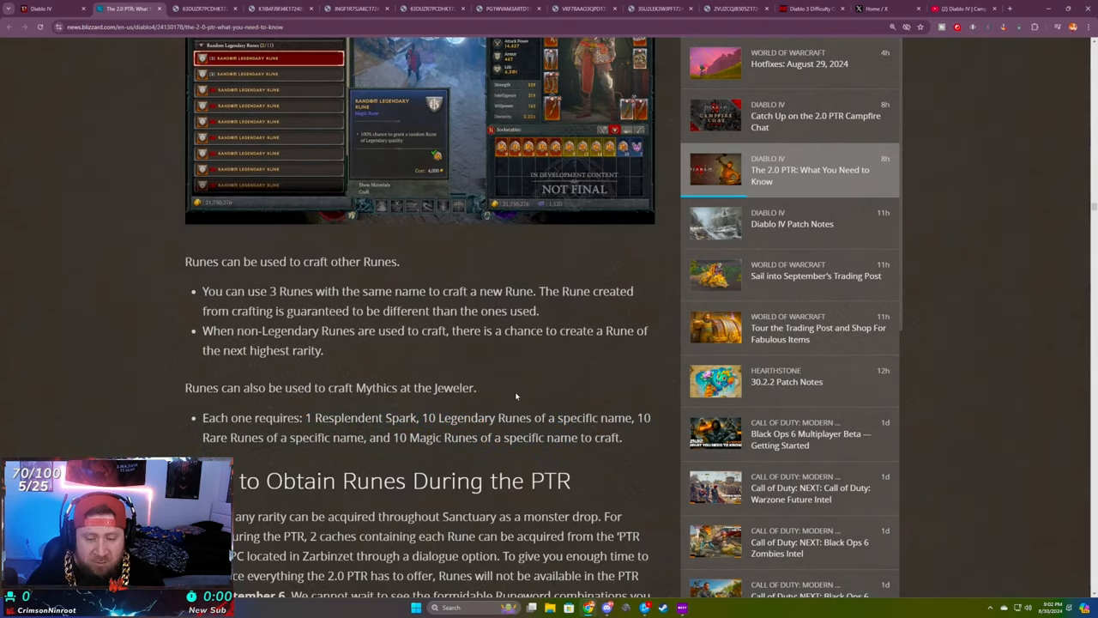
drag(424, 418, 621, 438)
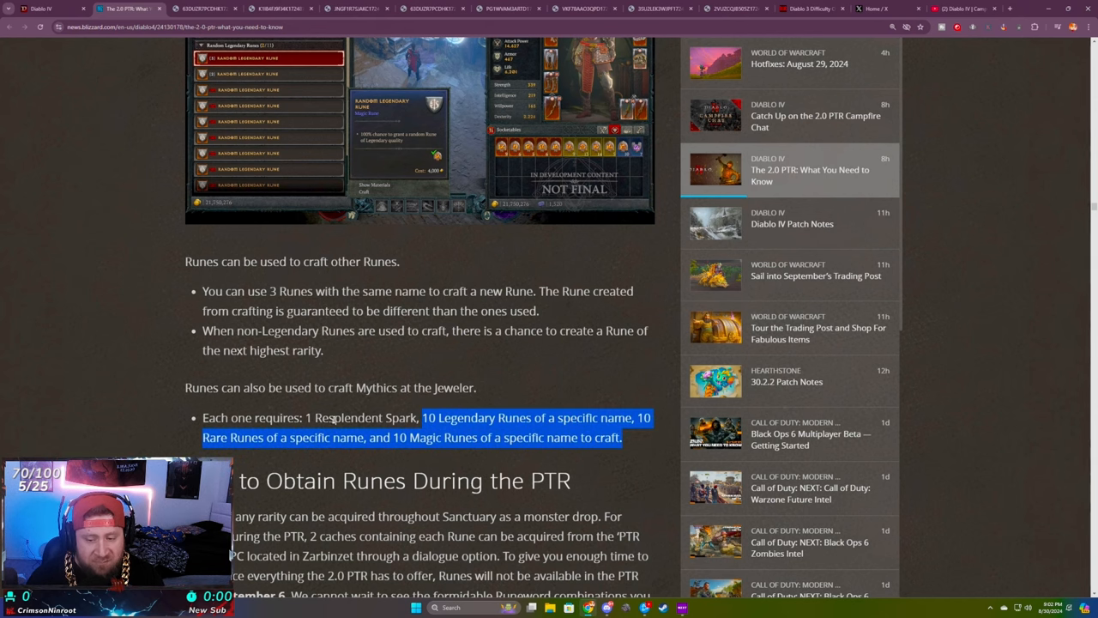
click(539, 388)
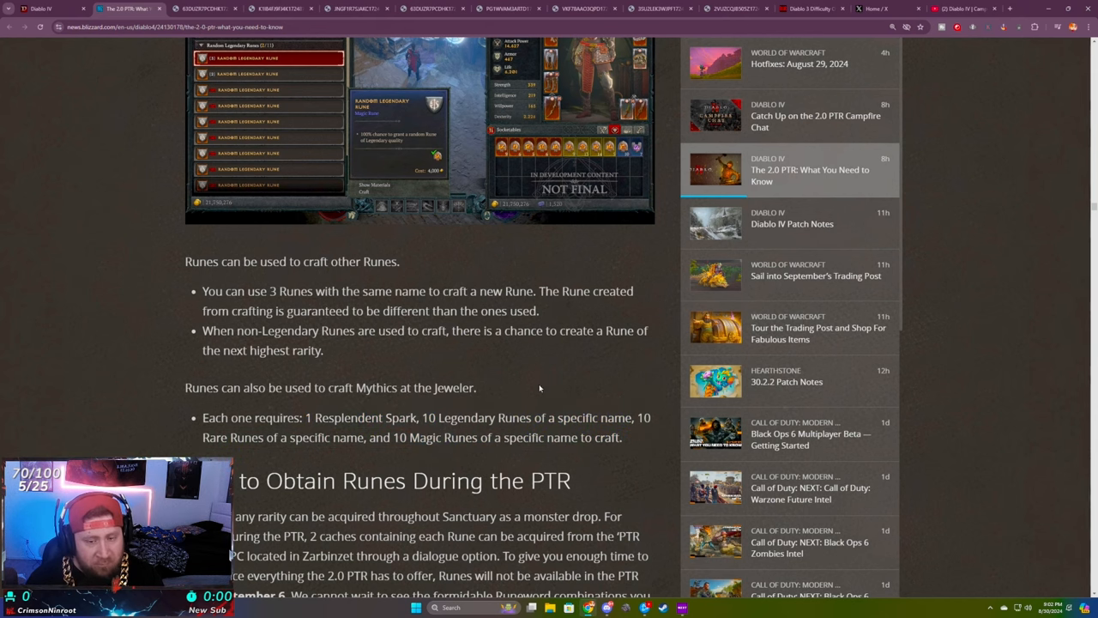
- Scroll back to the 'Runewords: A New Source of Power' heading showing the Bac Rune of Ritual card
scroll(down, 3)
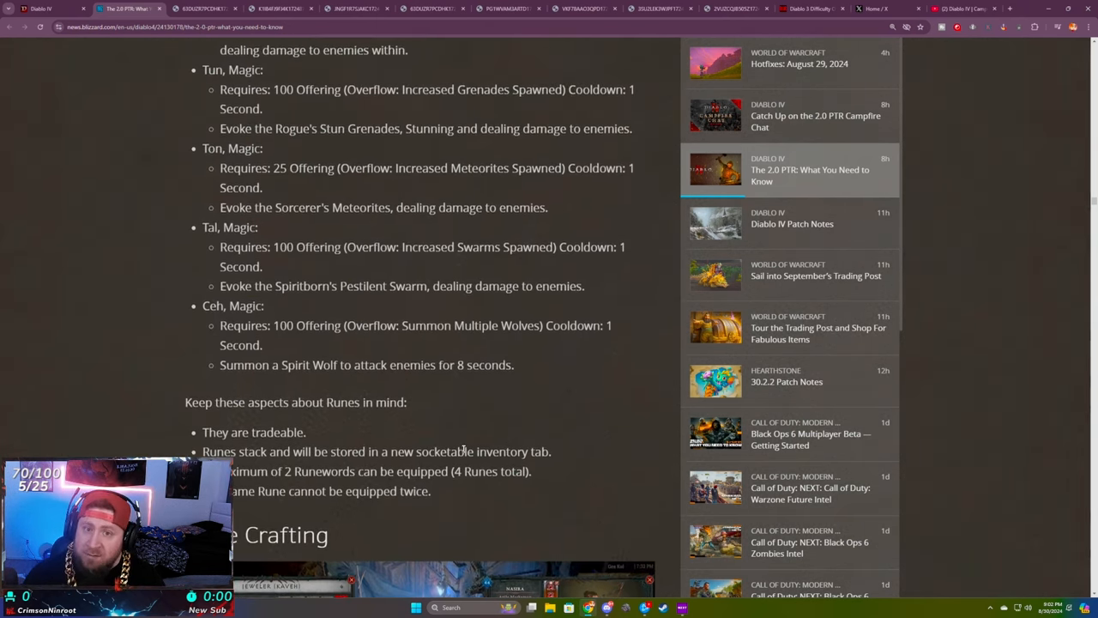
scroll(down, 3)
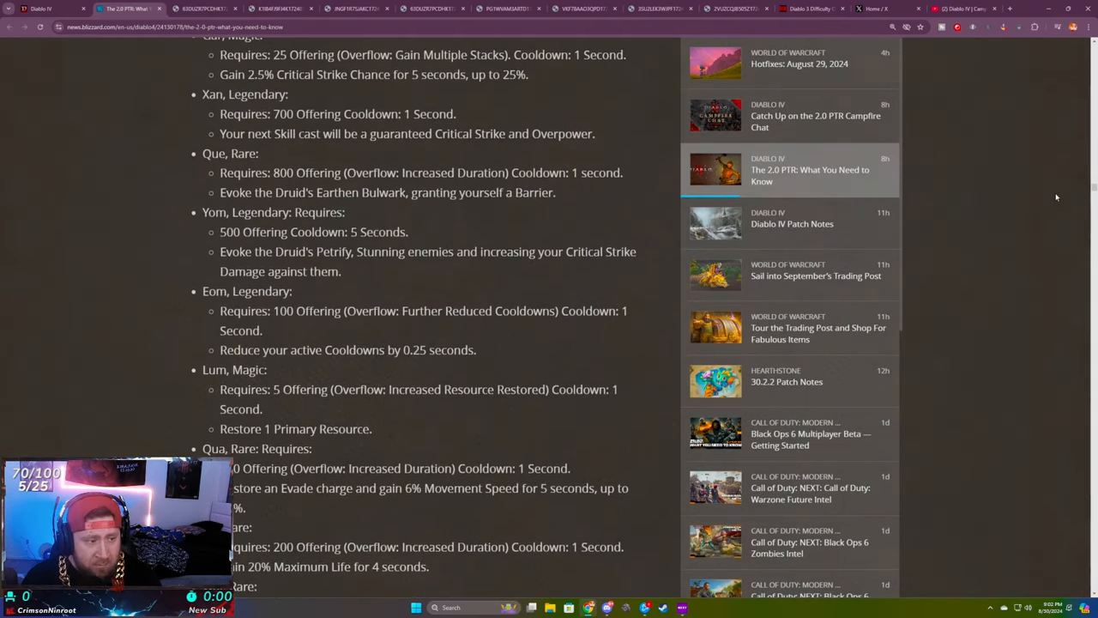
scroll(down, 3)
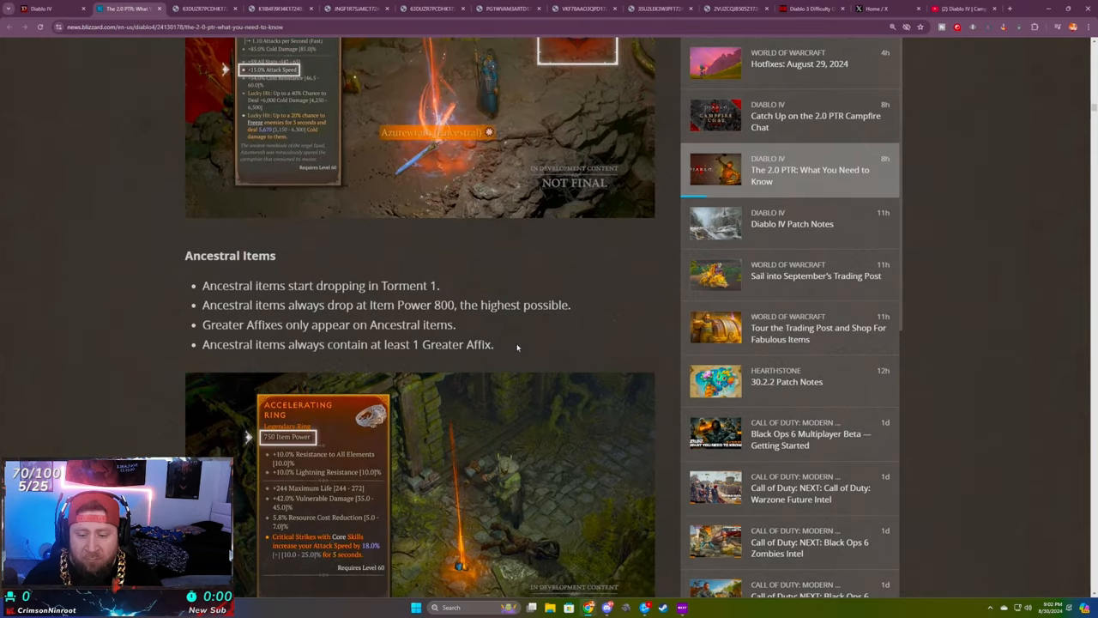
scroll(down, 3)
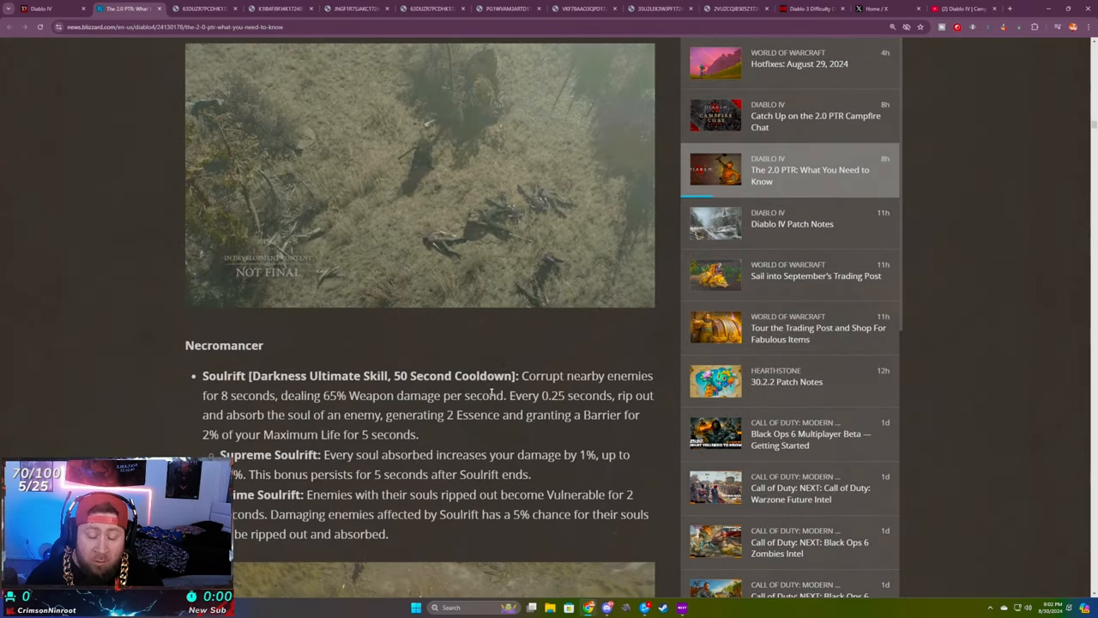
scroll(down, 3)
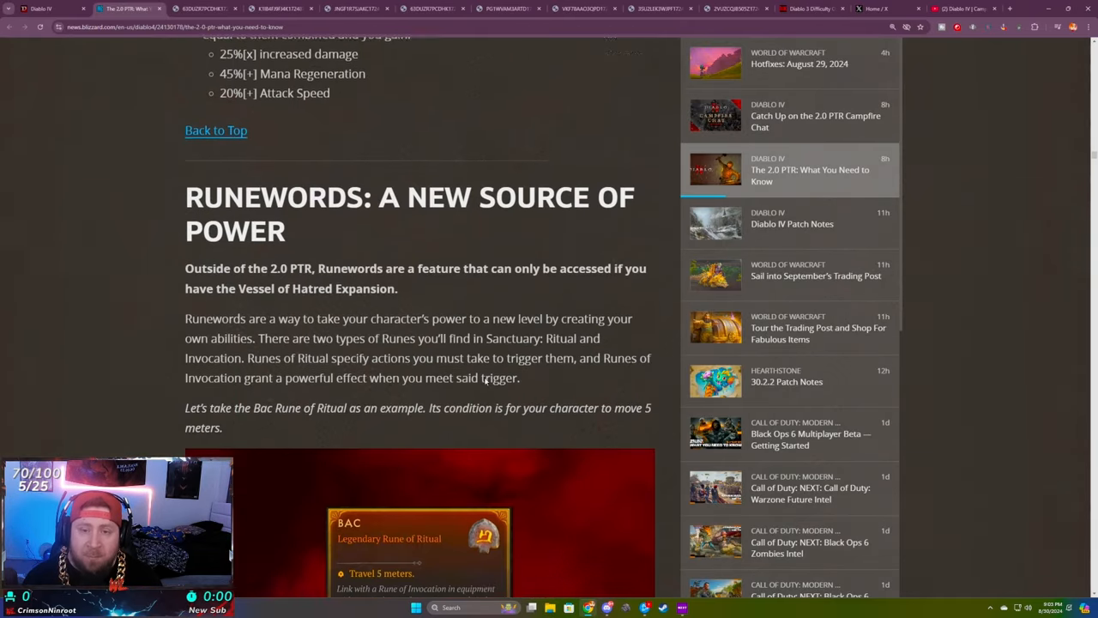
scroll(down, 3)
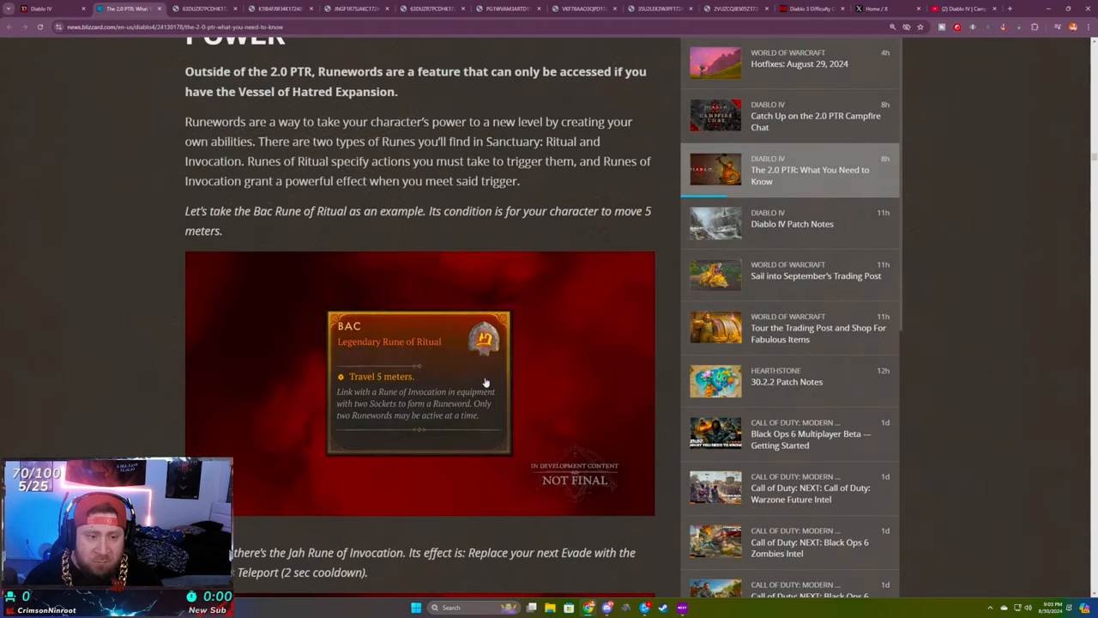